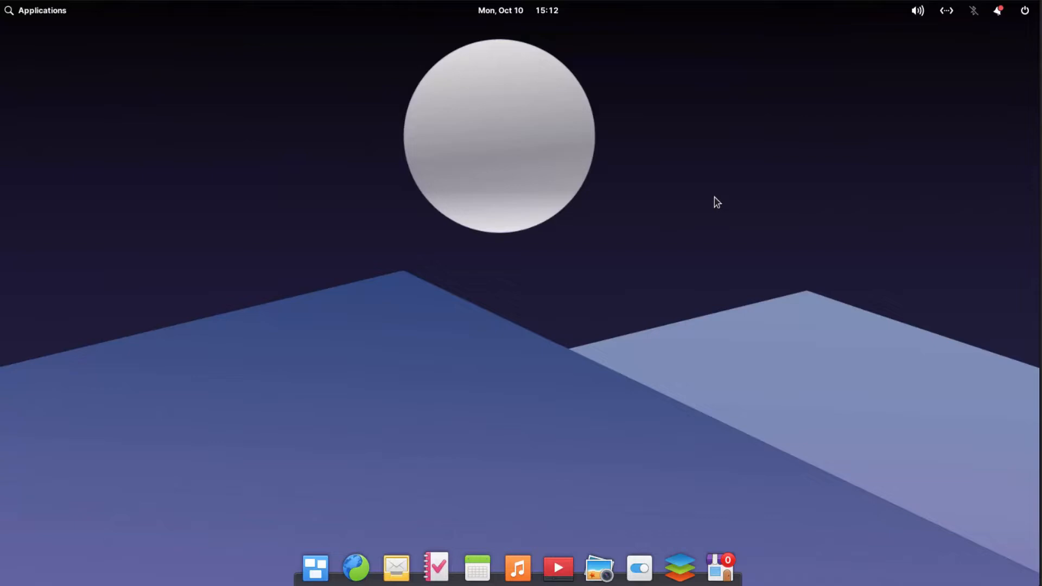
mouse_move(651, 311)
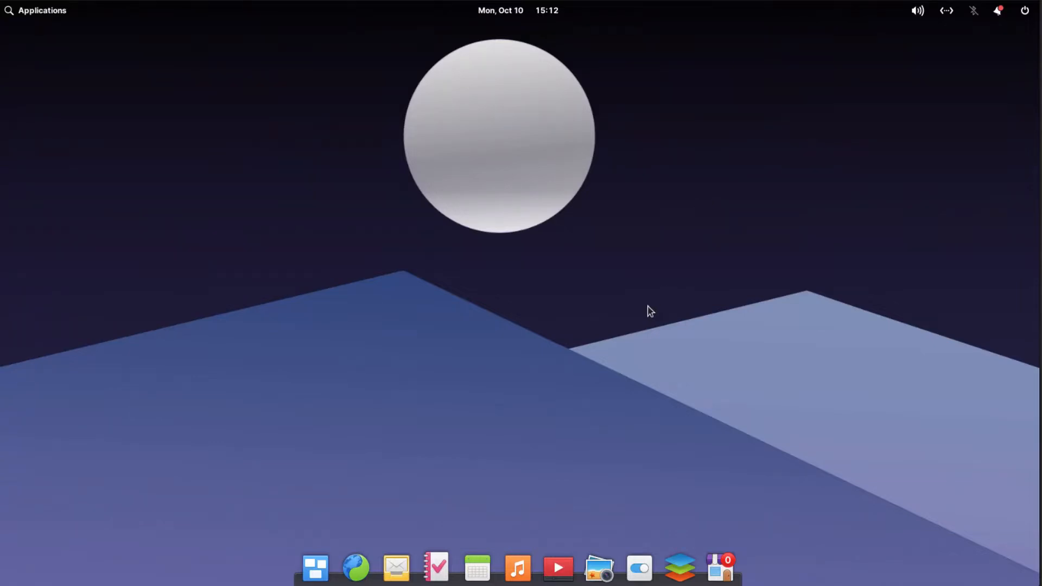
mouse_move(49, 20)
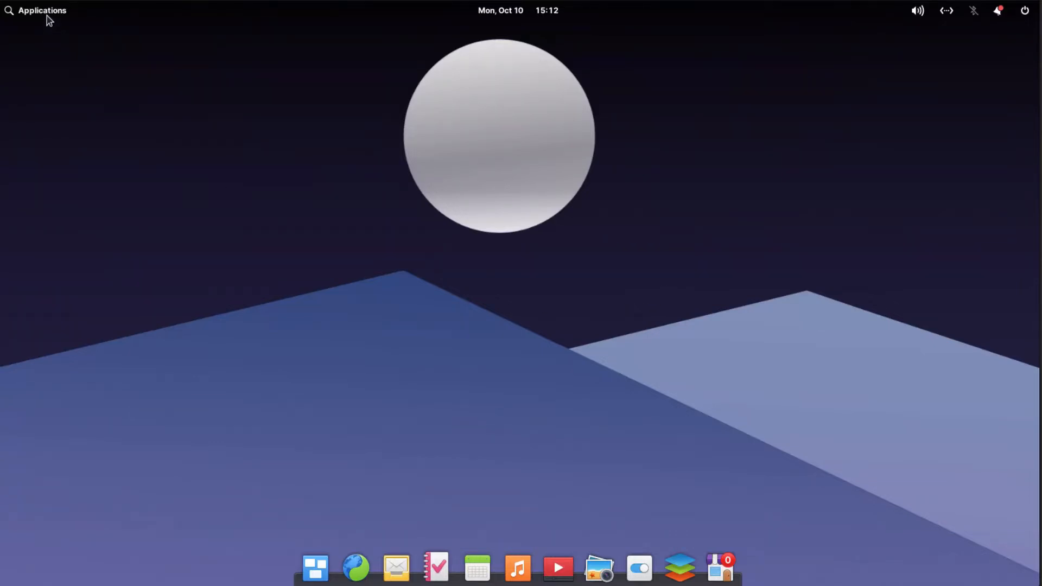
Launch Terminal from the second page of the Applications menu
click(36, 10)
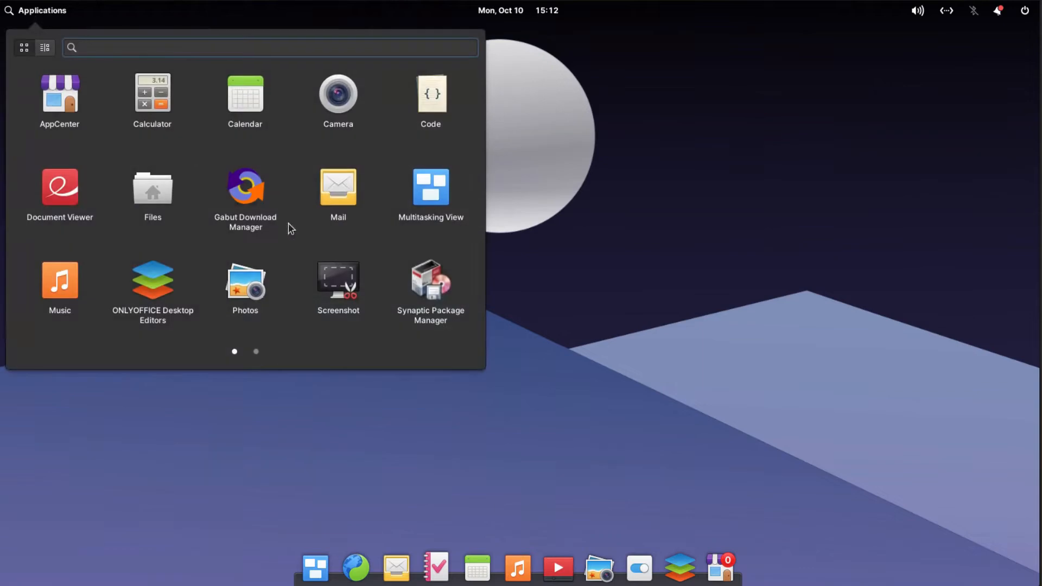
click(255, 352)
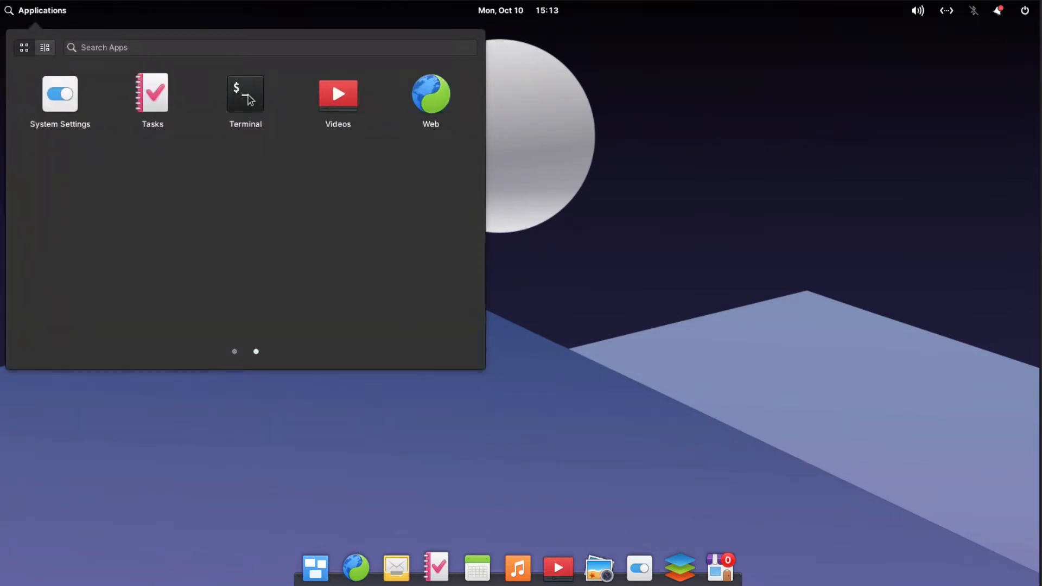
click(245, 93)
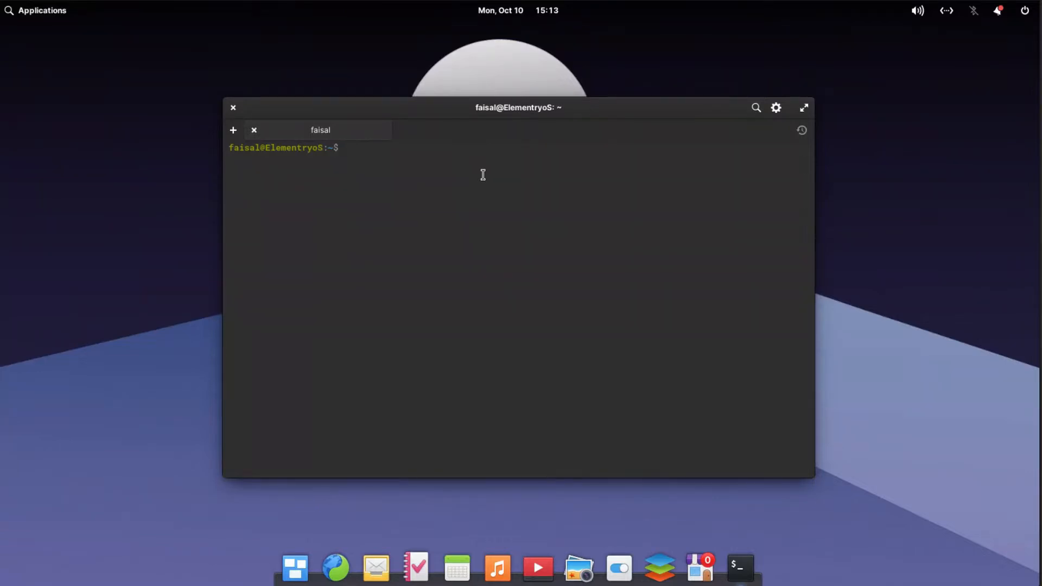
Refresh the package lists with sudo apt update, entering the administrator password
text(sudo)
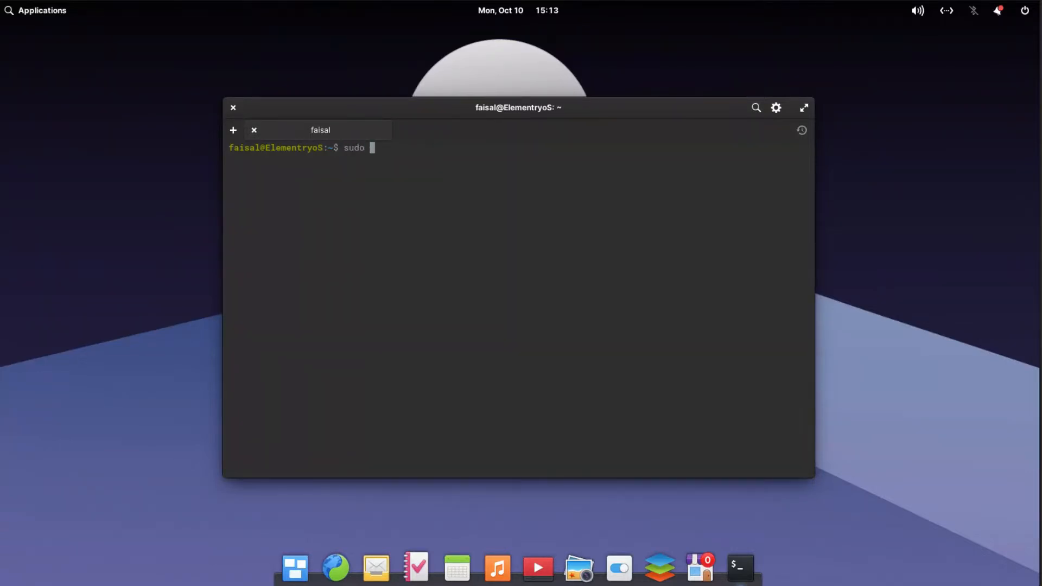
text(a)
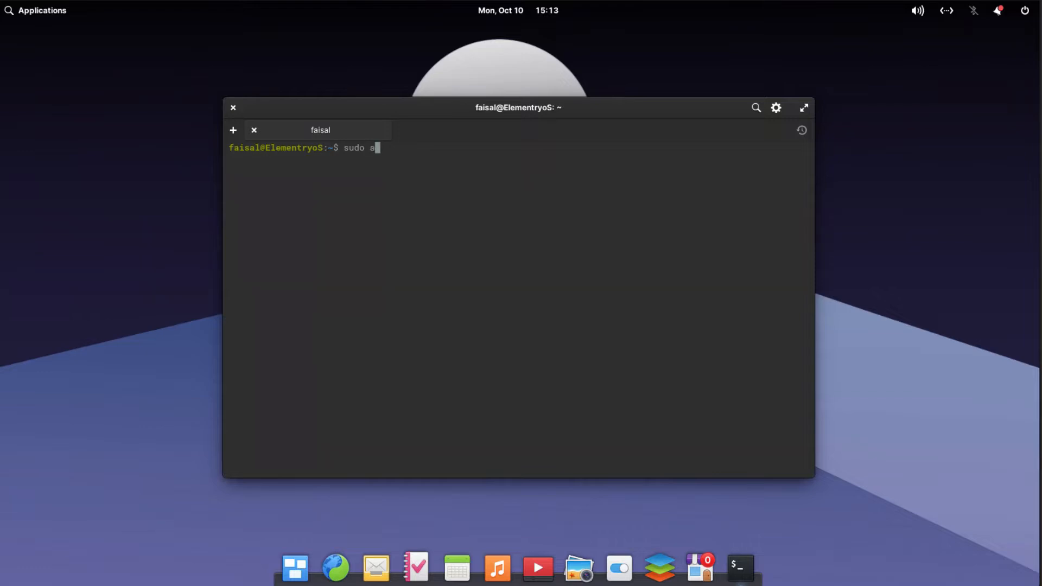
text(pt upda)
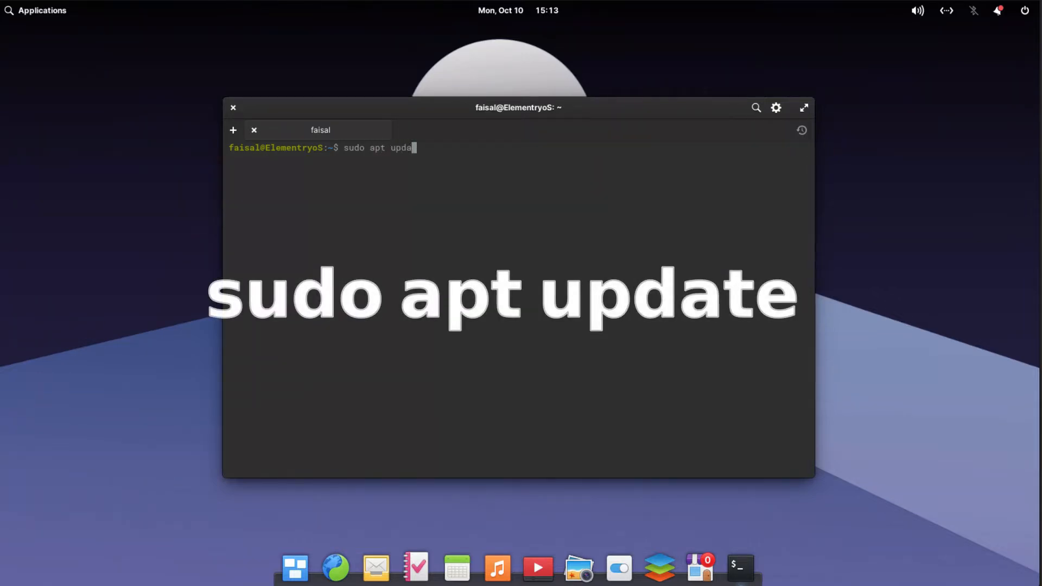
key(Return)
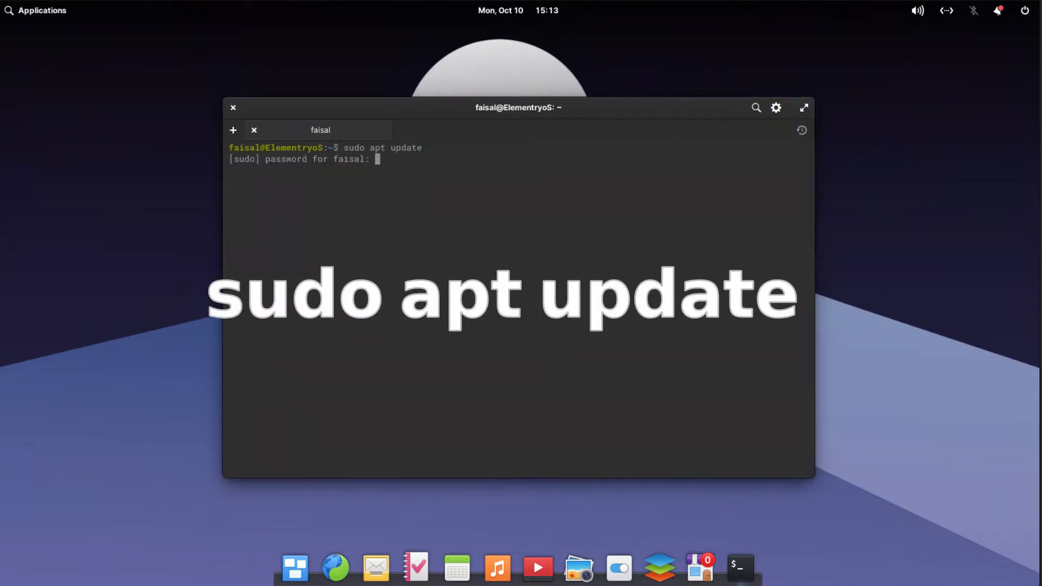
key(Return)
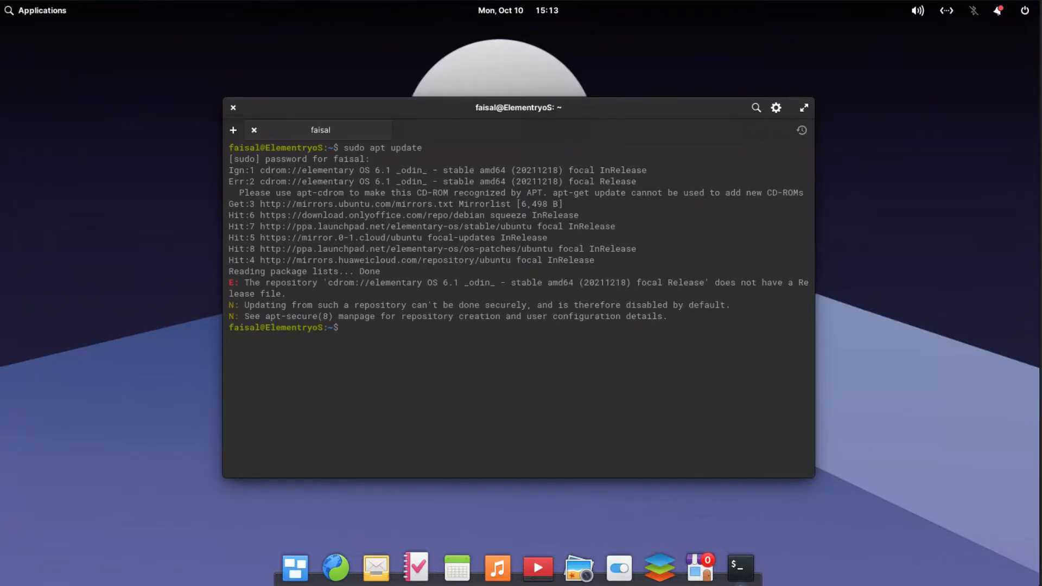
Install rclone with sudo apt install rclone, which is already the newest version
text(sudo apt updat)
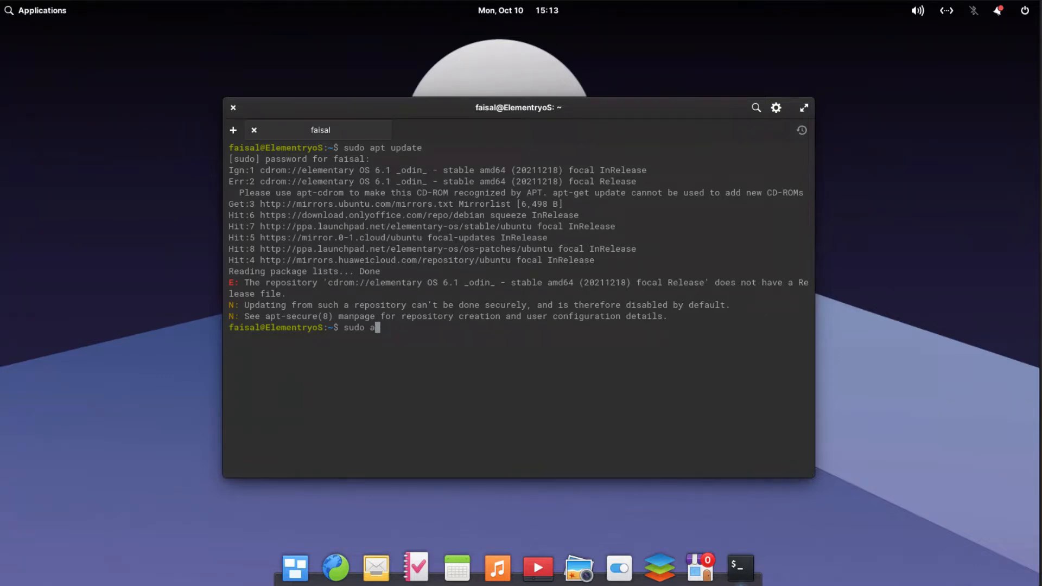
text(pt)
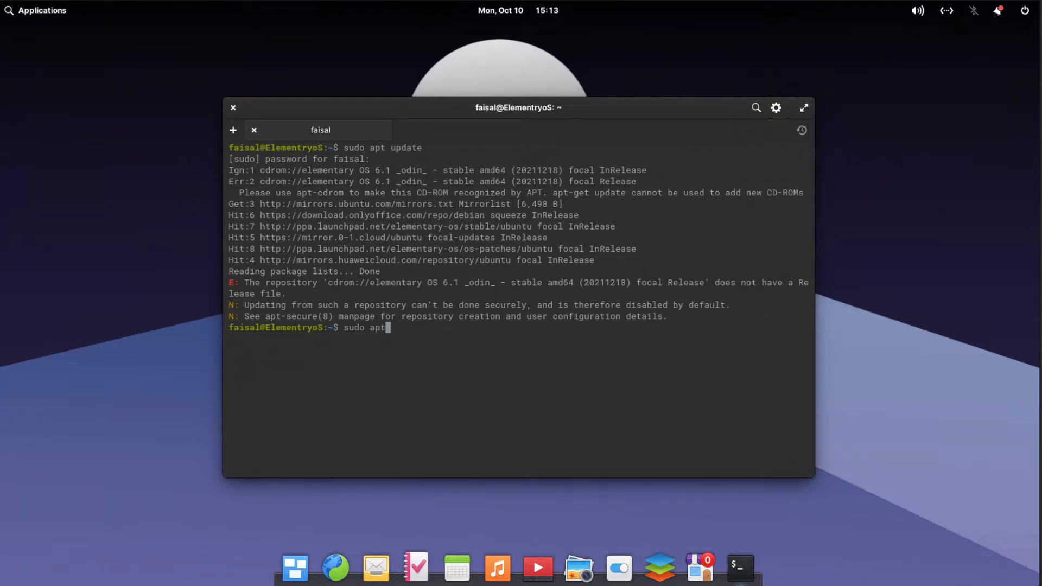
text(install rclo)
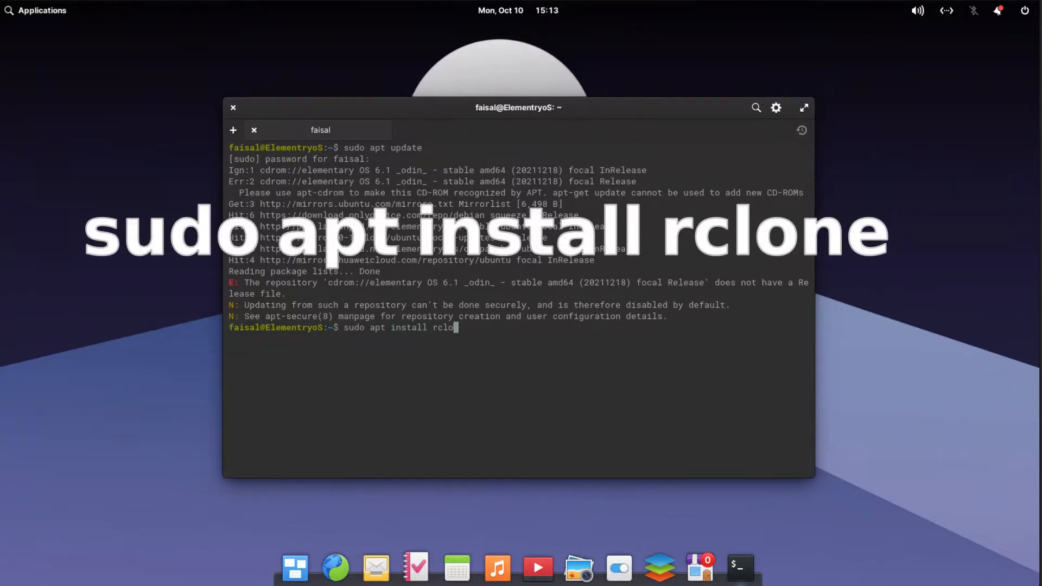
key(Return)
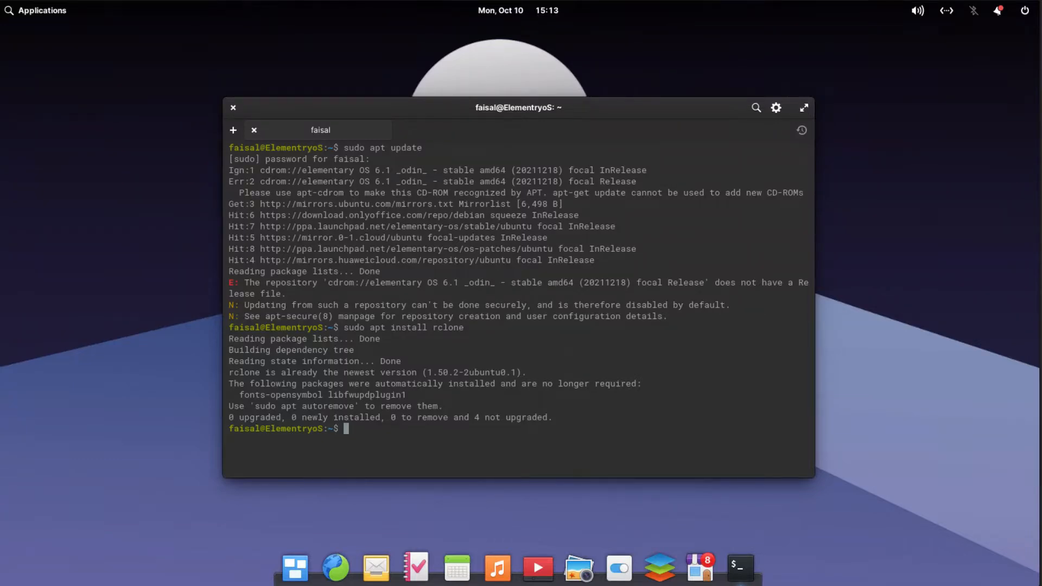
Run rclone config, choose n for a new remote, and name it OneDrive
text(rc)
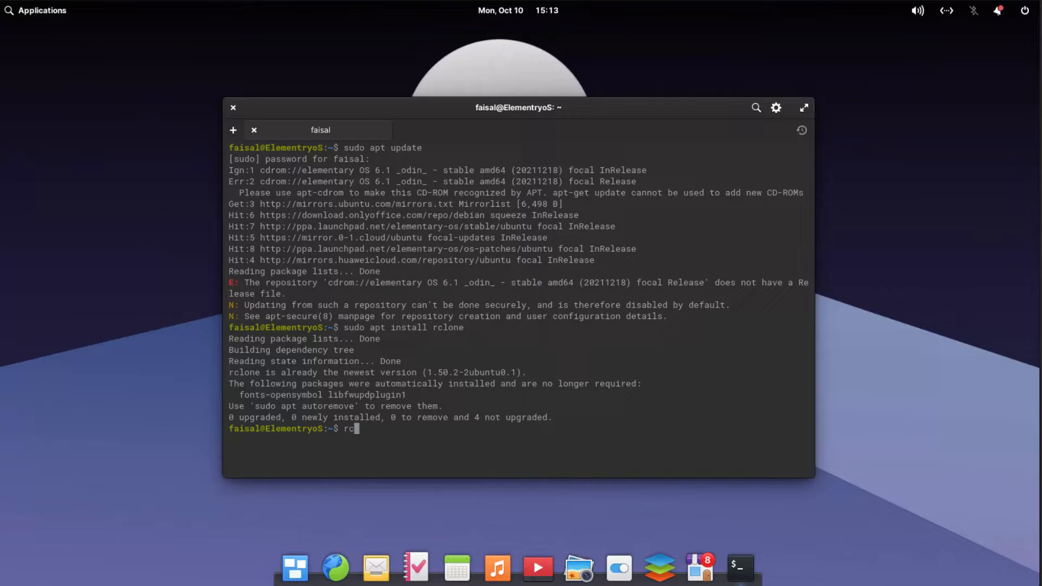
text(lone co)
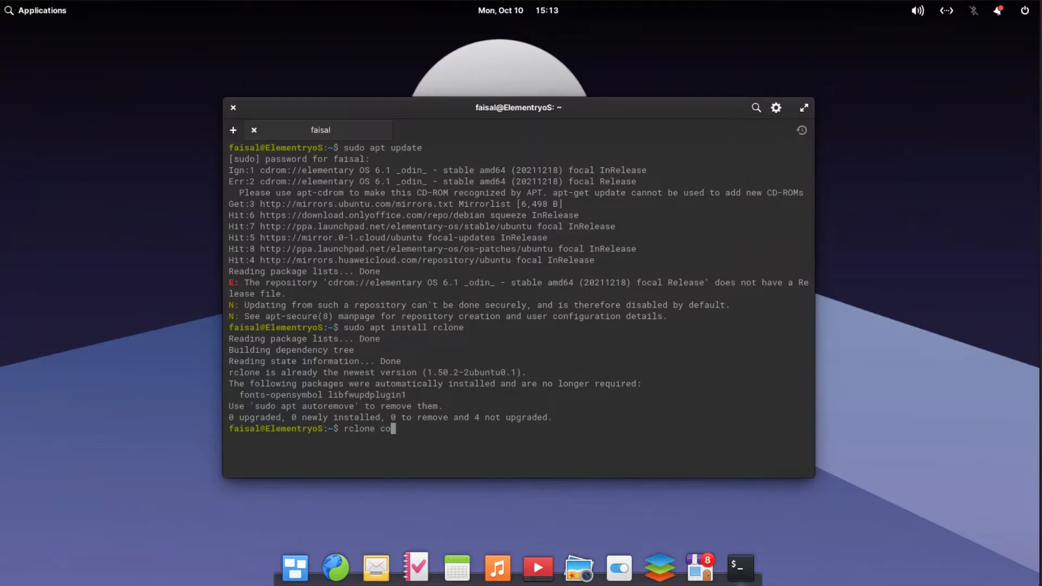
key(Return)
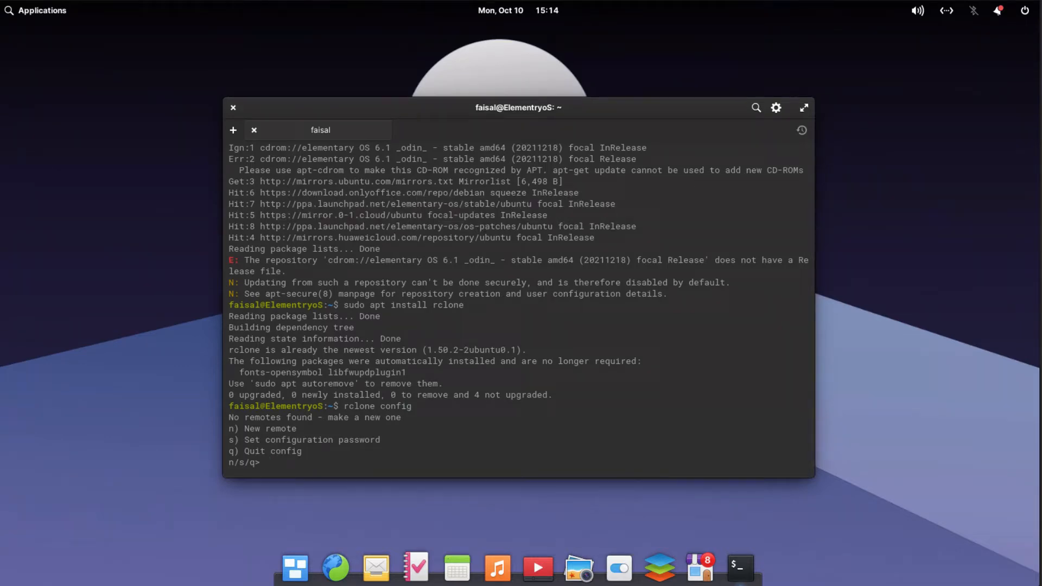
text(n)
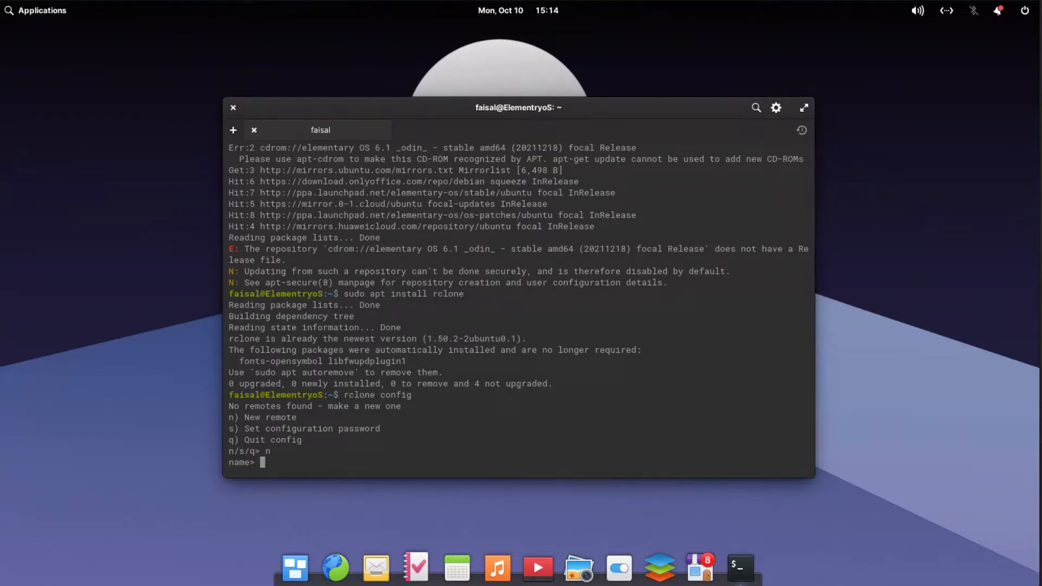
text(One)
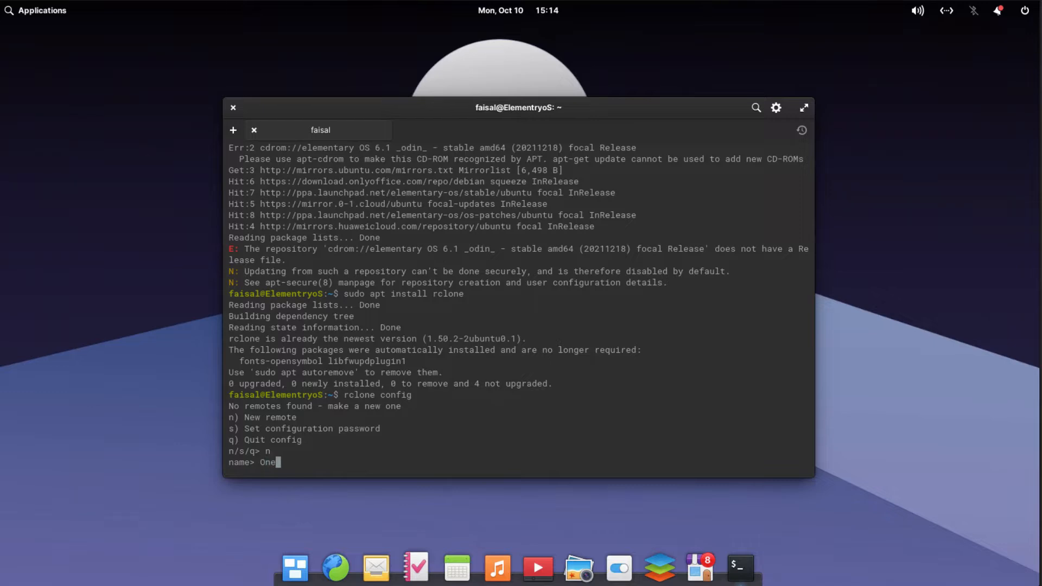
text(Drive)
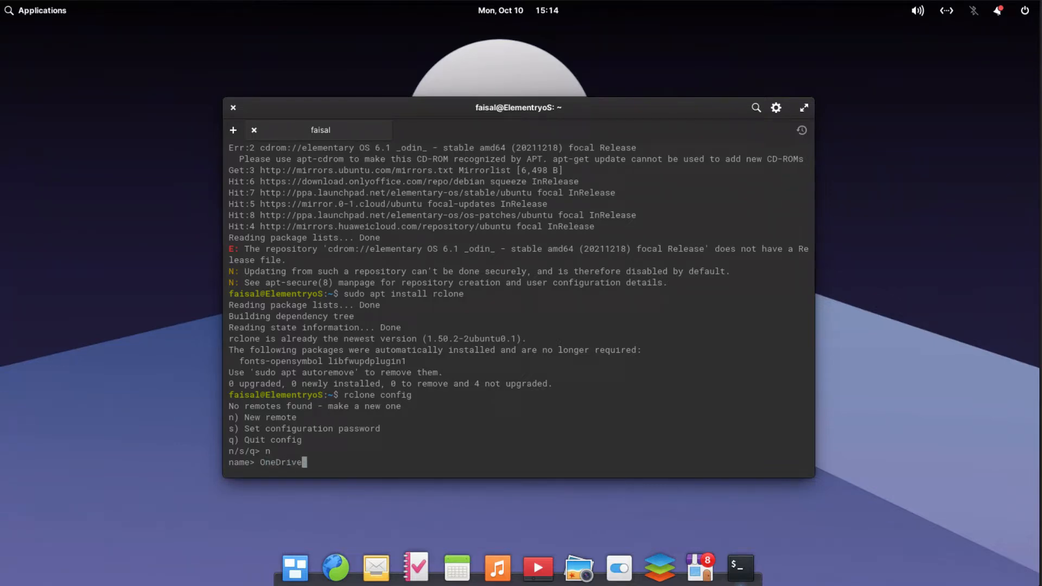
Confirm the OneDrive remote name and select Microsoft OneDrive (21) as the storage type
key(Return)
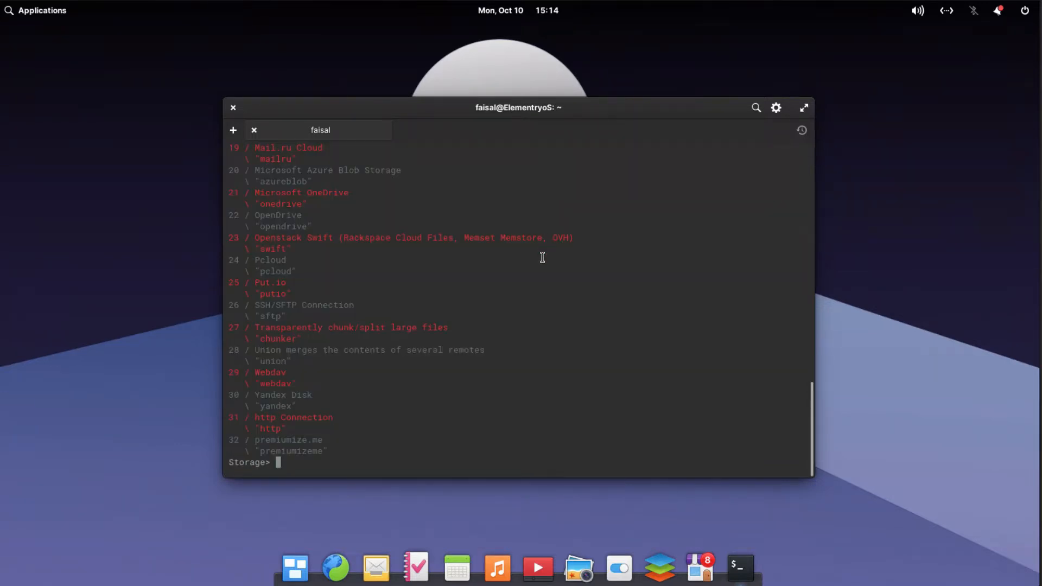
scroll(up, 3)
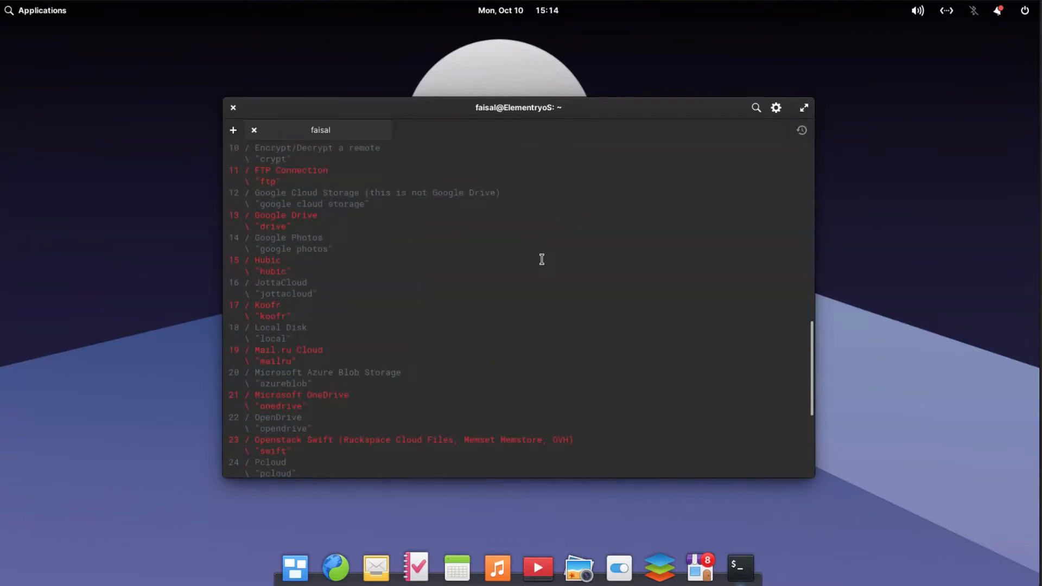
scroll(up, 3)
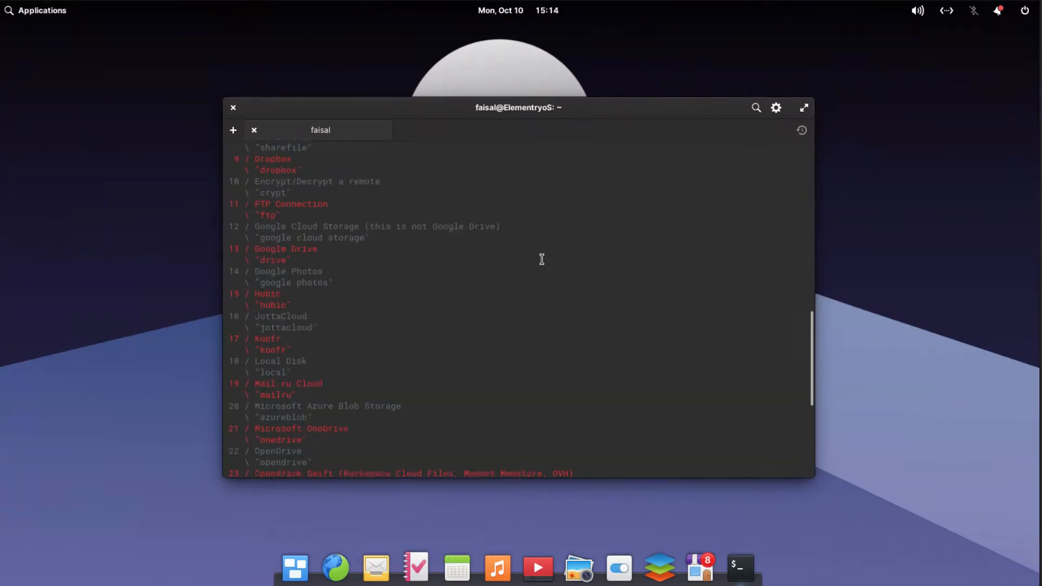
scroll(down, 3)
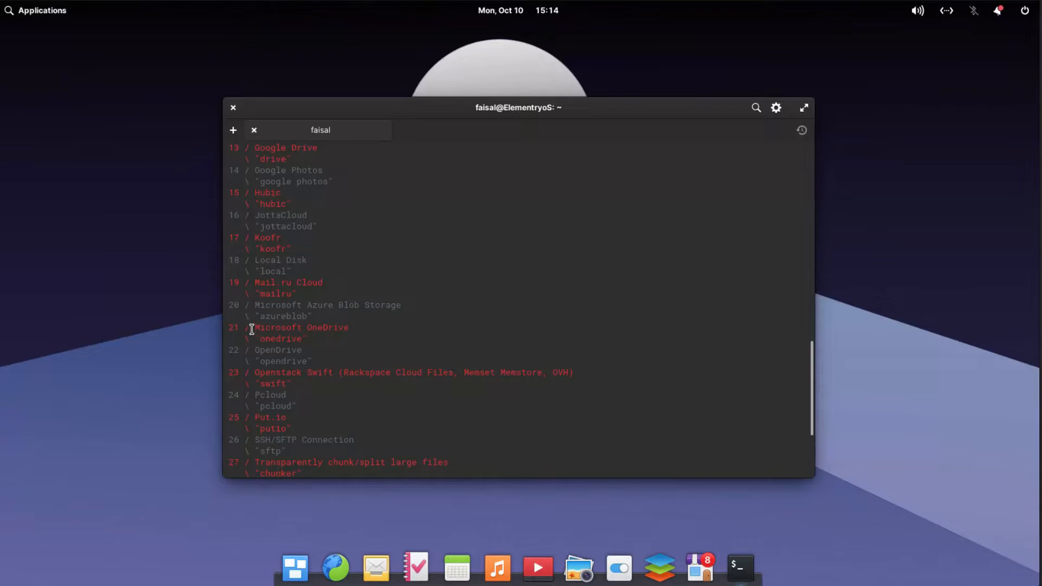
mouse_move(338, 341)
text(21)
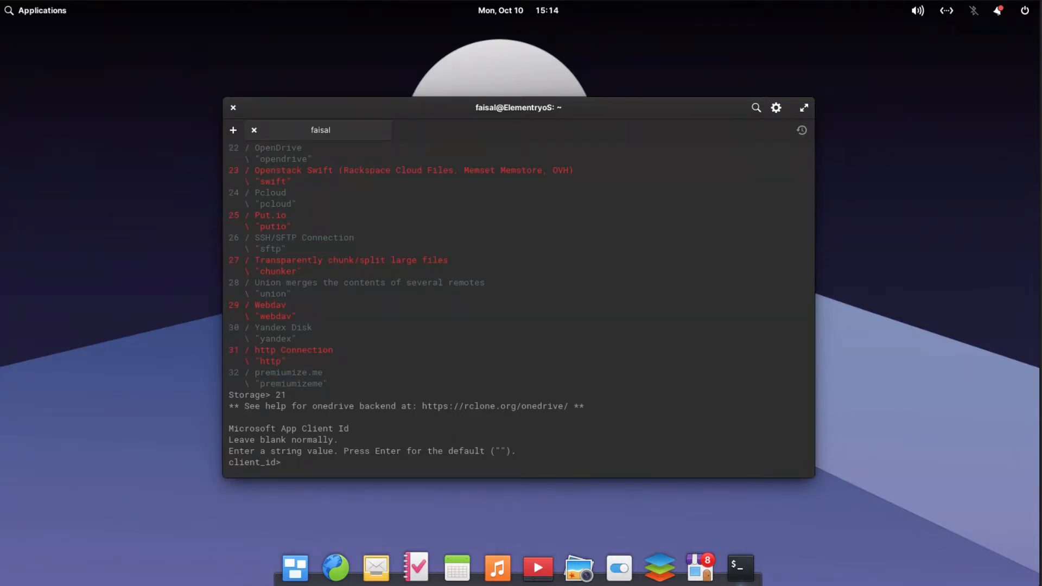
key(Return)
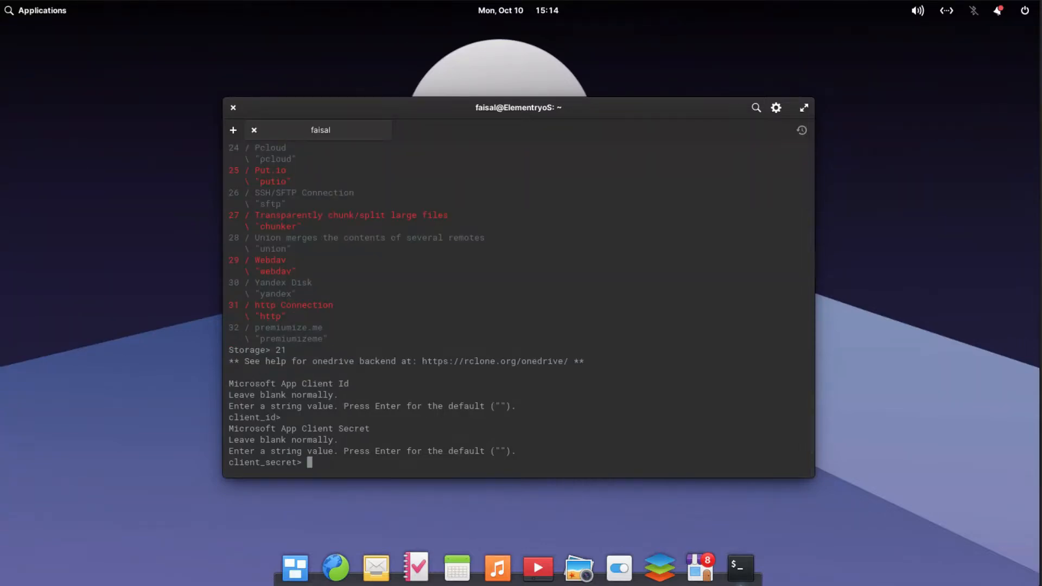
Leave client credentials blank, decline advanced config with n, and enter y for auto config
key(Return)
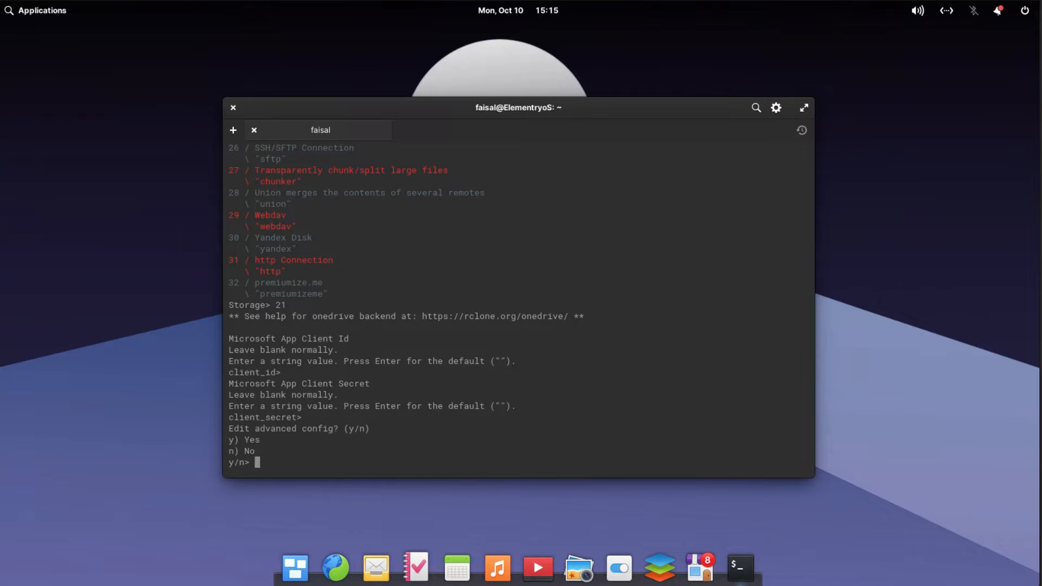
text(n)
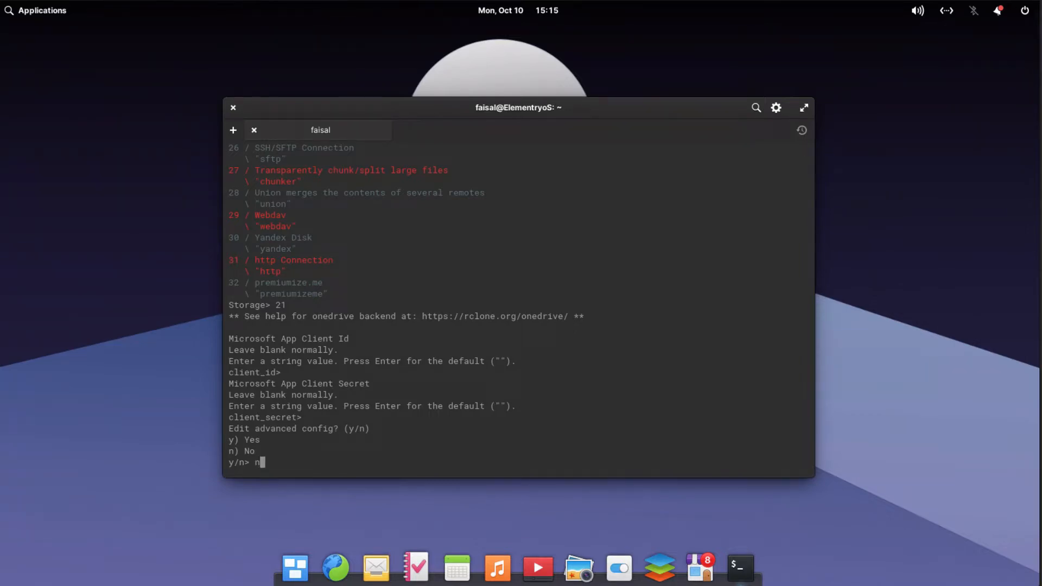
key(Return)
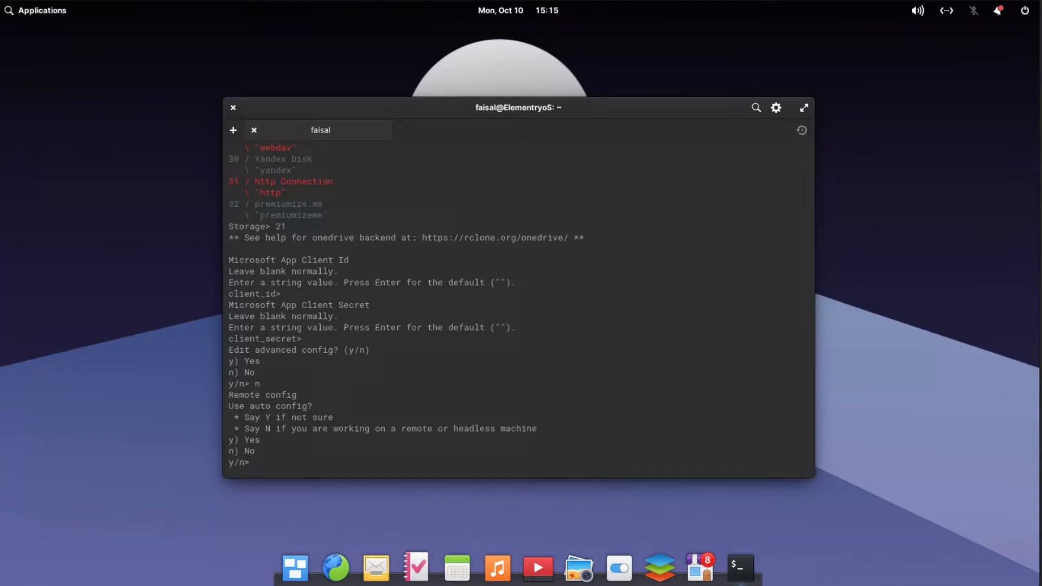
text(y)
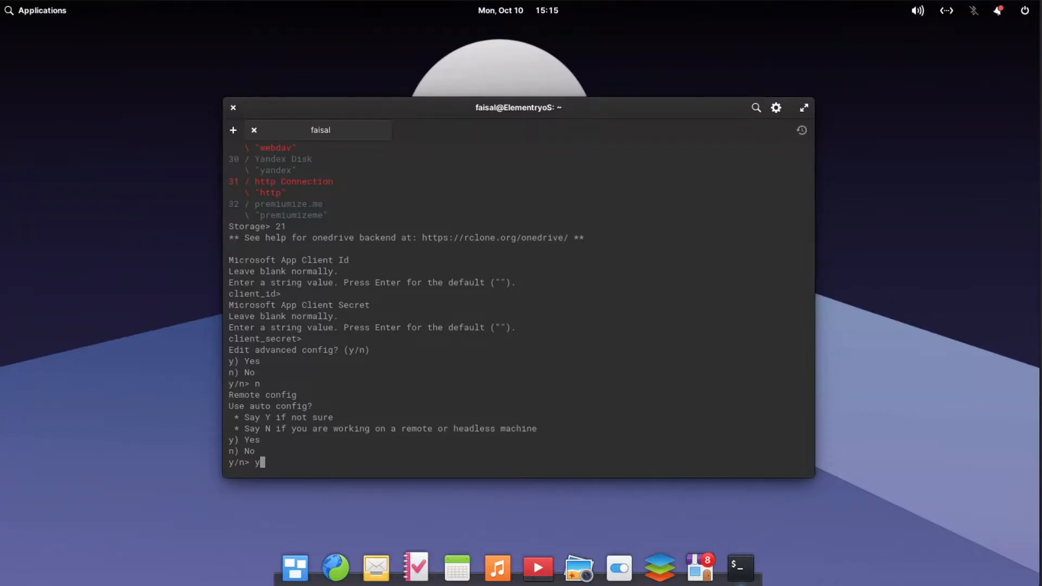
Sign in to the existing Microsoft work account in the browser to authorize rclone
key(Return)
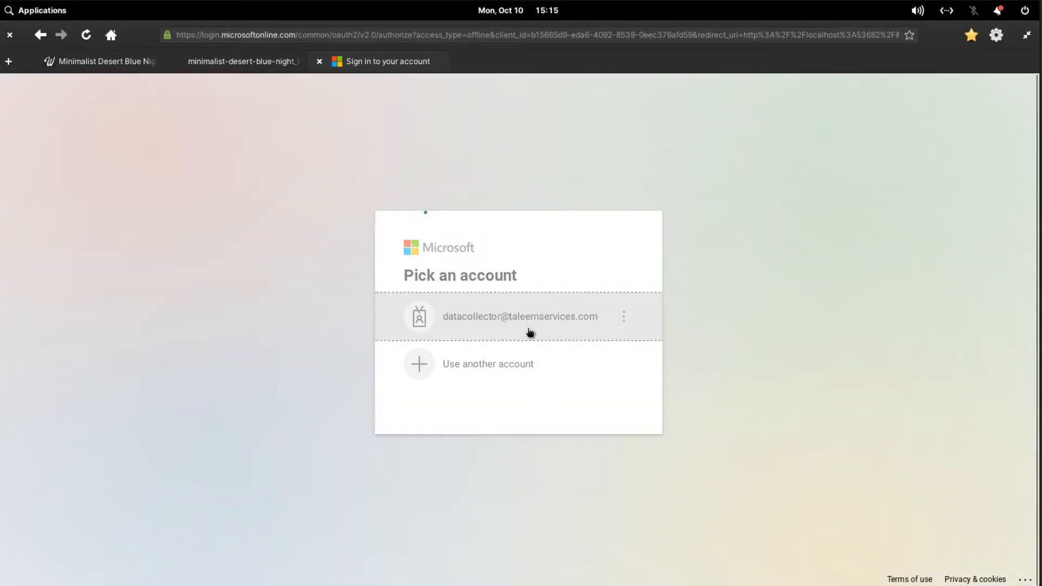
click(520, 316)
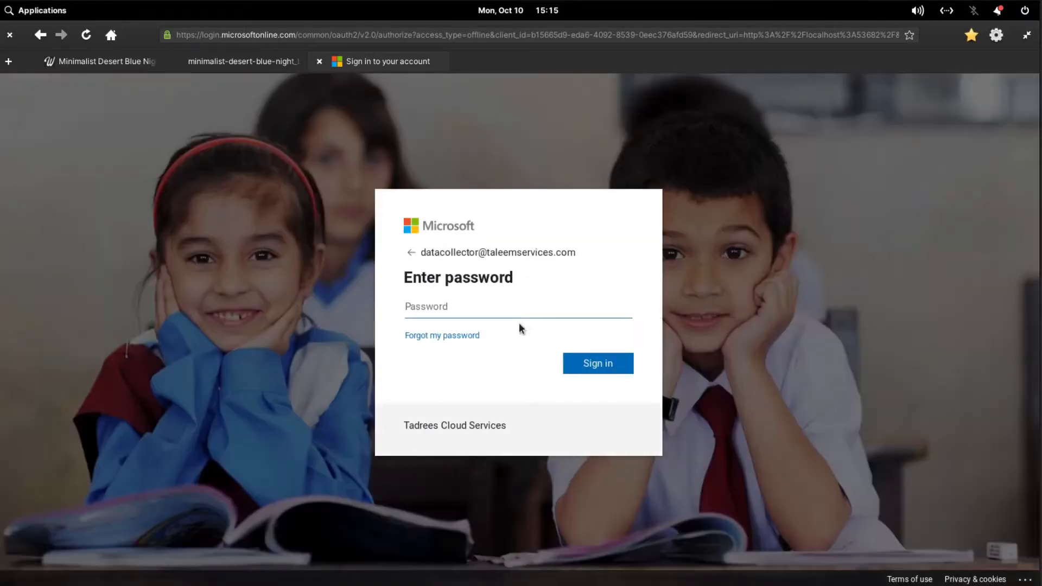
click(518, 306)
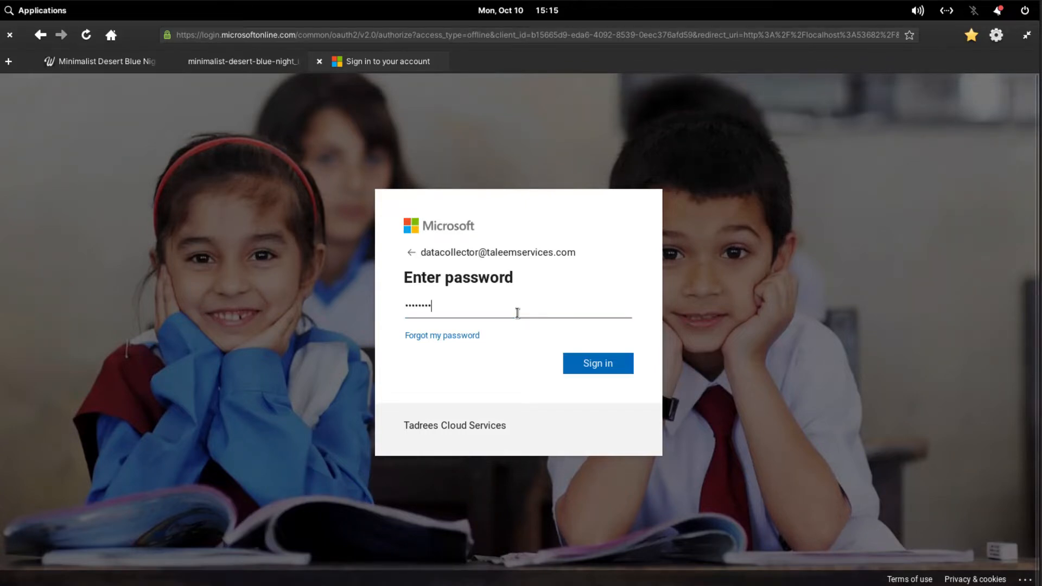
click(597, 363)
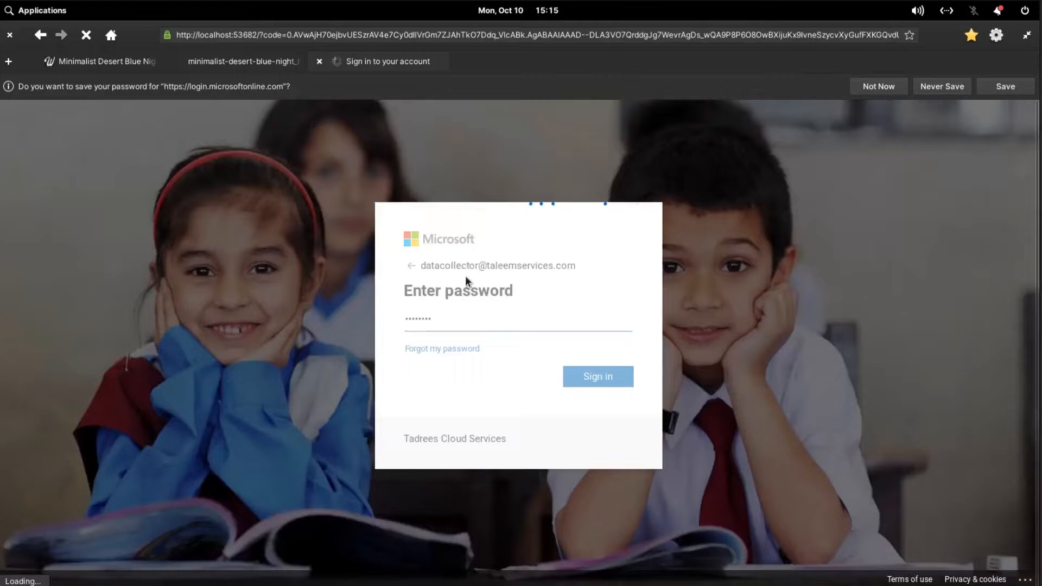
click(597, 376)
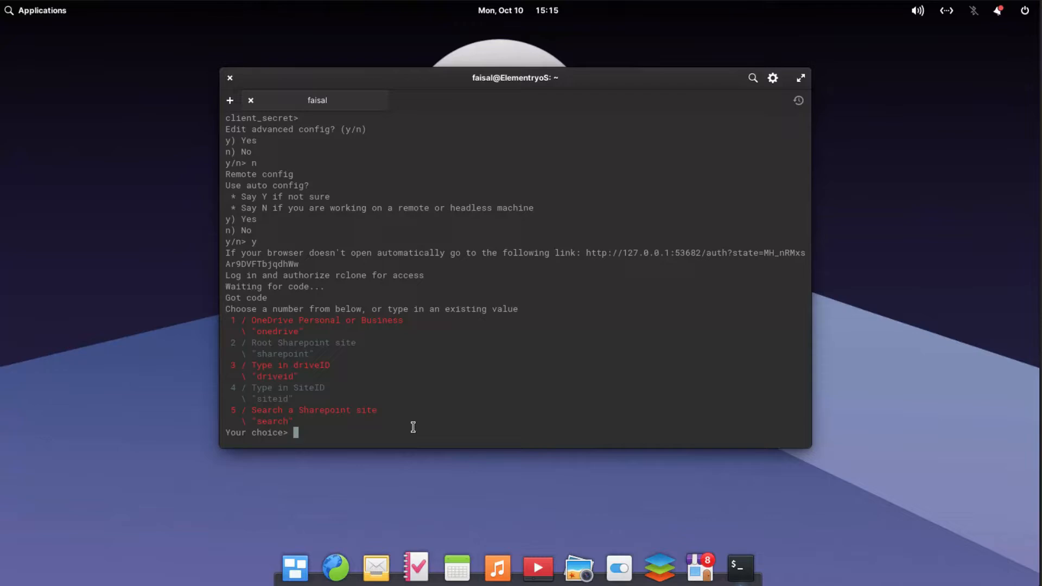
Choose OneDrive Personal or Business (1), select drive 0, and confirm the Business Documents drive with y
text(1)
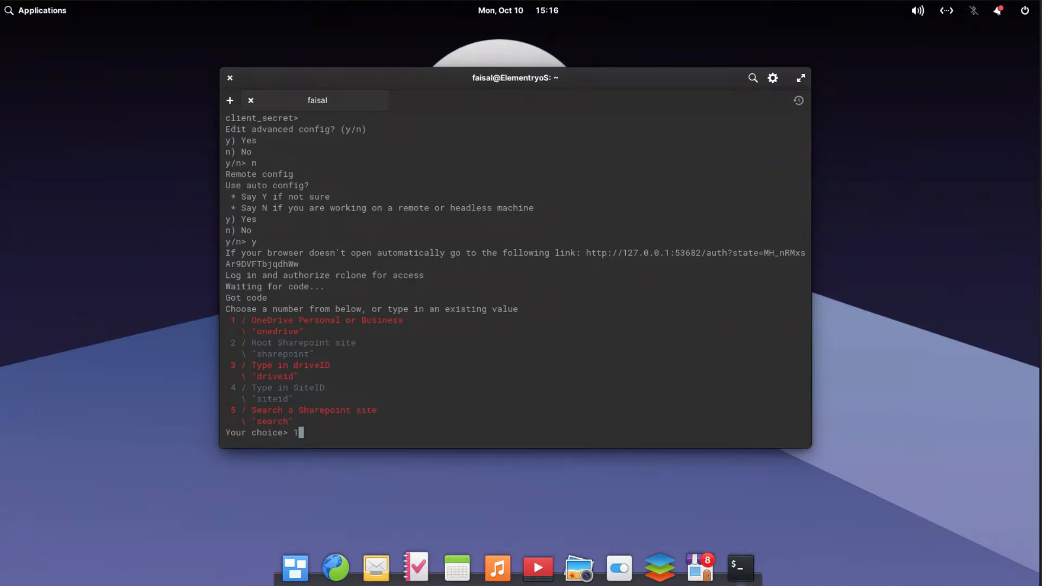
key(Return)
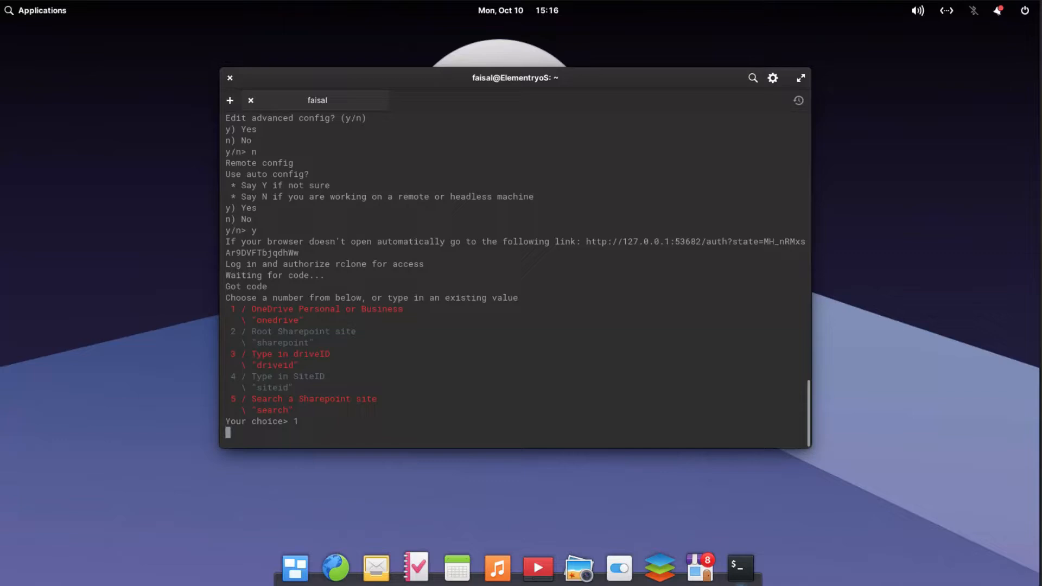
key(Return)
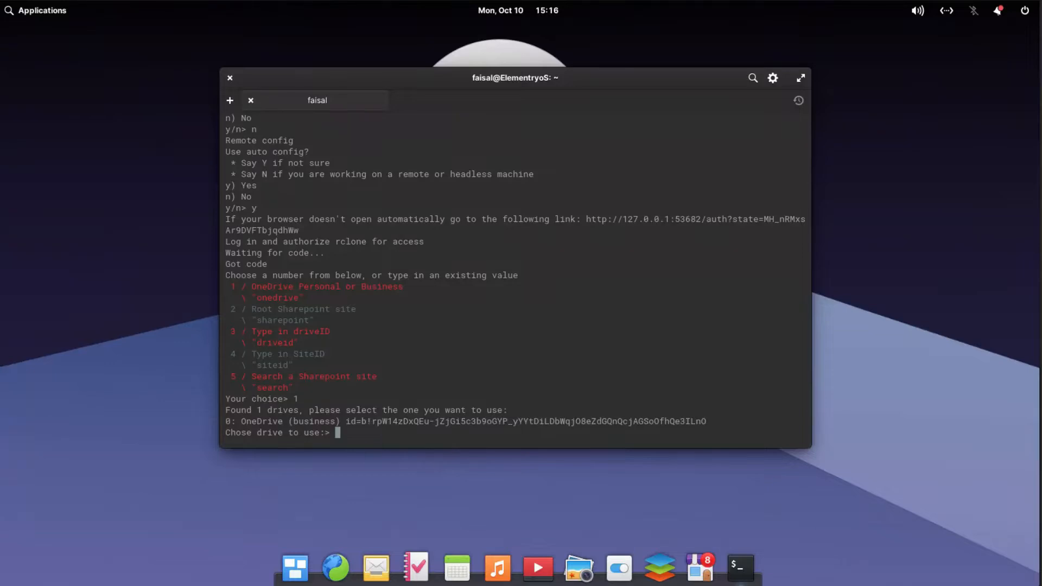
text(0)
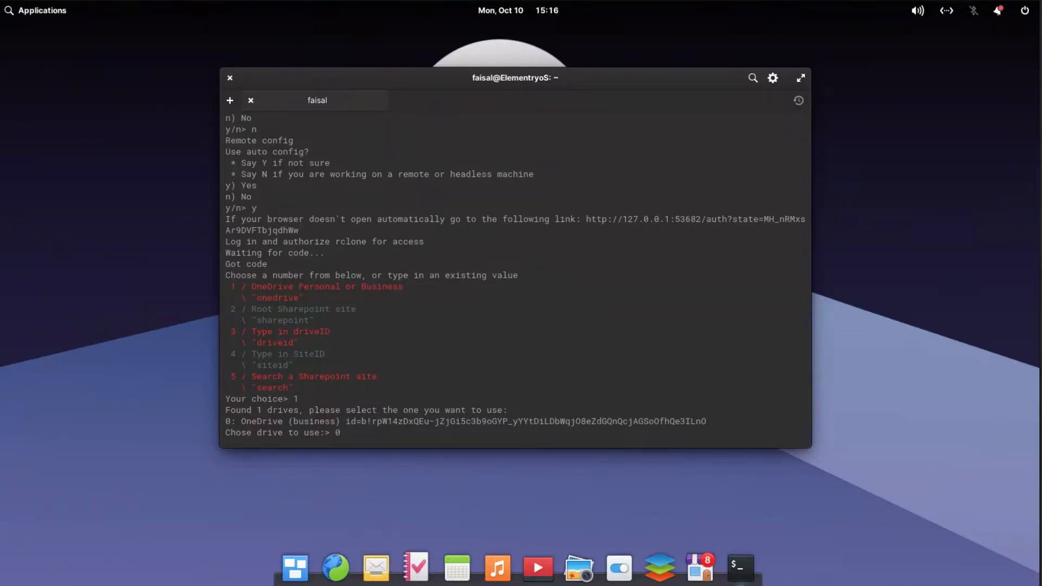
key(Return)
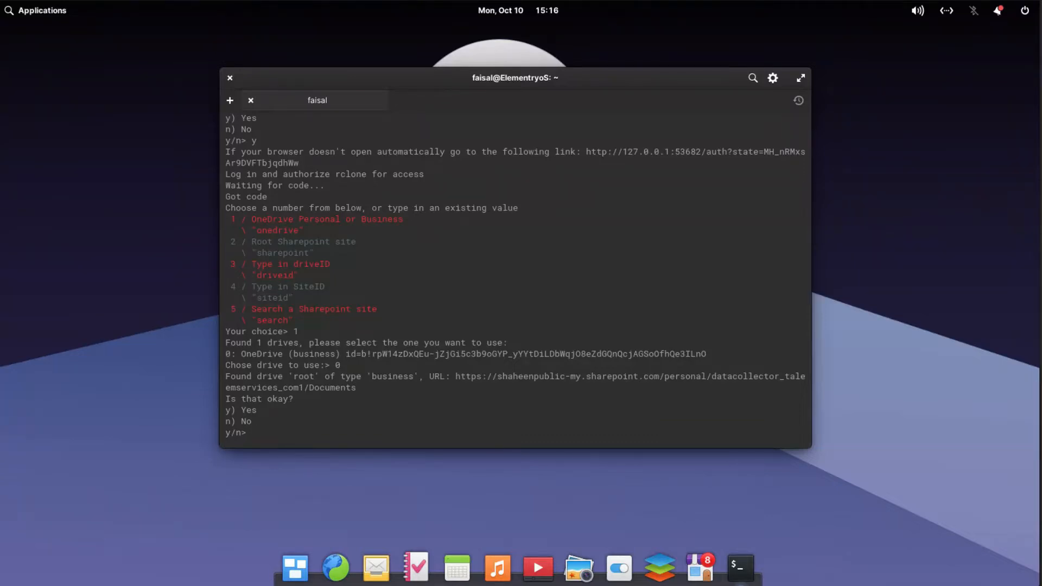
text(y)
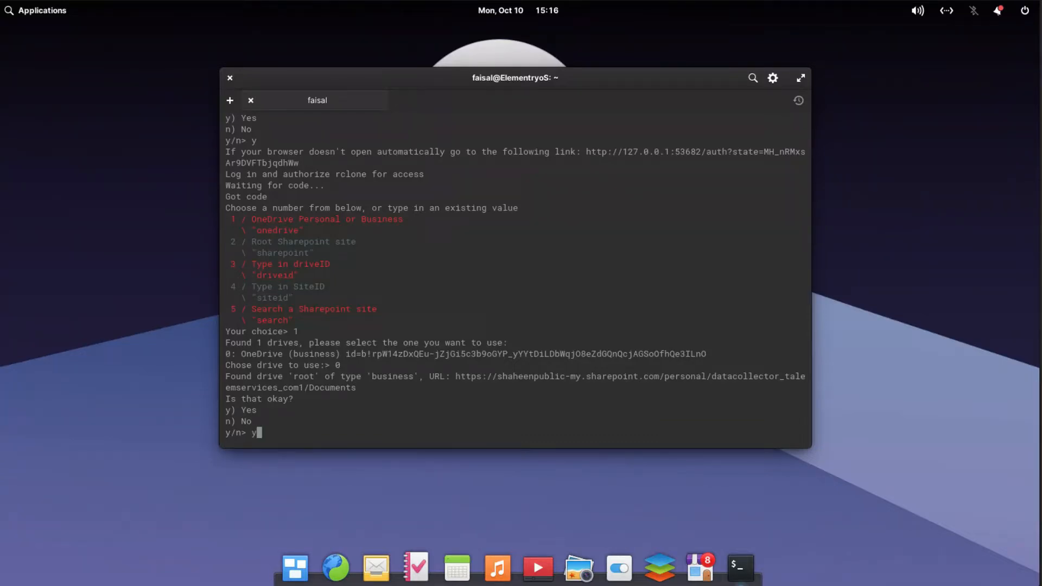
key(Return)
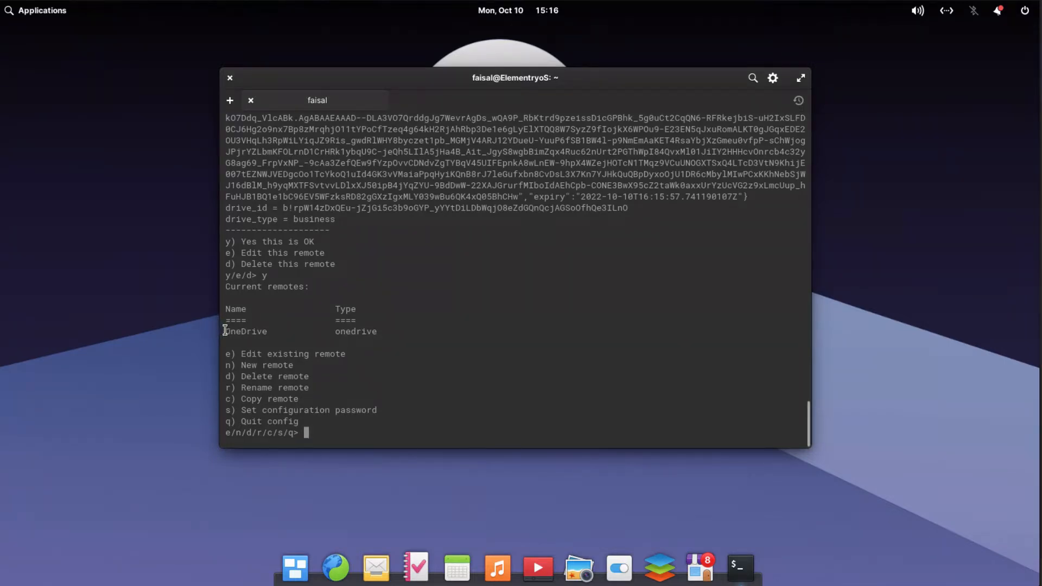
mouse_move(376, 347)
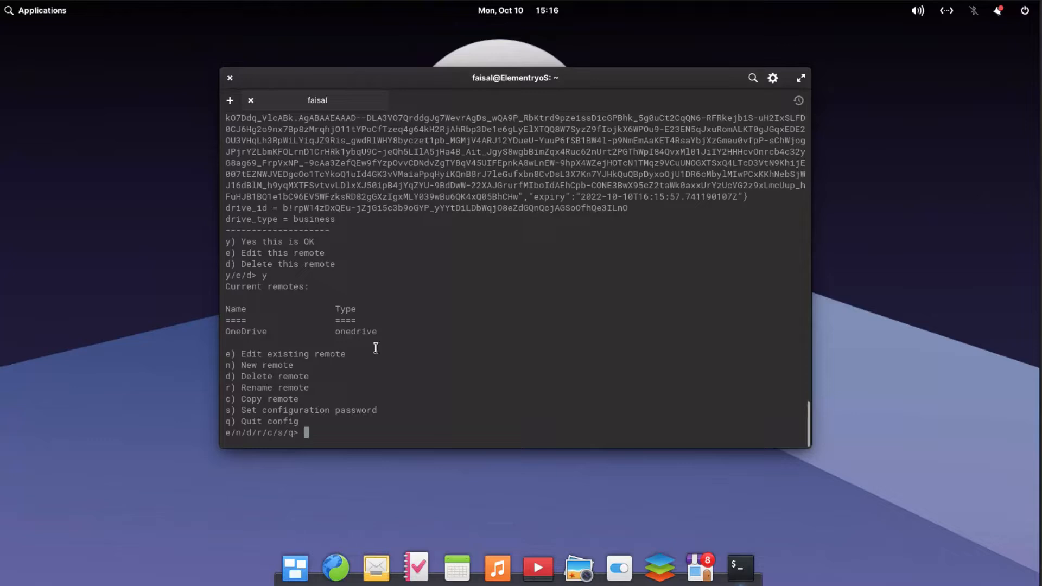
Quit rclone config with q, move into Documents, and mkdir CloudDrive
text(q)
text(ls)
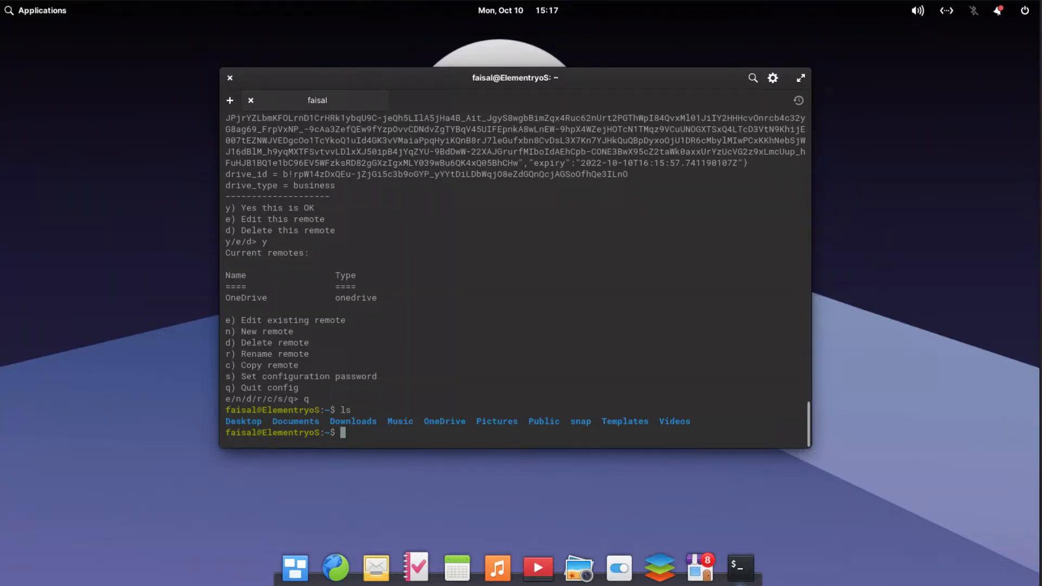
text(cd)
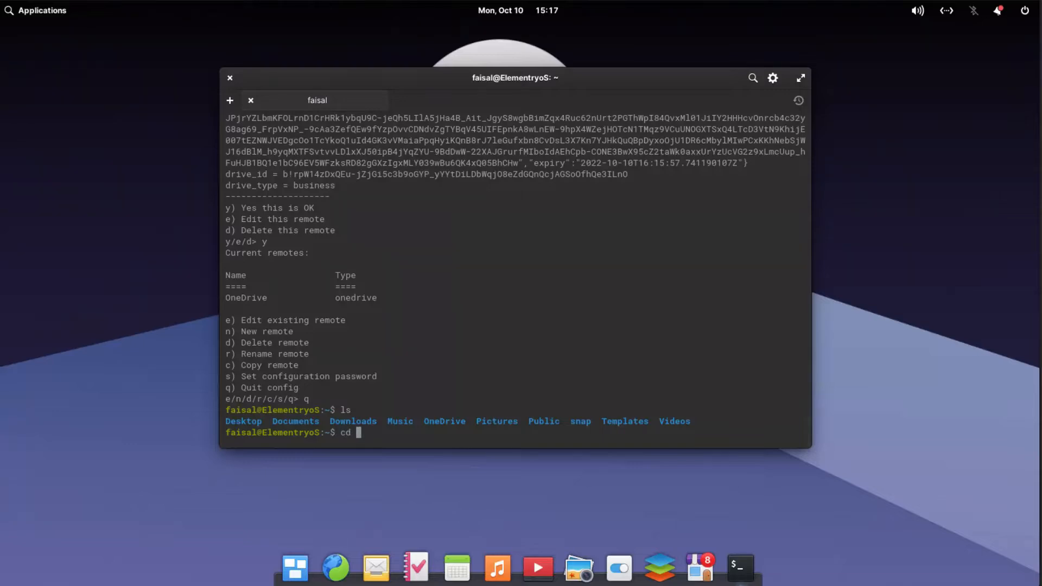
text(Docum)
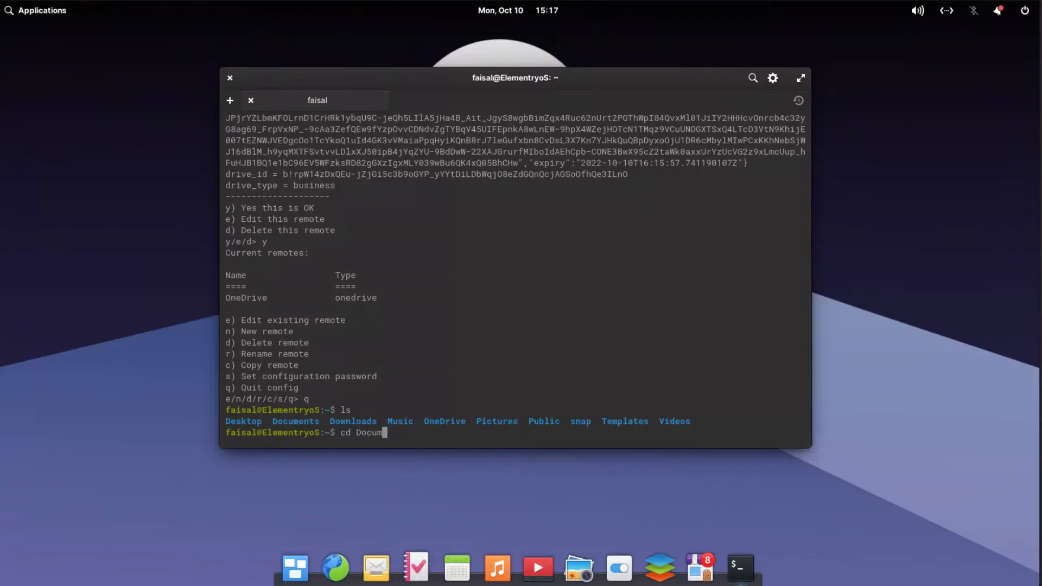
key(Return)
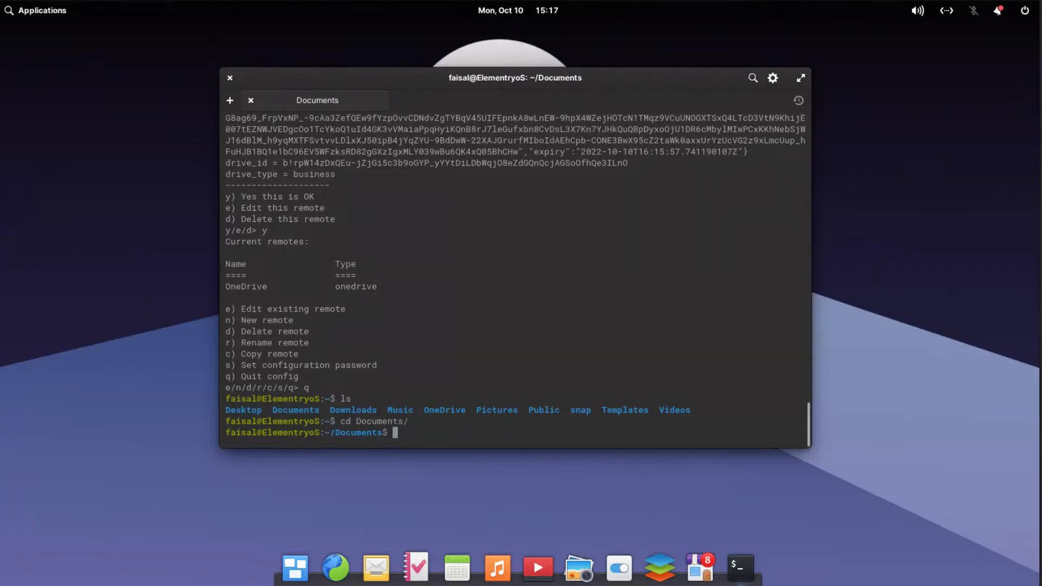
text(mkdir)
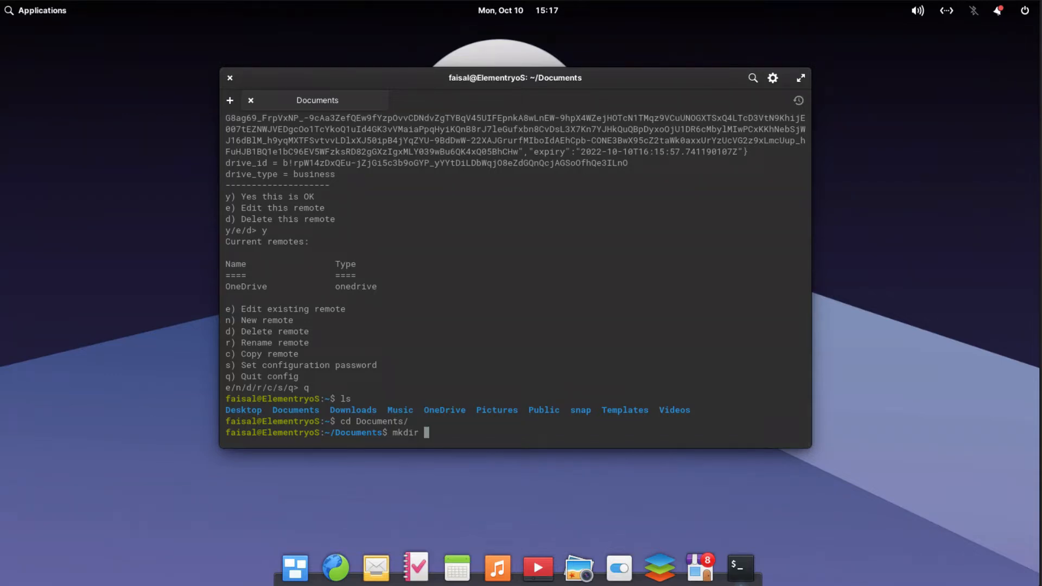
text(Cloud)
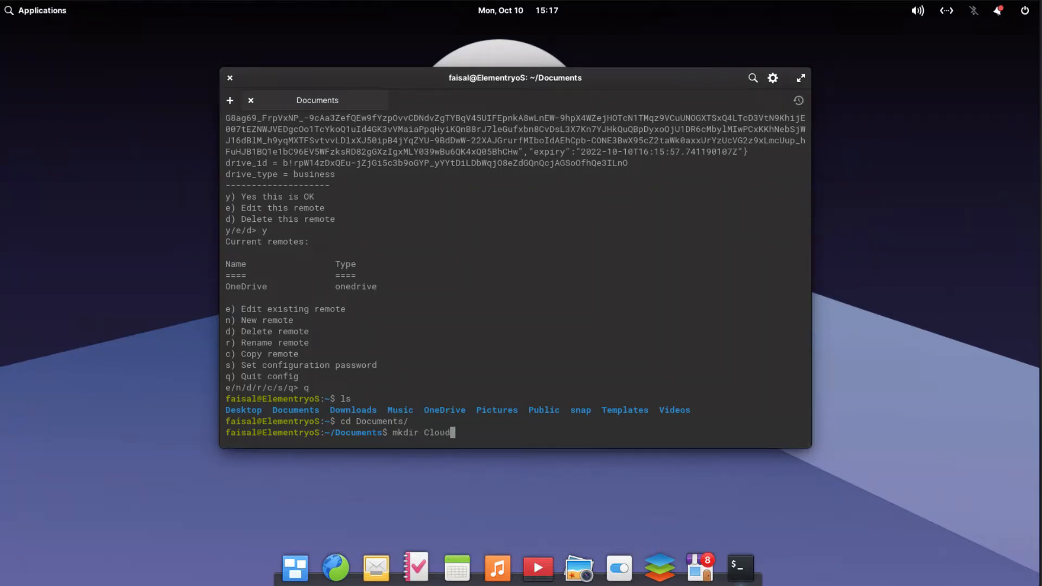
text(Drive)
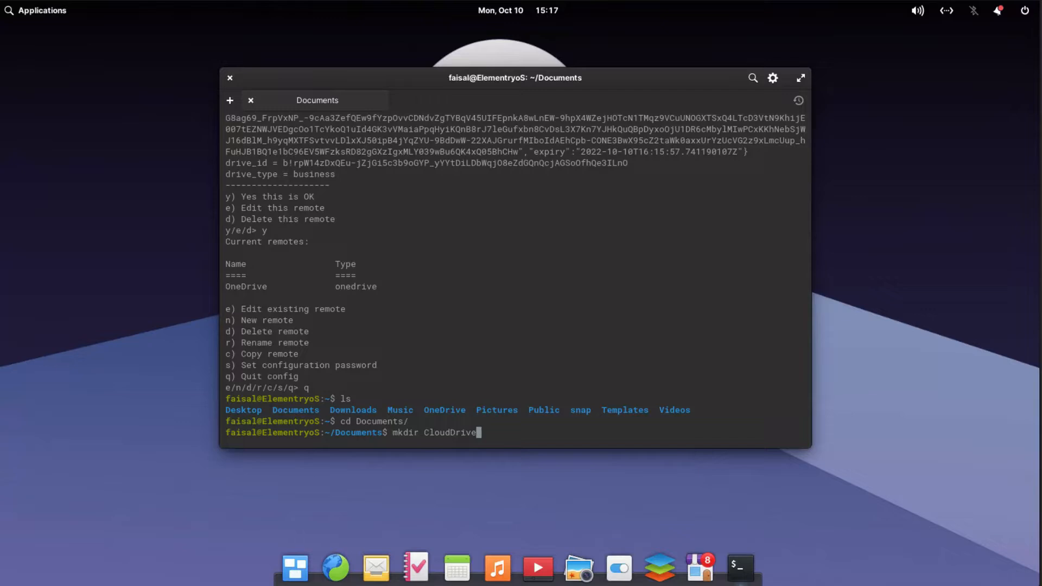
key(Return)
text(ls)
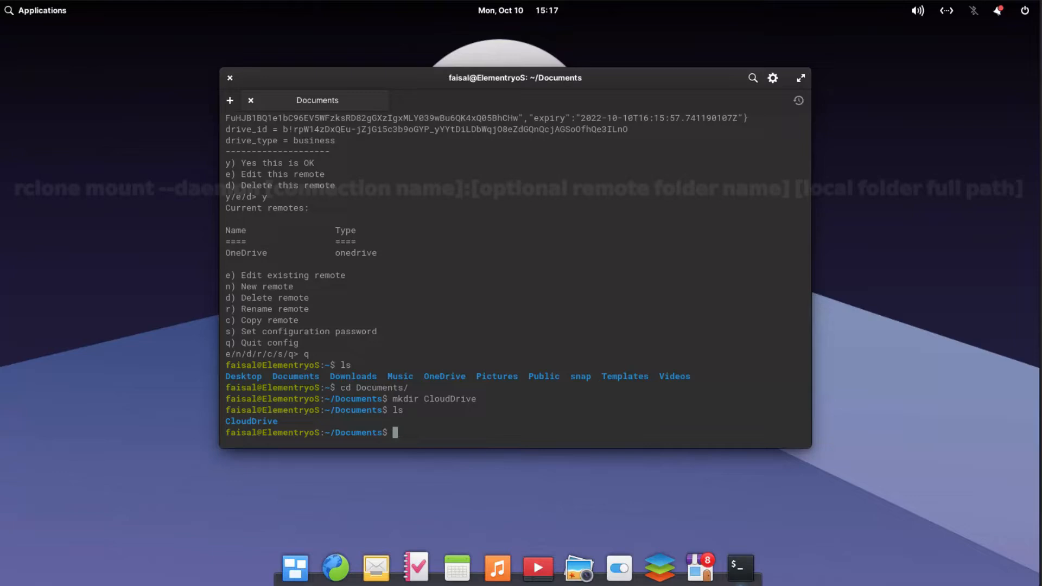
Run 'rclone mount --Daemon OneDrive: /home/faisal/Documents/CloudDrive/', which fails with unknown flag
text(rclone moun)
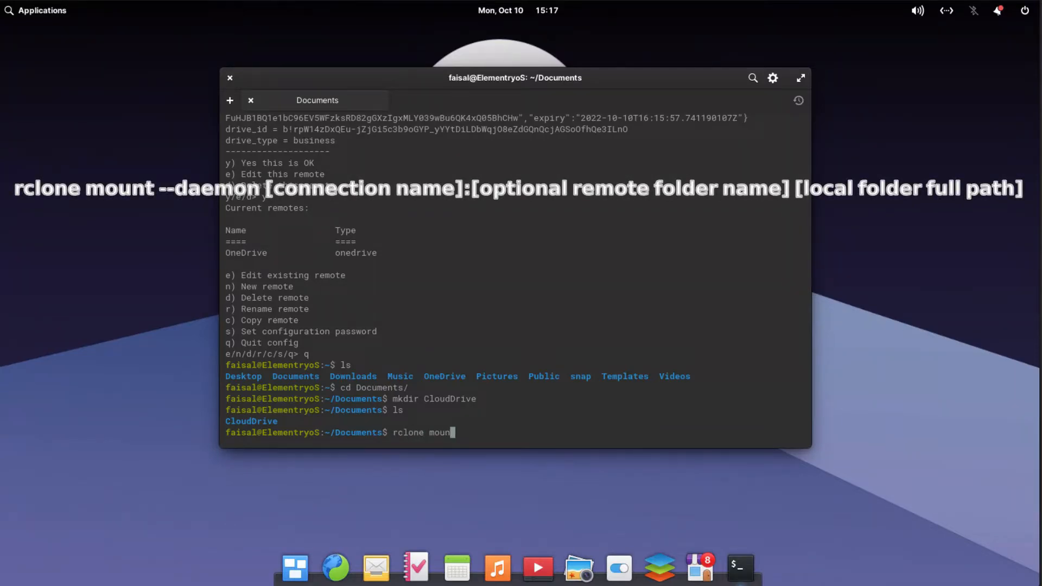
text(t)
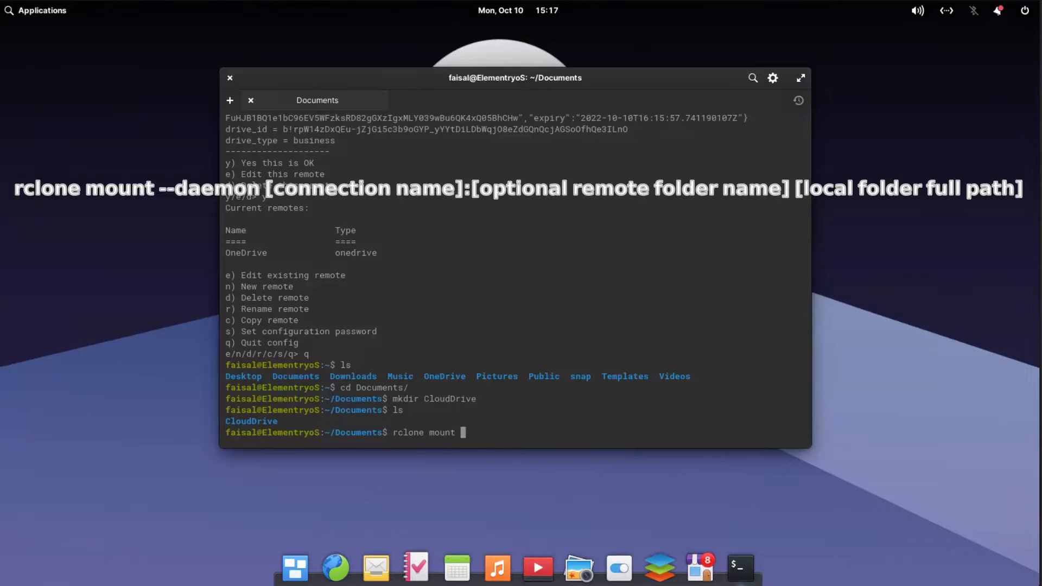
text(--Daemon)
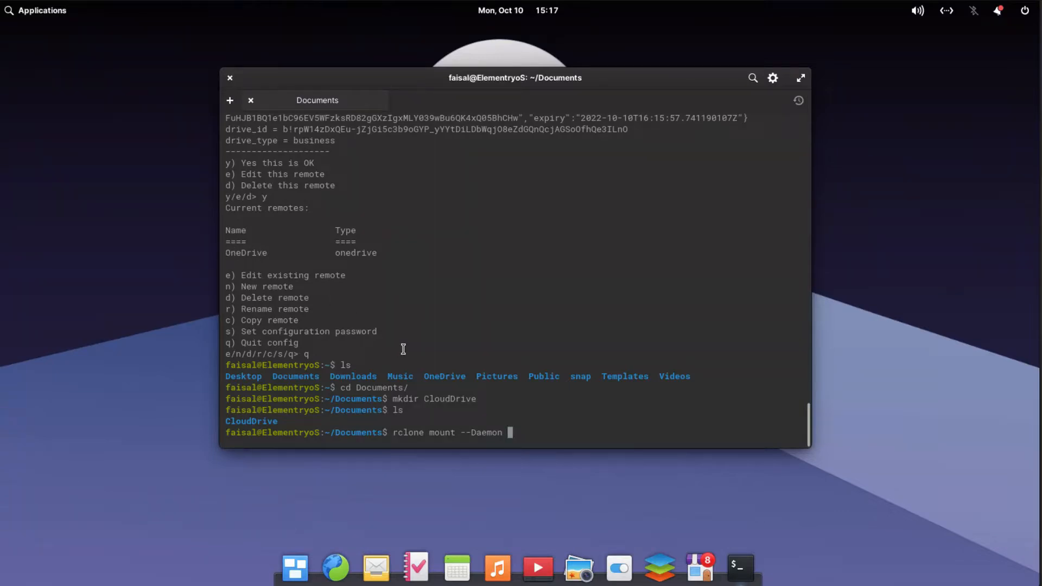
text(O)
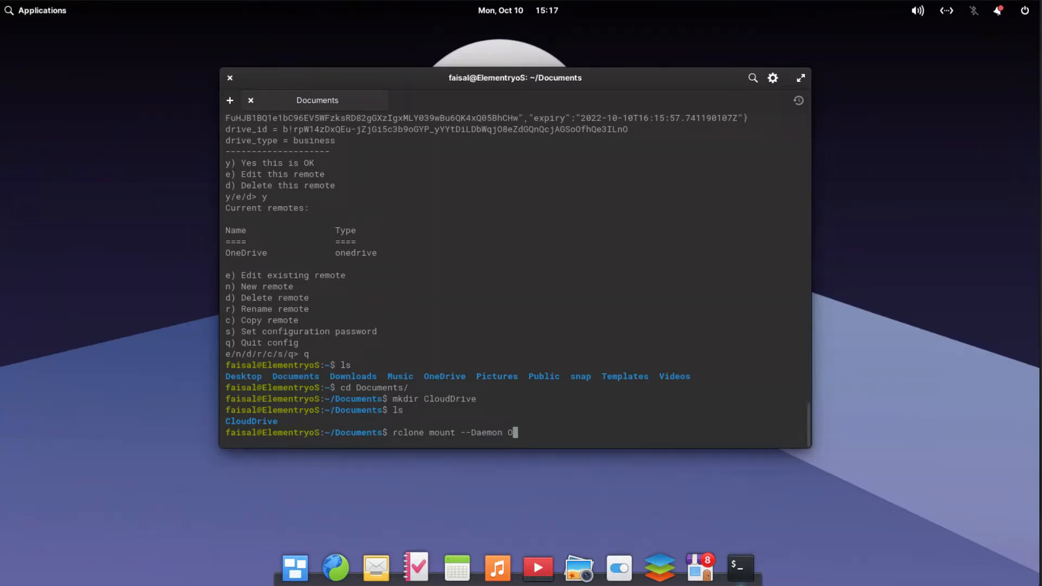
text(neDrive:)
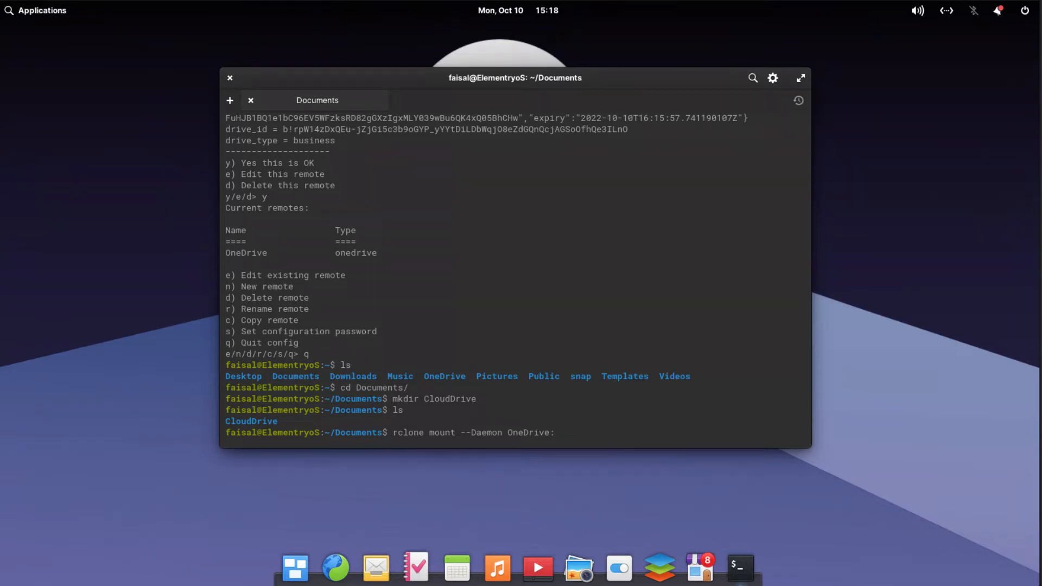
text(/)
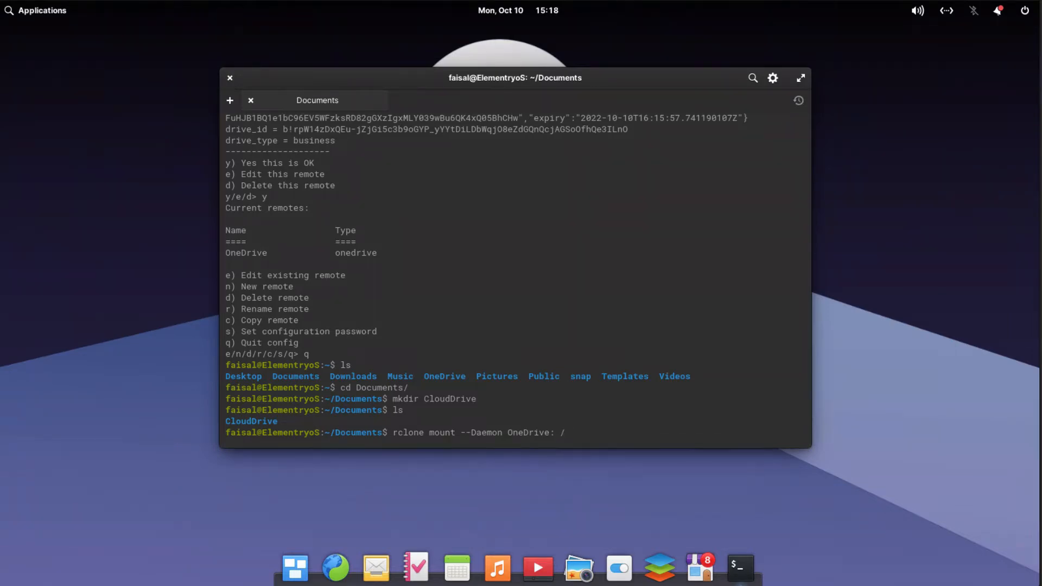
text(home)
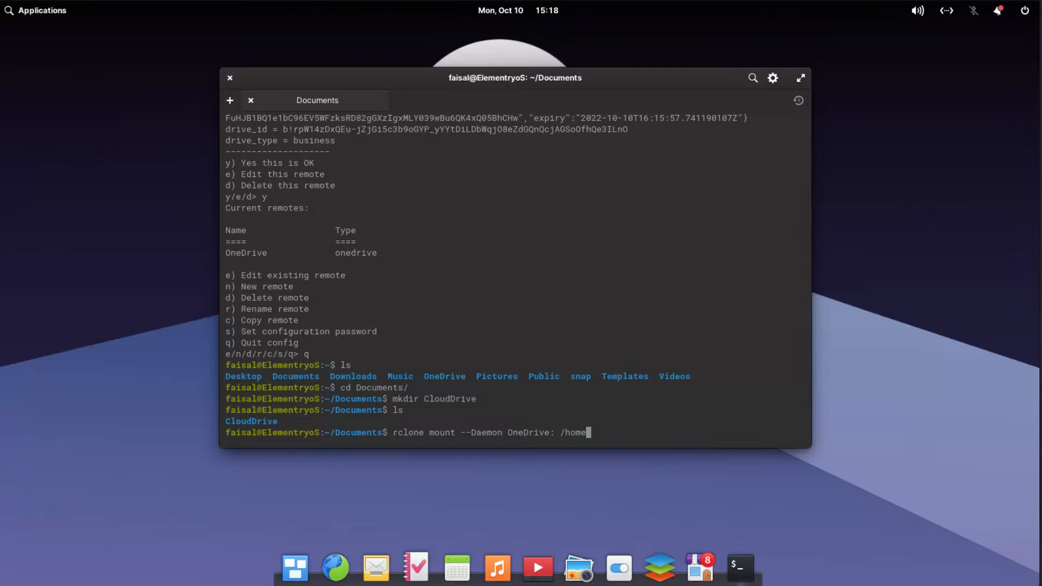
text(/)
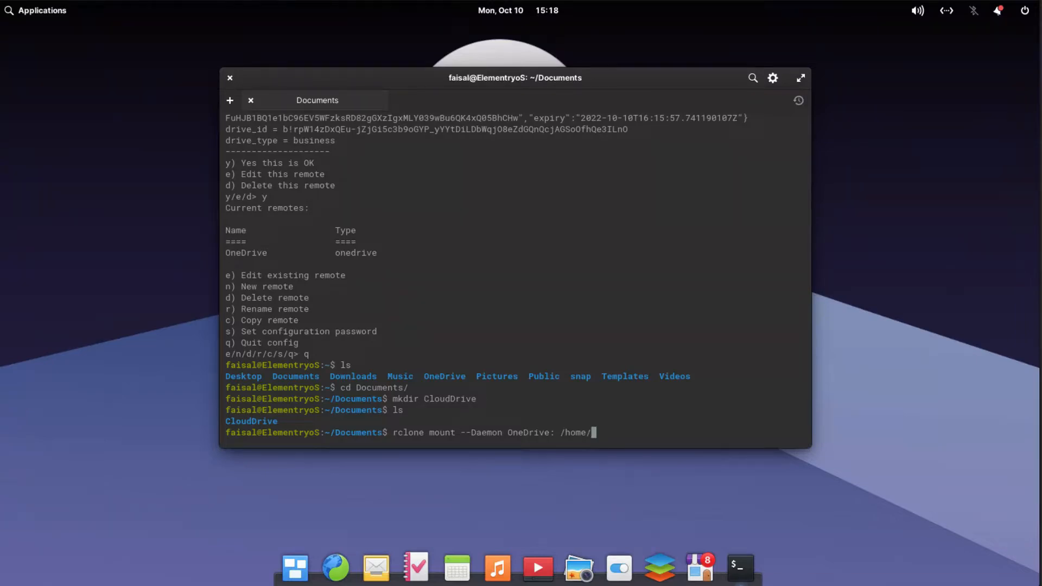
text(faisal)
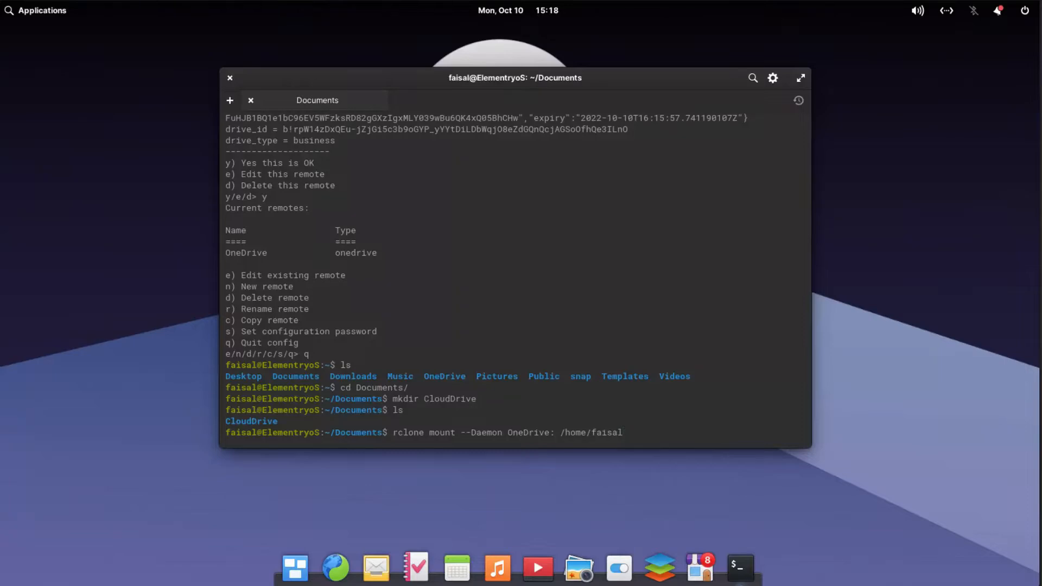
text(/Do)
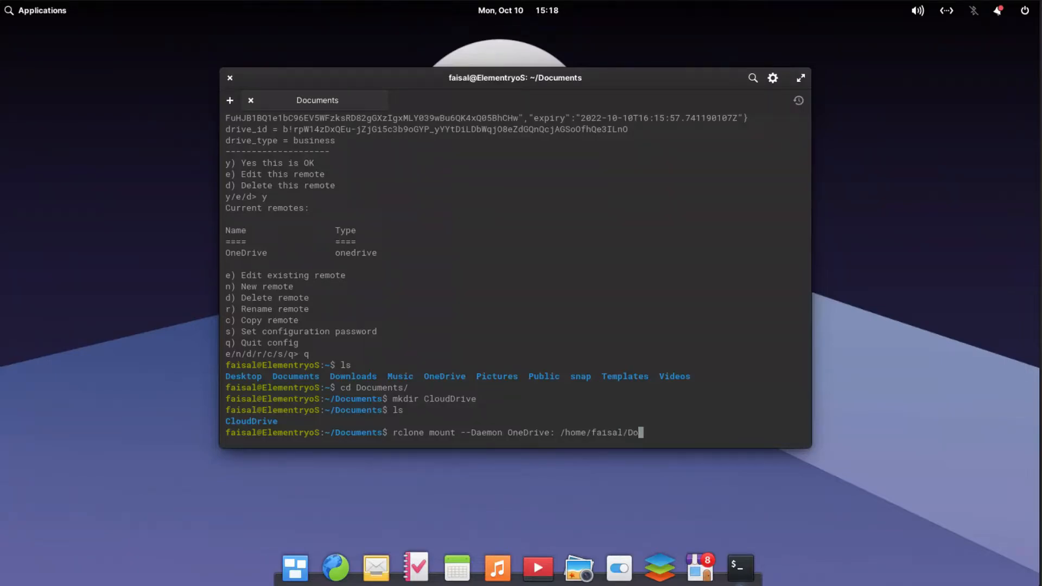
text(cuments/)
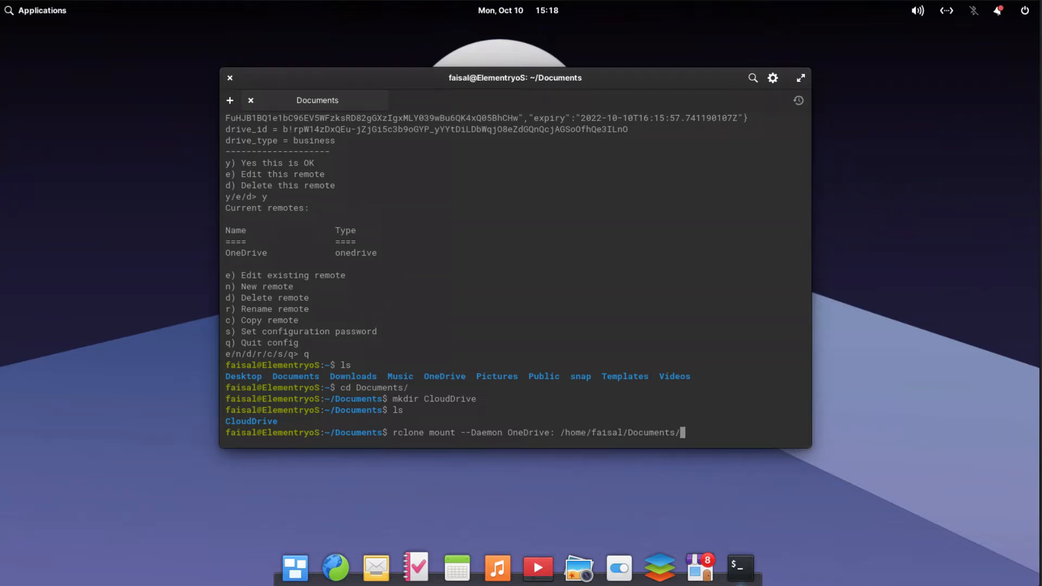
text(CloudDrive/)
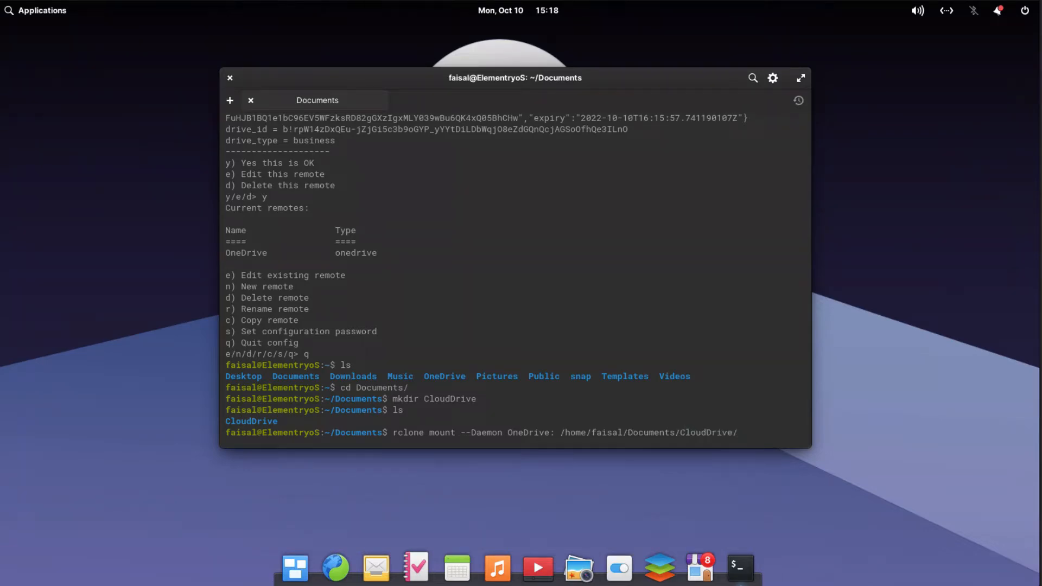
key(Return)
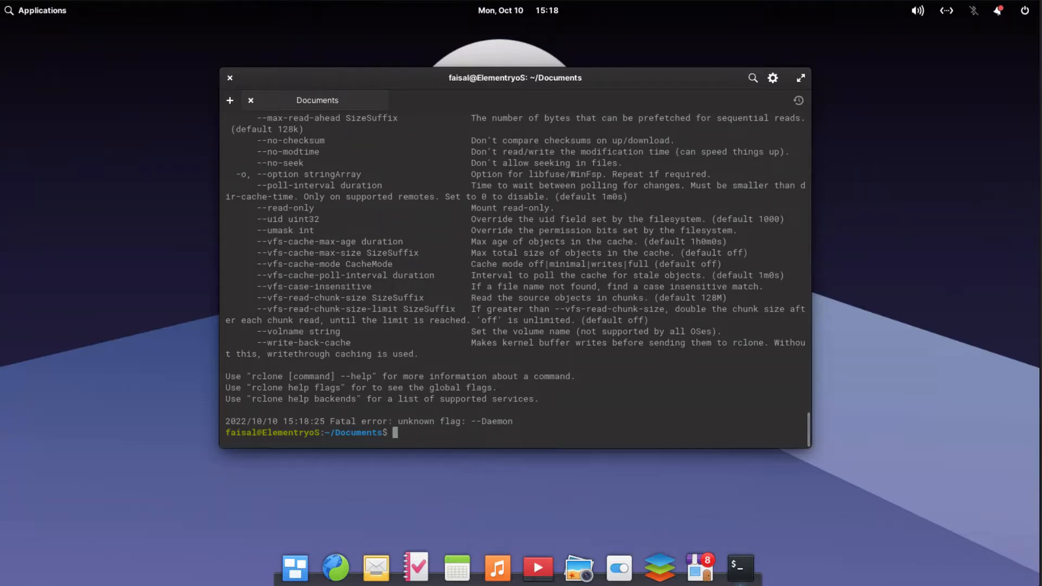
Re-run the mount with lowercase --daemon and list Documents to confirm CloudDrive
text(rclone mount --Daemon OneDrive: /home/faisal/Documents/CloudDrive/)
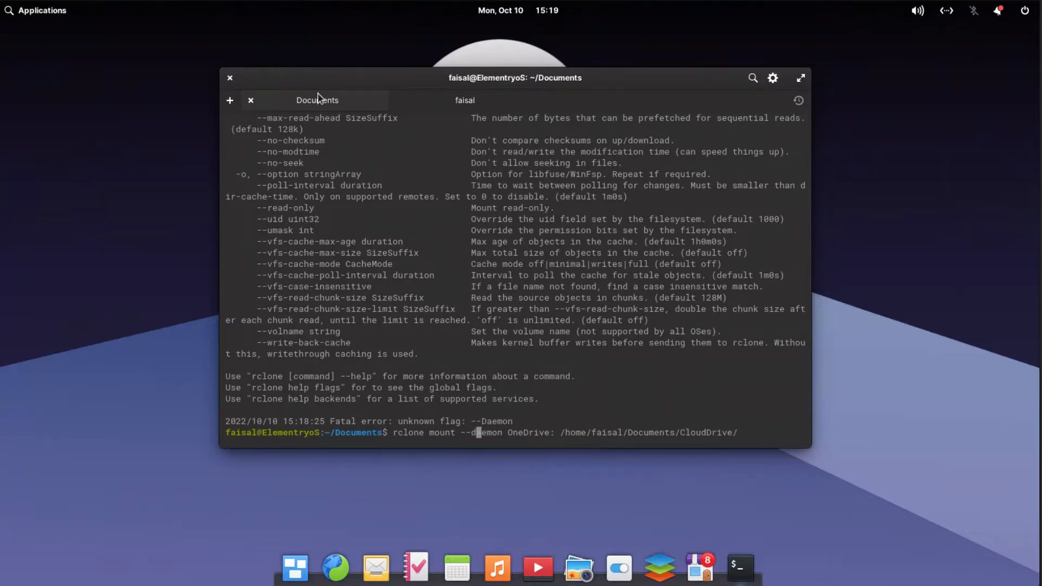
key(Return)
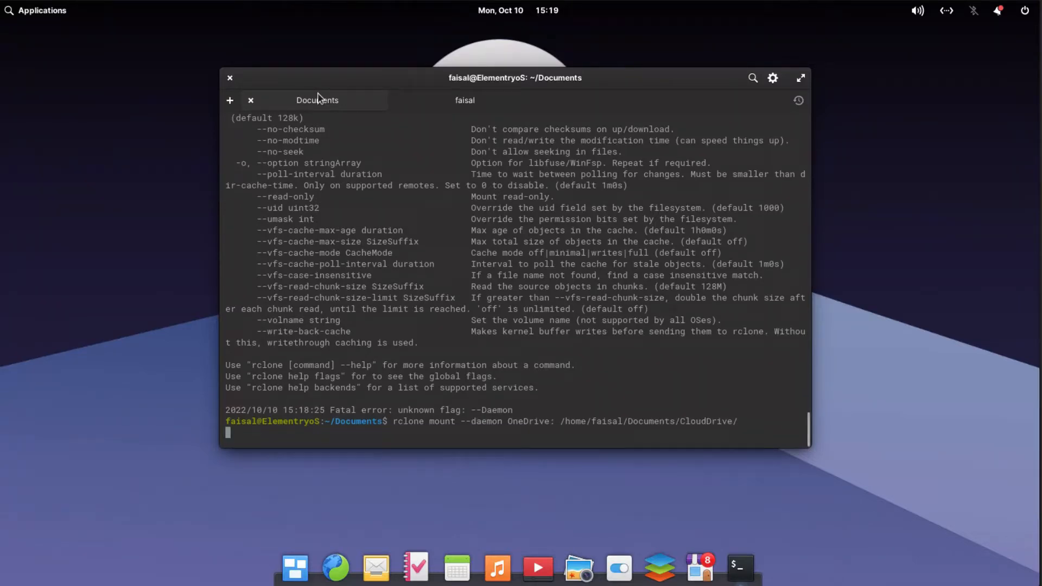
key(Return)
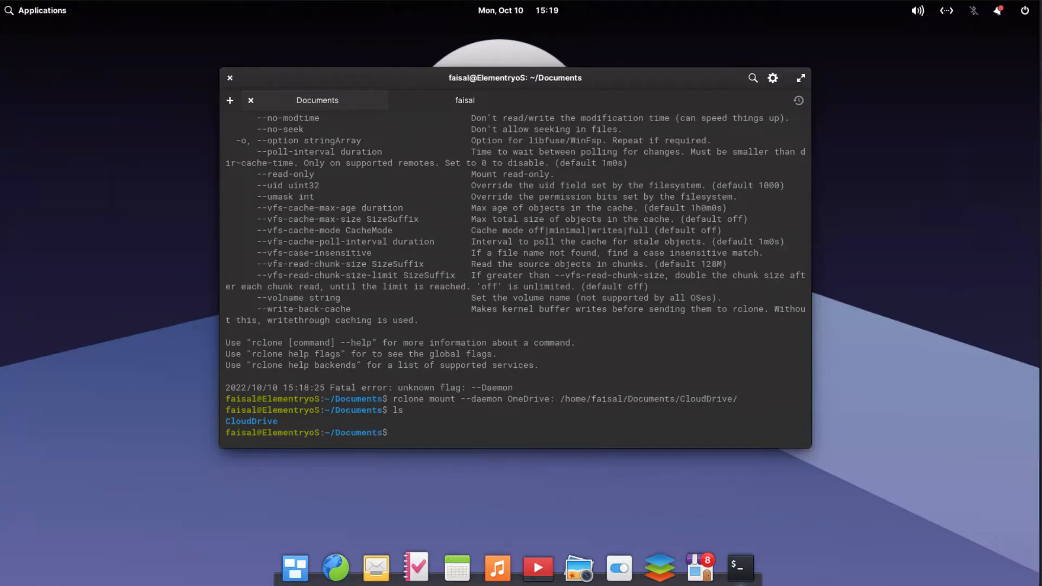
Change into CloudDrive and list its mounted OneDrive contents like Document.docx and newfolder
text(cd CloudDrive/)
text(ls)
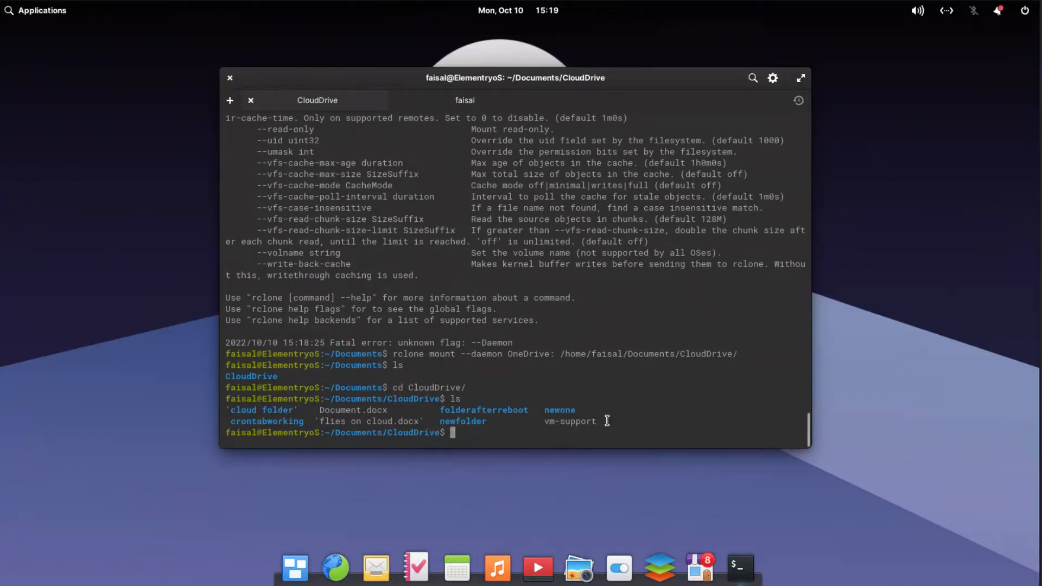
mouse_move(335, 568)
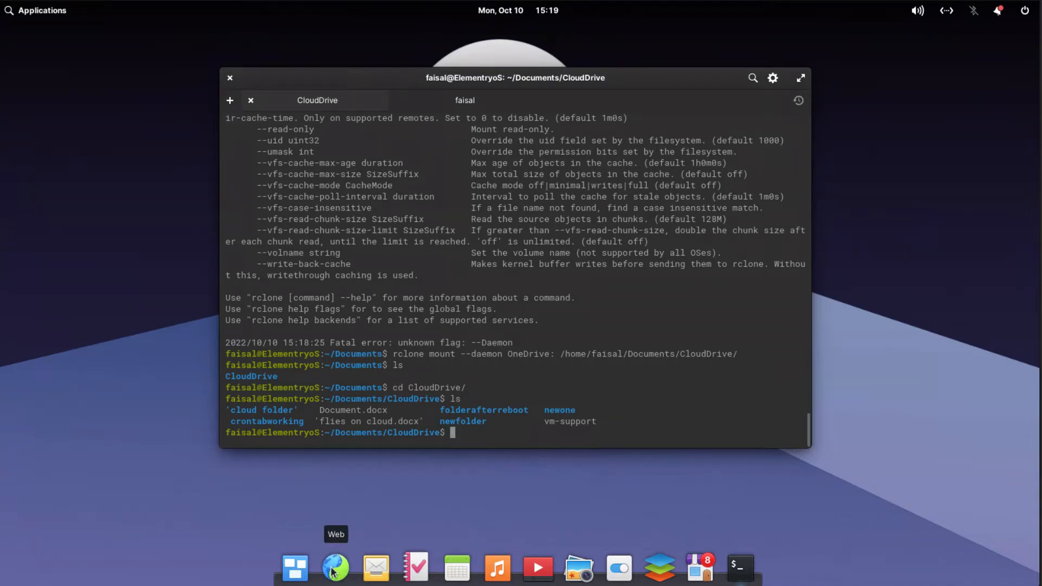
Show OneDrive's My files page in the web browser to compare with CloudDrive
click(335, 568)
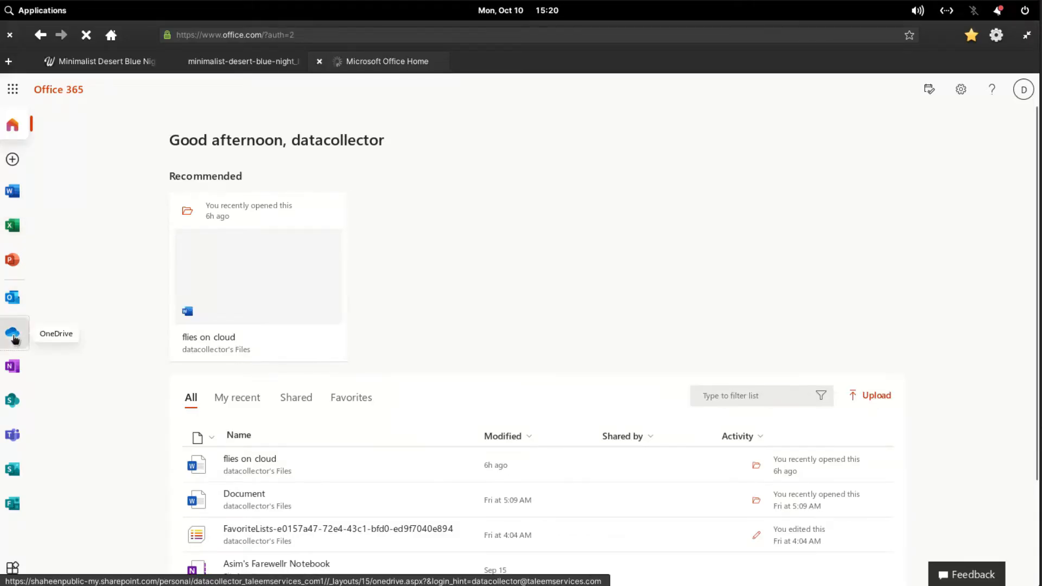
click(12, 331)
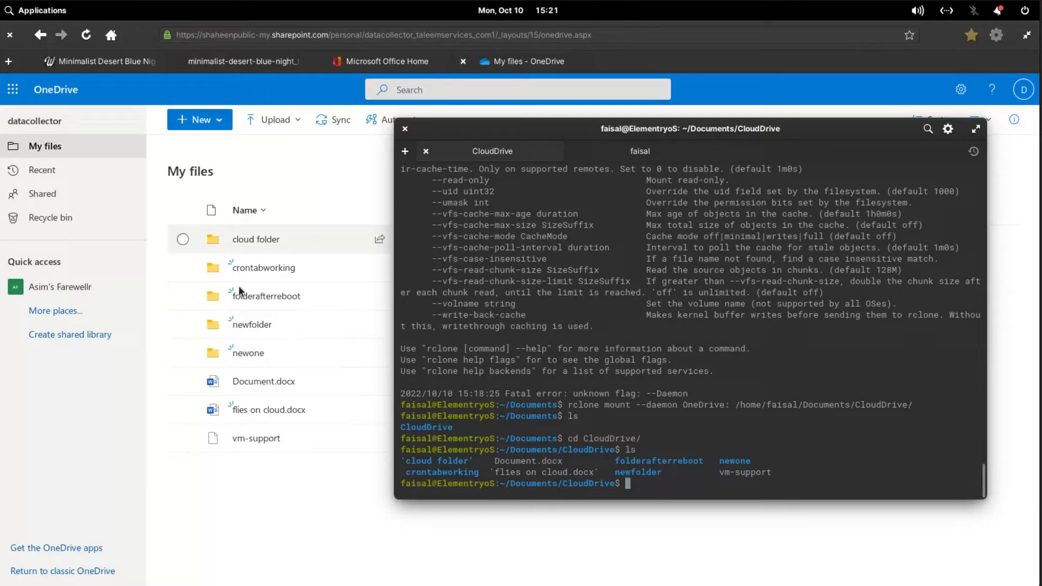
click(38, 9)
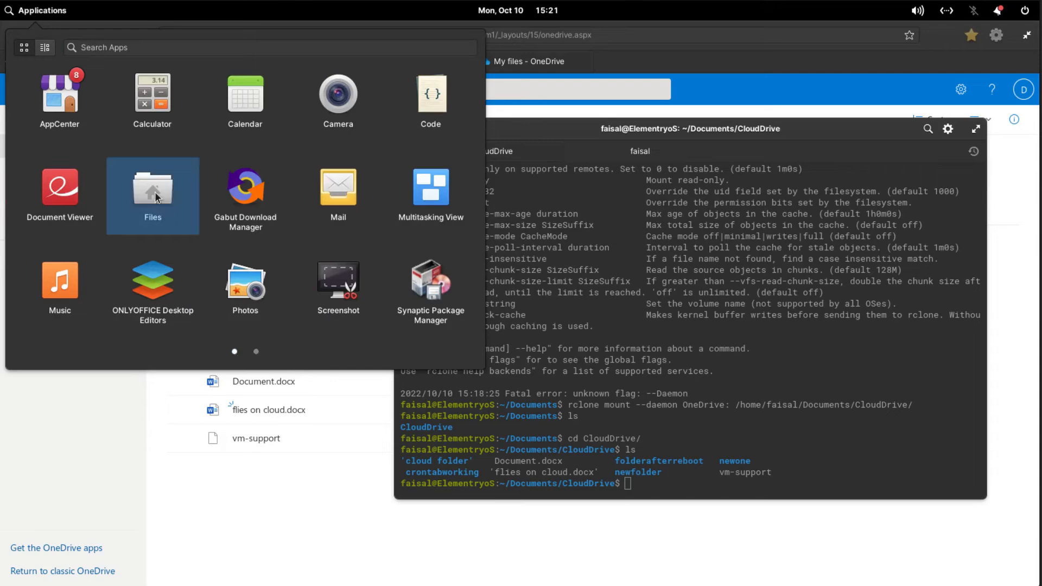
In Files, copy the desert wallpaper from Pictures and enter Documents/CloudDrive
click(153, 193)
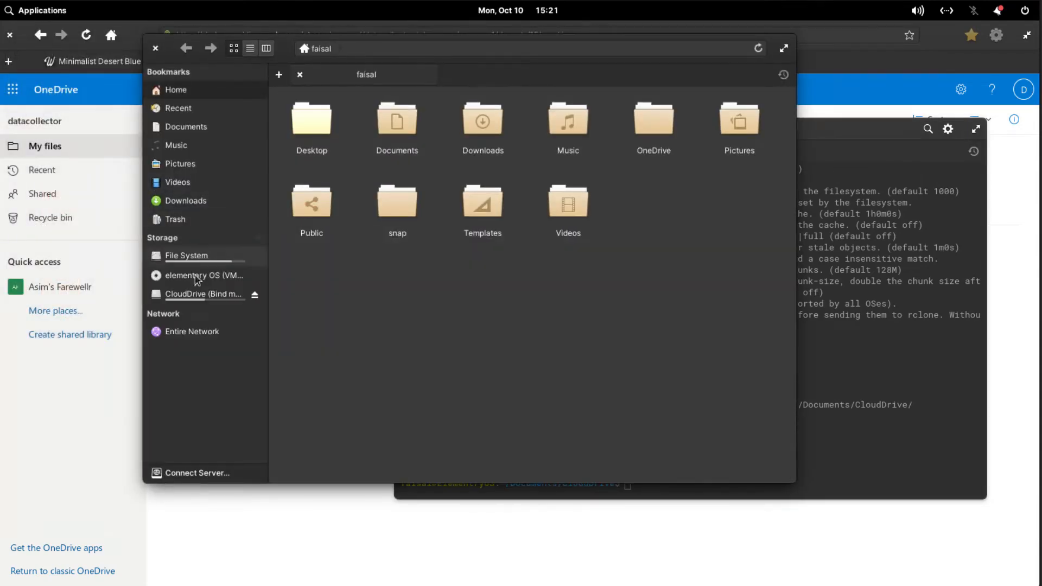
click(180, 163)
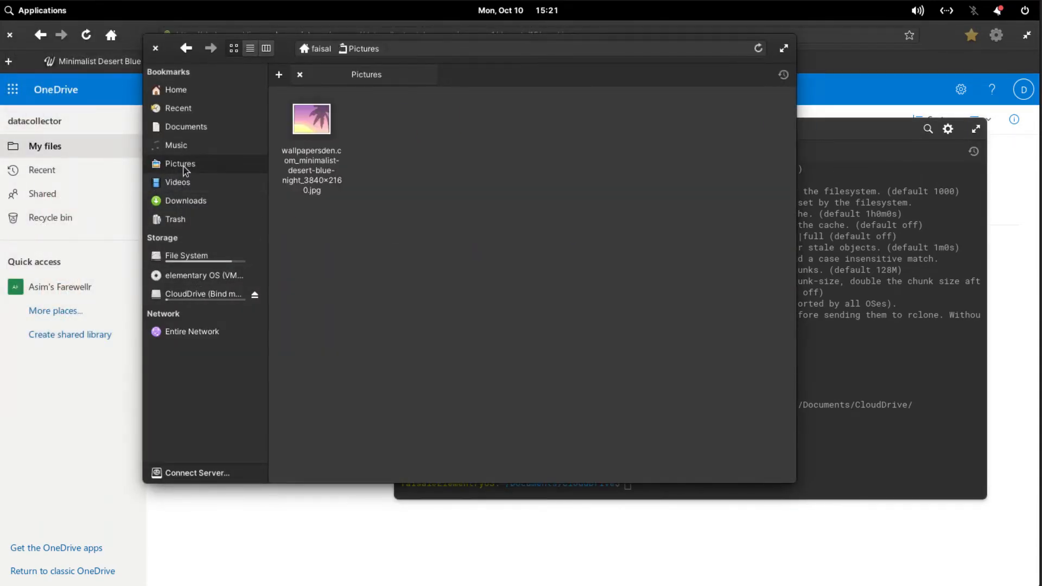
right_click(310, 118)
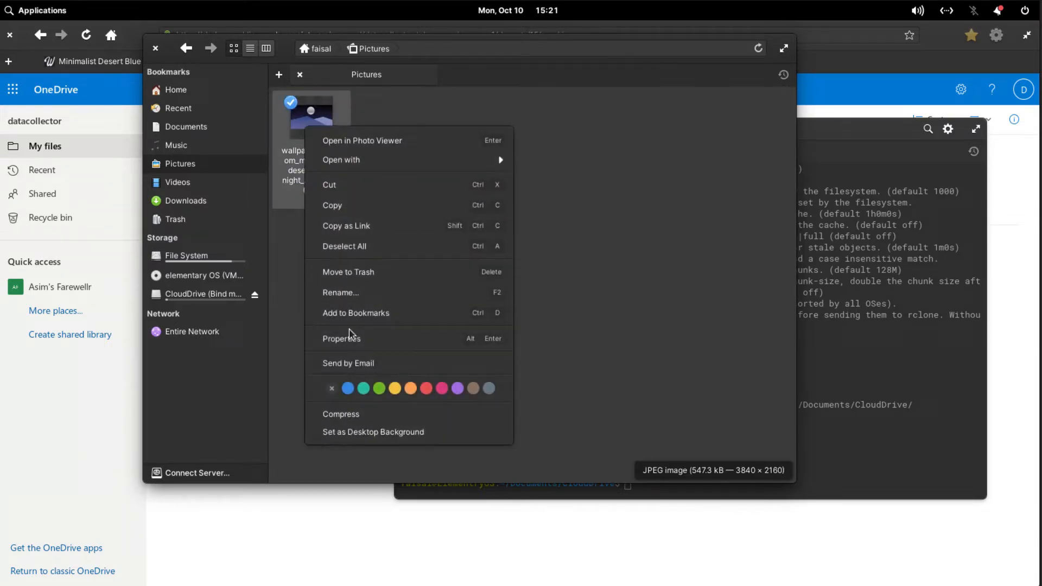
mouse_move(353, 208)
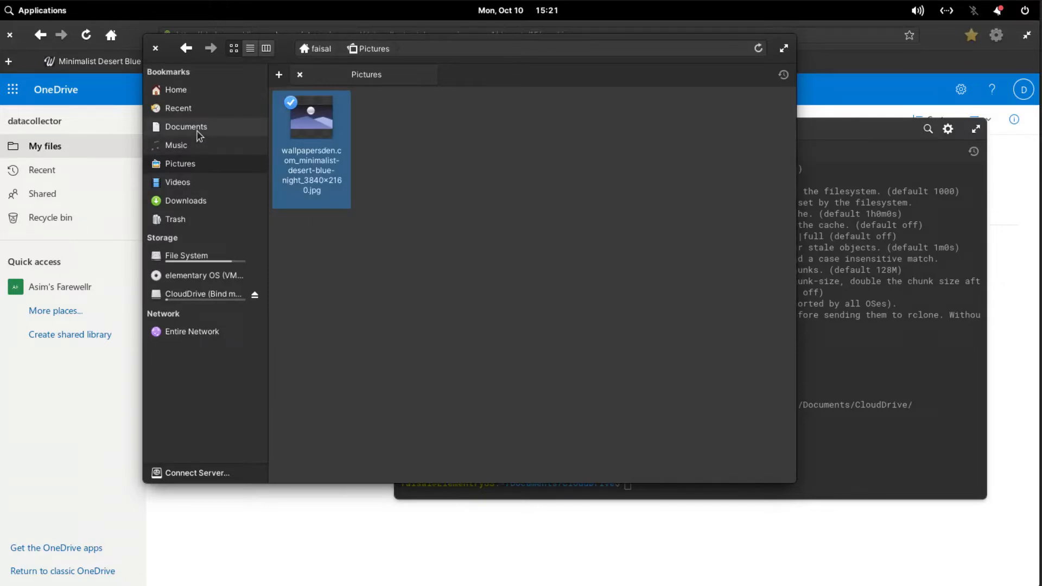
click(186, 127)
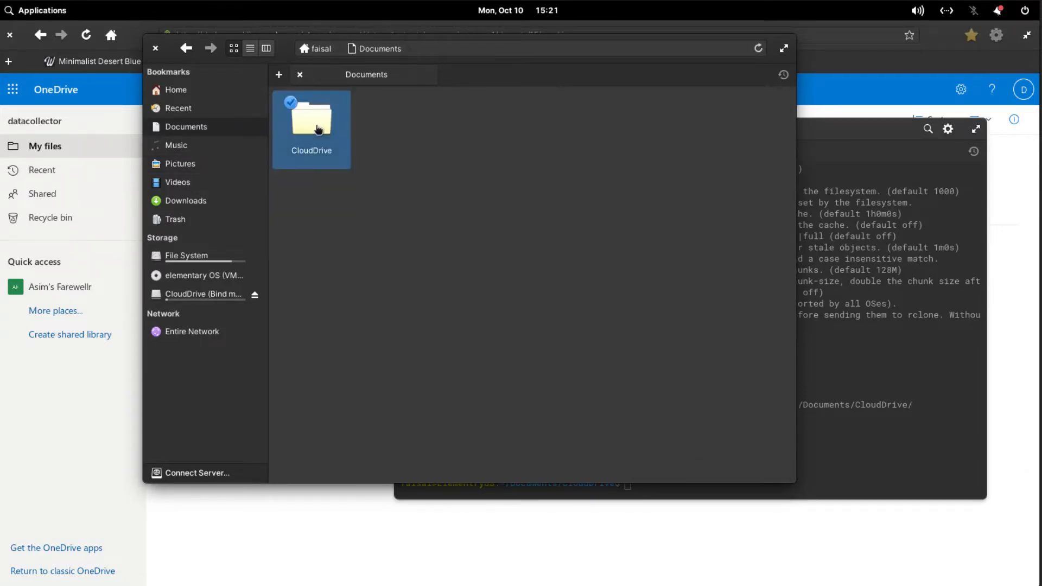
double_click(311, 126)
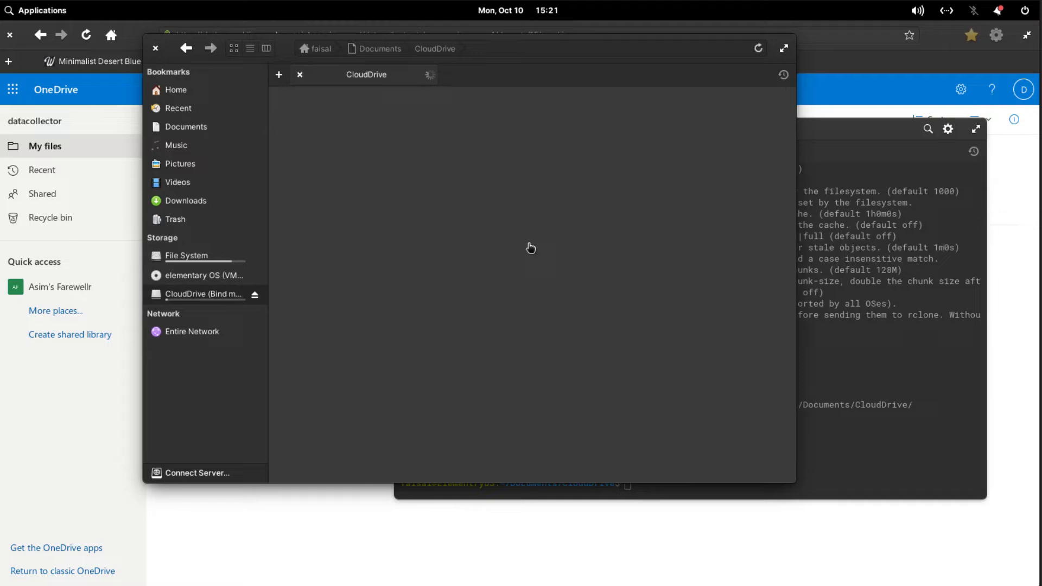
mouse_move(535, 247)
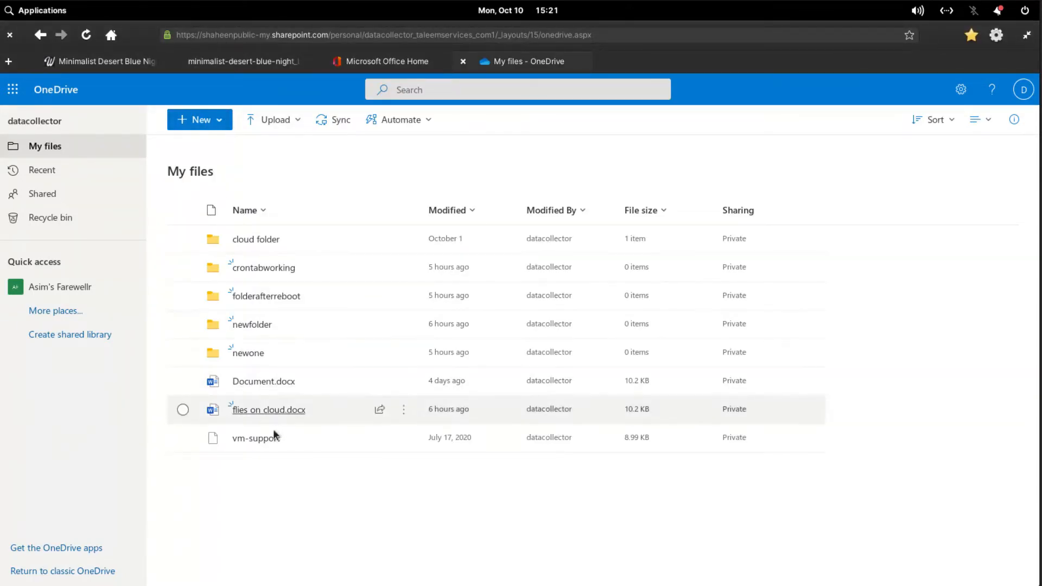
mouse_move(97, 61)
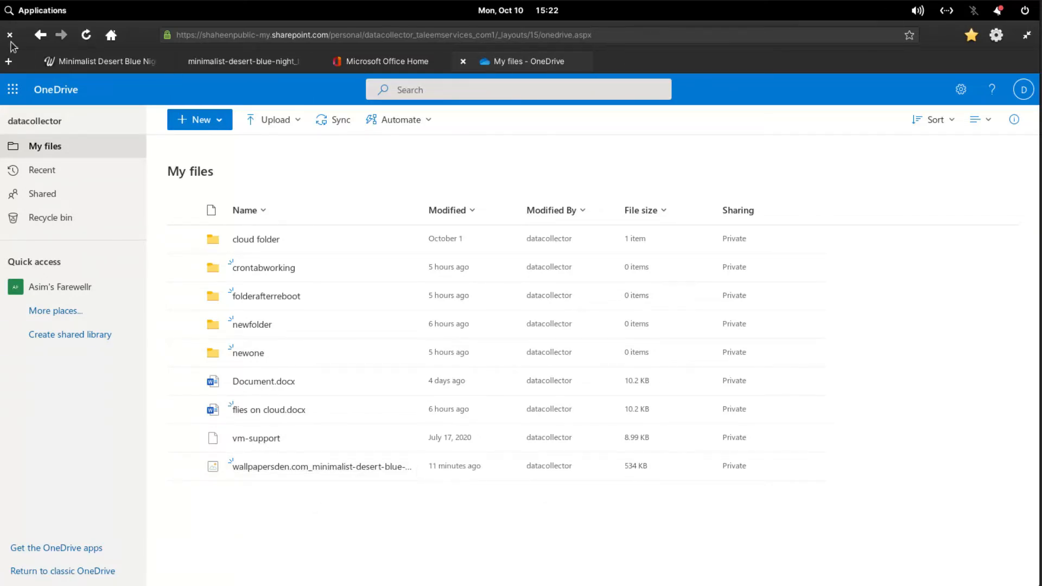
mouse_move(667, 75)
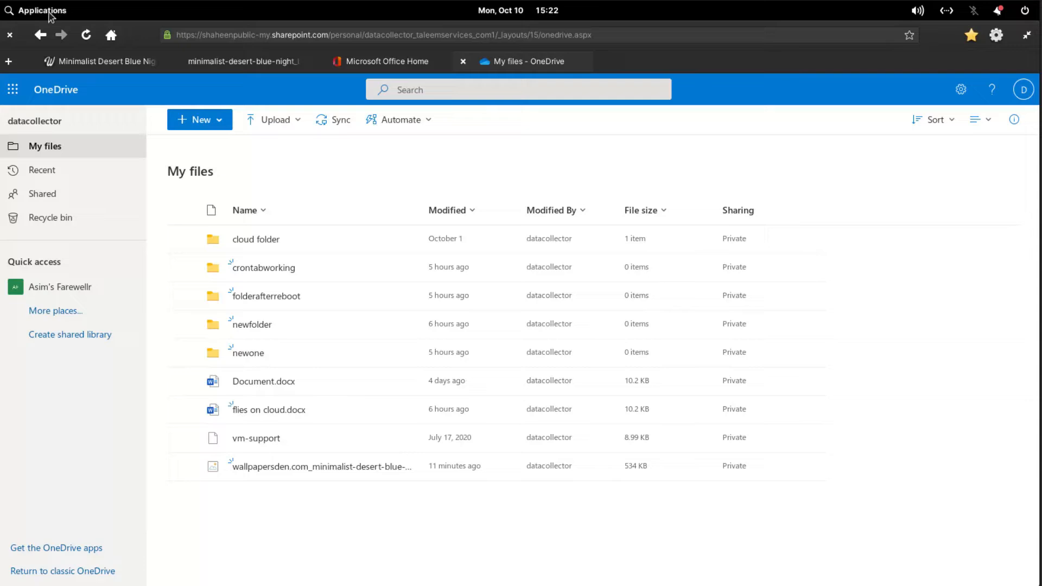
Show the second page of the Applications launcher, where Terminal is listed
click(38, 10)
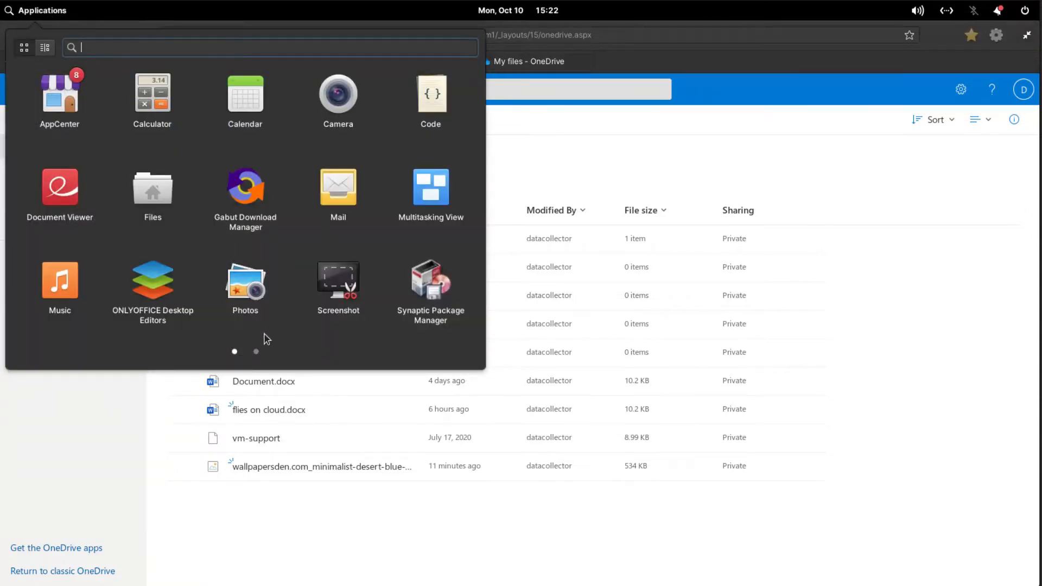
click(255, 351)
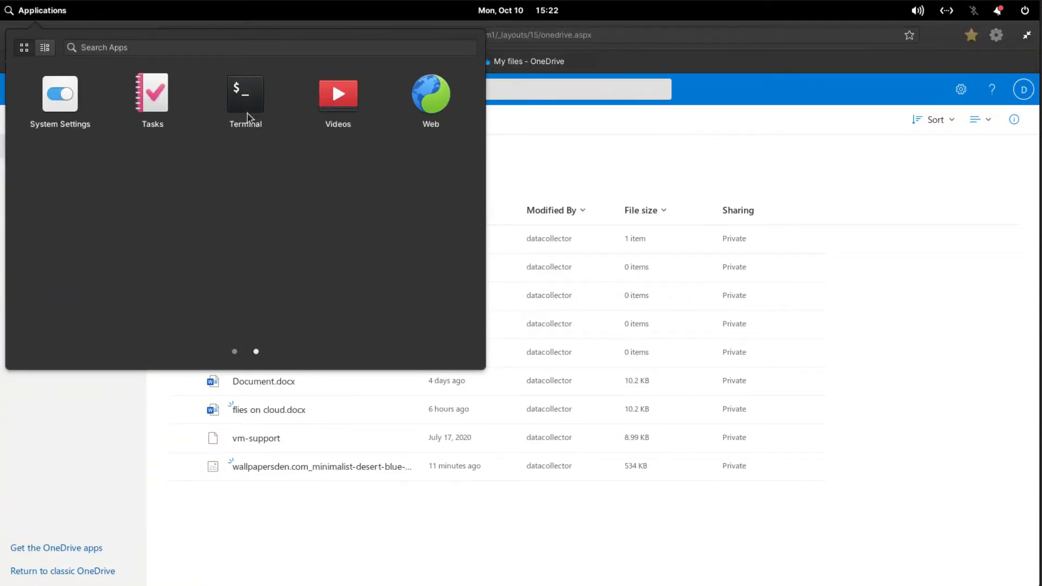
mouse_move(245, 91)
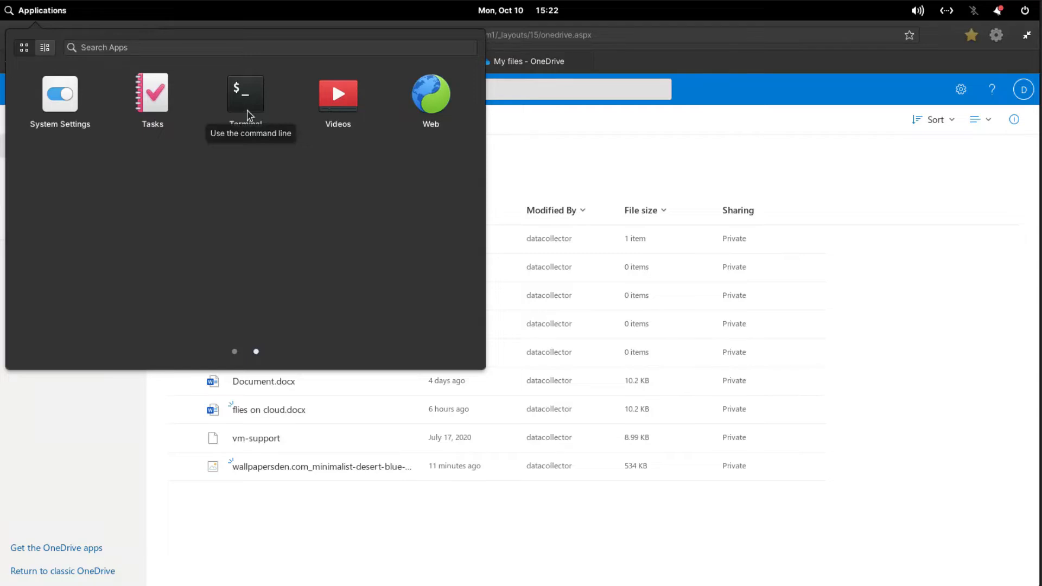
mouse_move(324, 167)
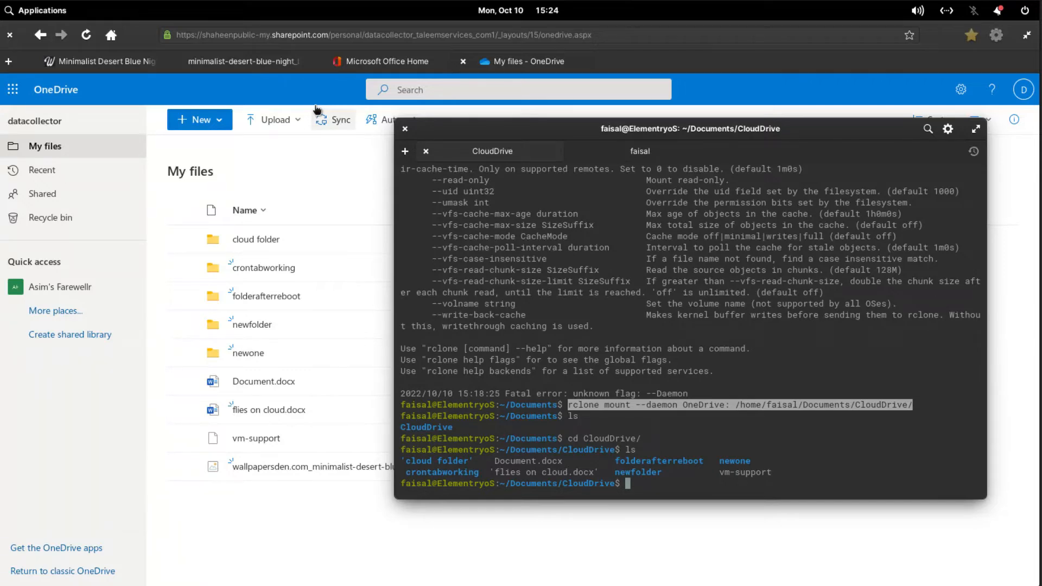
mouse_move(387, 18)
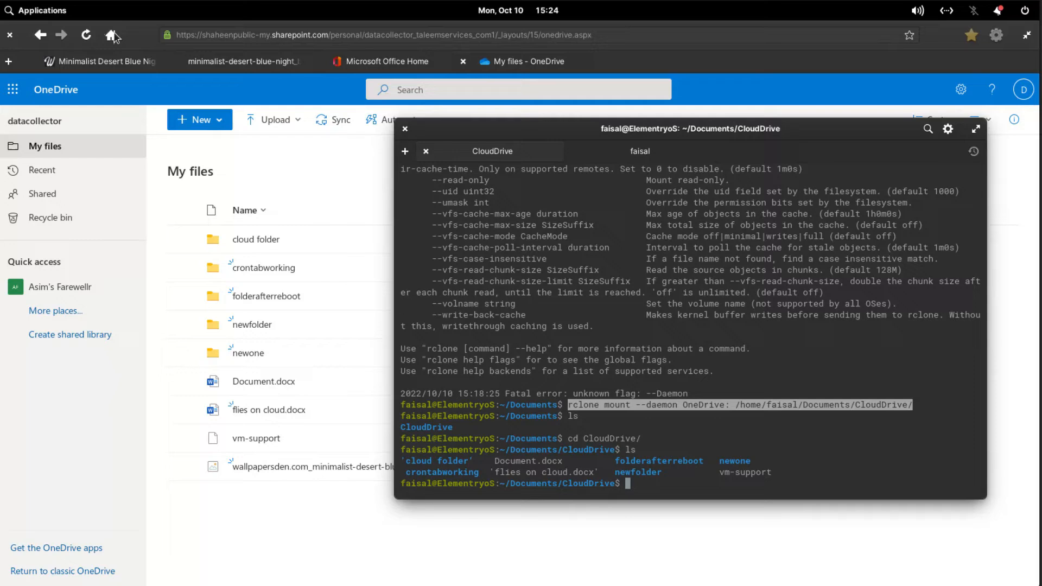
Log out of the elementary OS session and log back in
click(1027, 10)
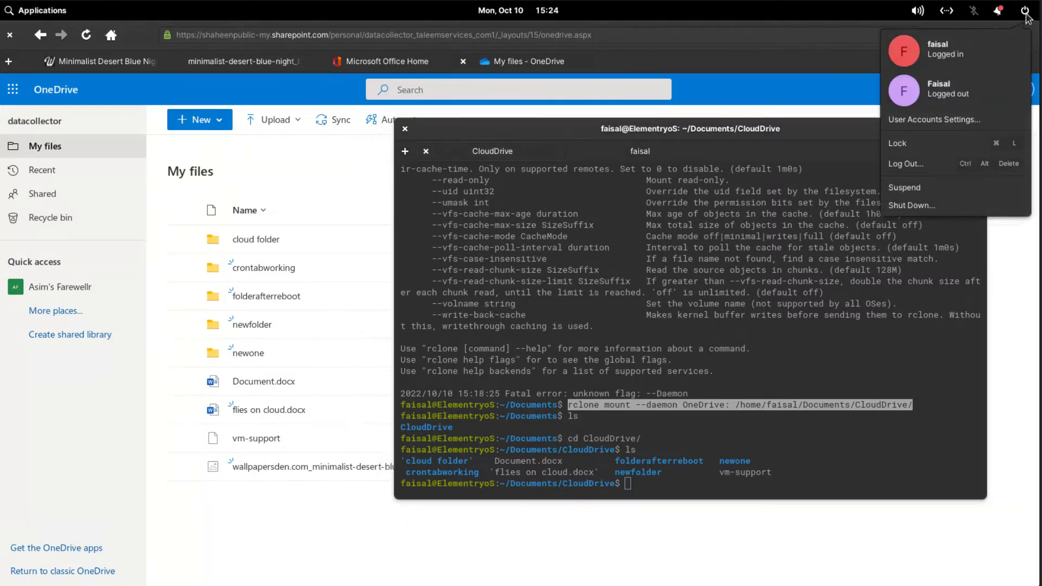
click(912, 205)
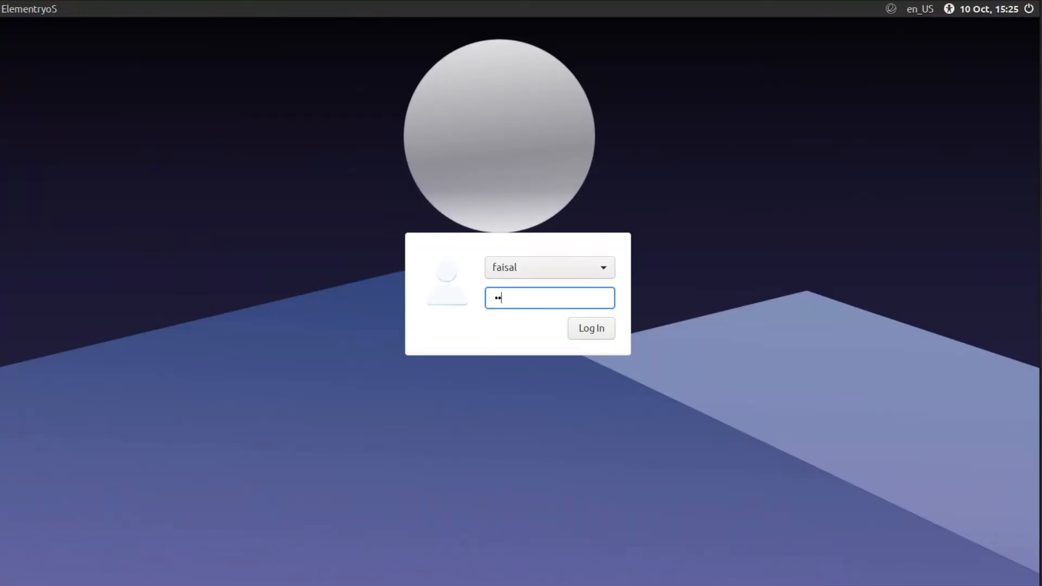
click(590, 327)
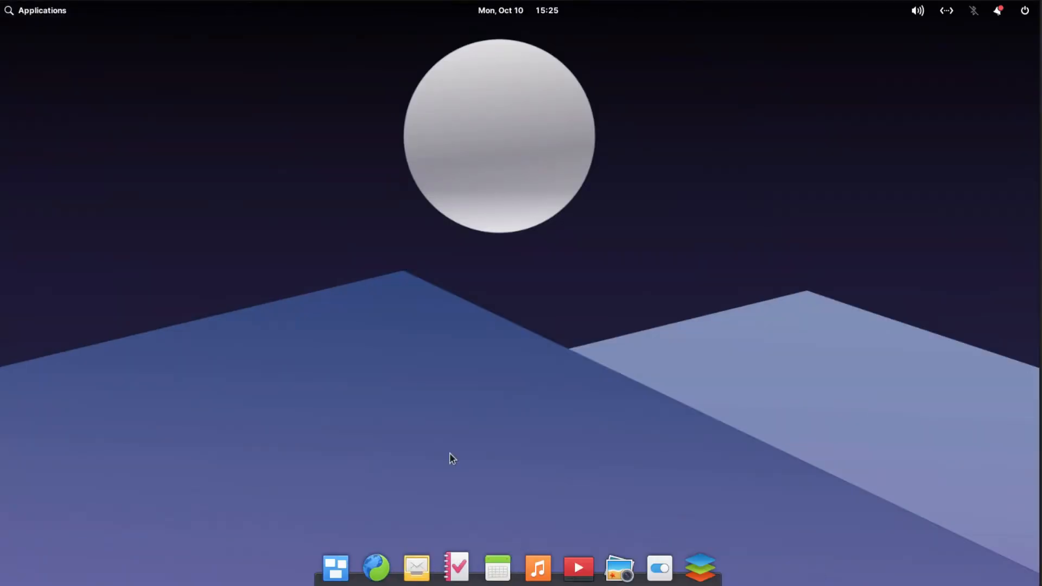
Launch the Files manager from the Applications menu
click(36, 9)
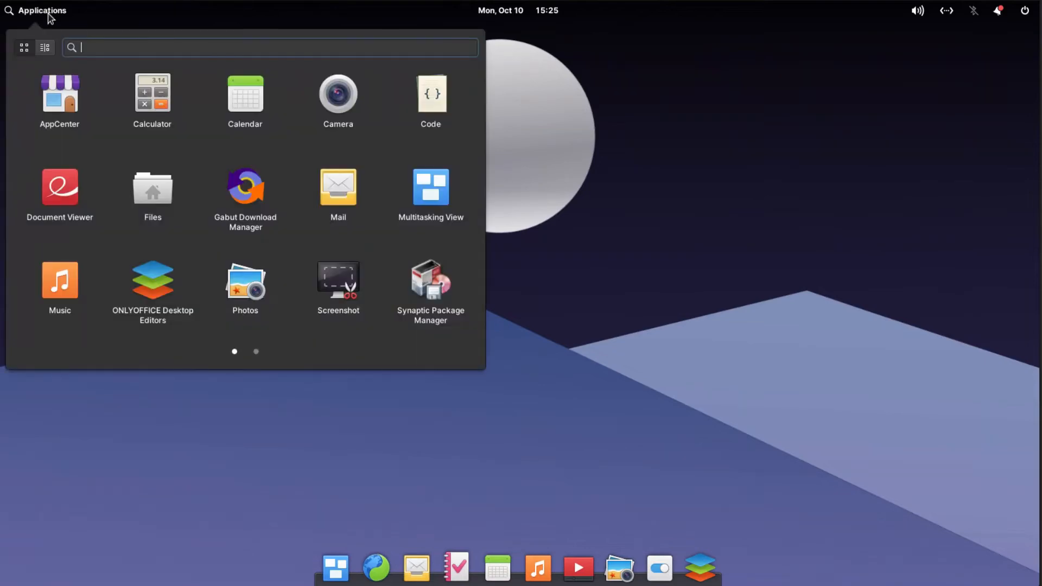
click(152, 188)
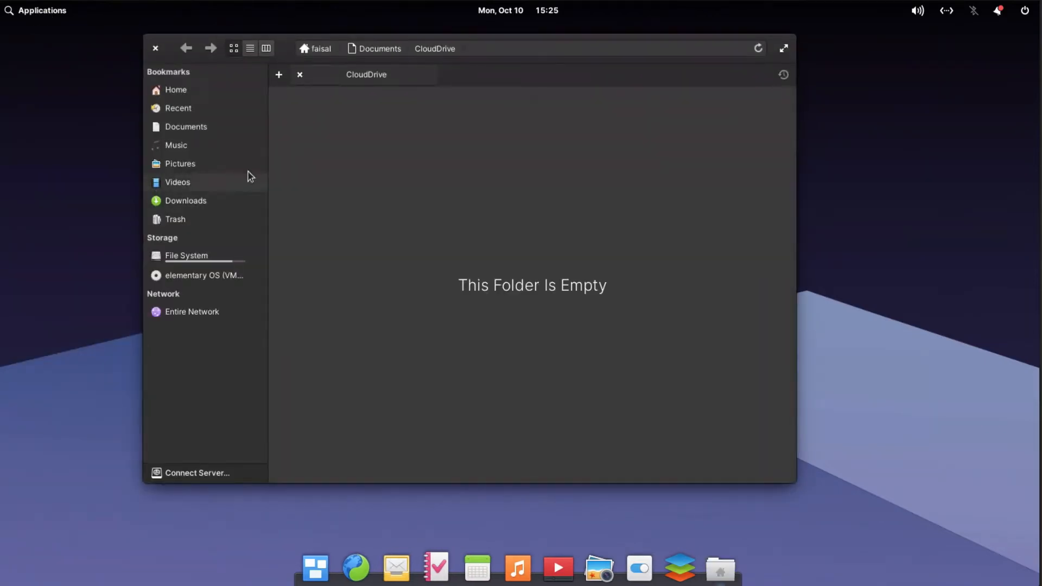
mouse_move(196, 278)
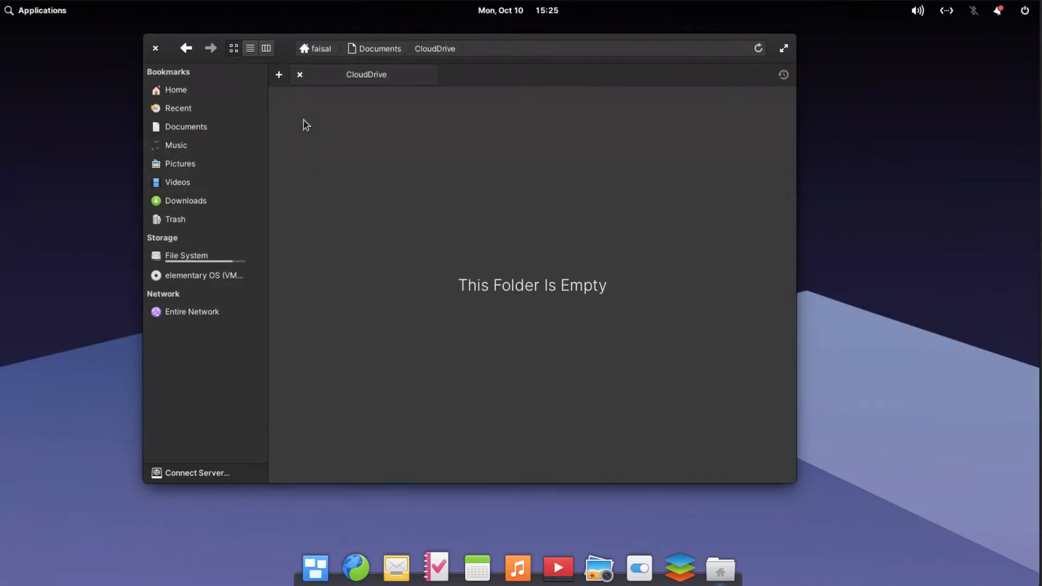
mouse_move(474, 280)
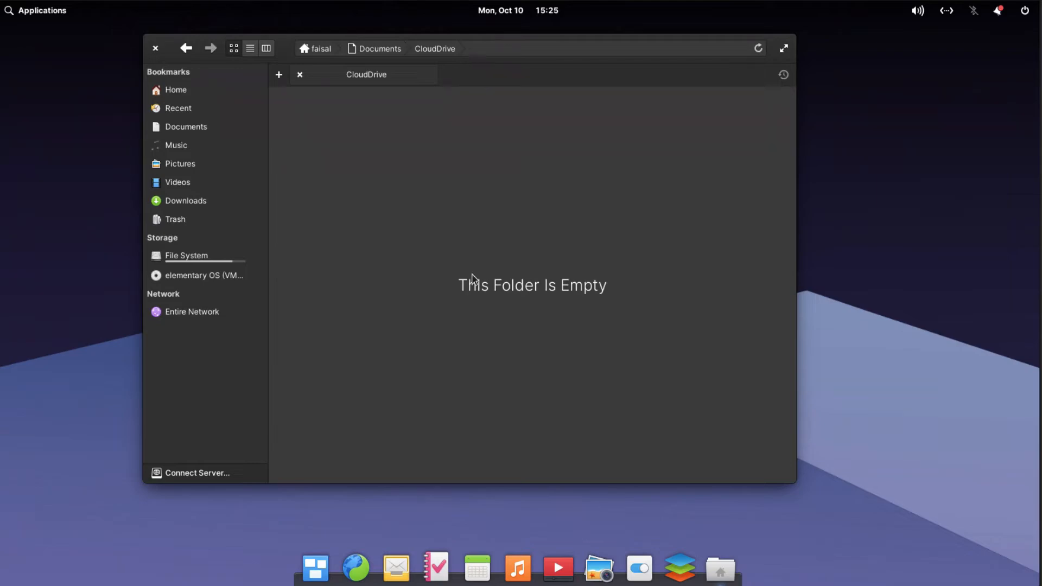
mouse_move(536, 305)
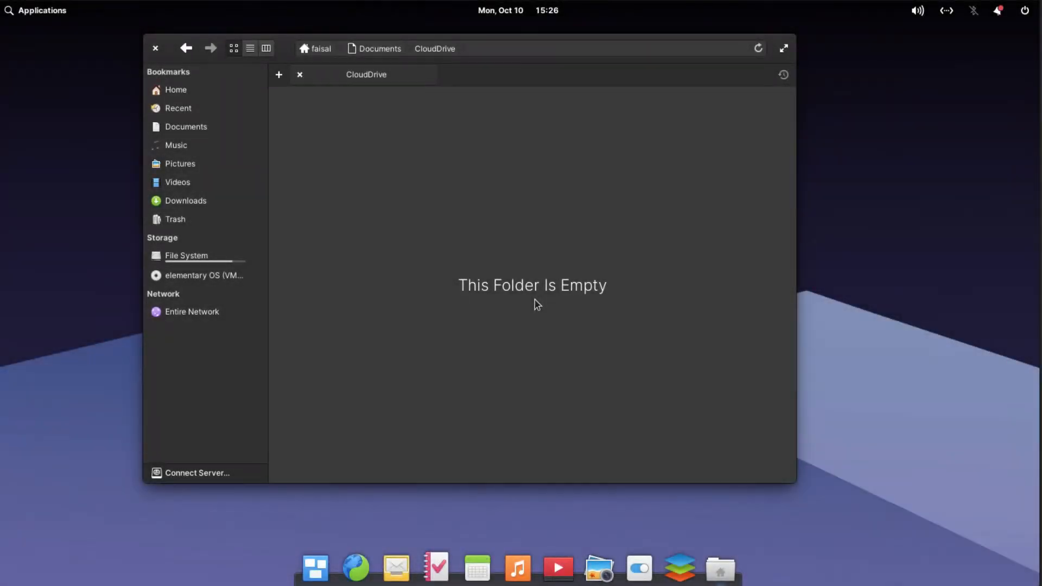
mouse_move(156, 53)
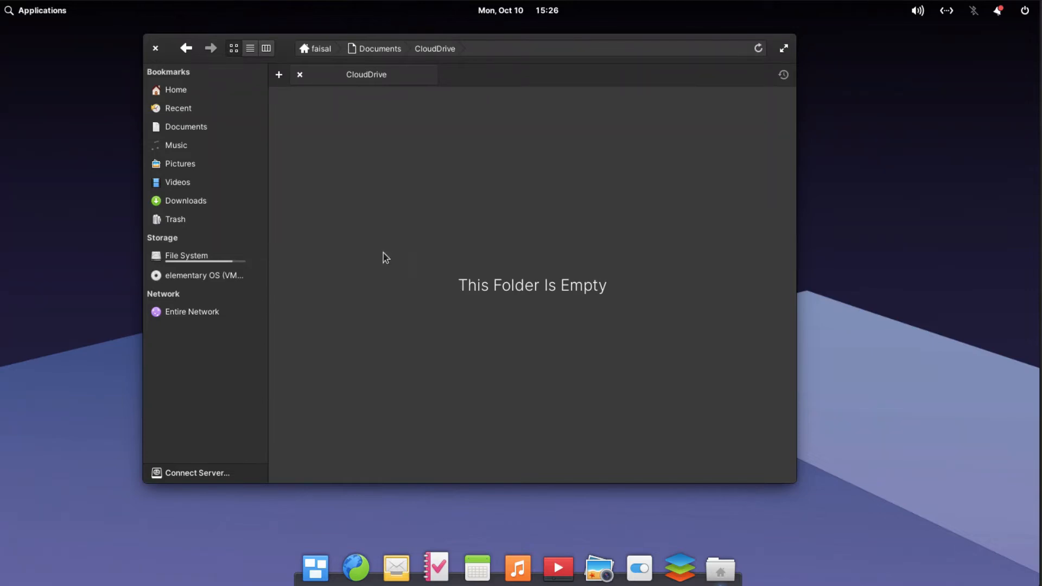
mouse_move(351, 316)
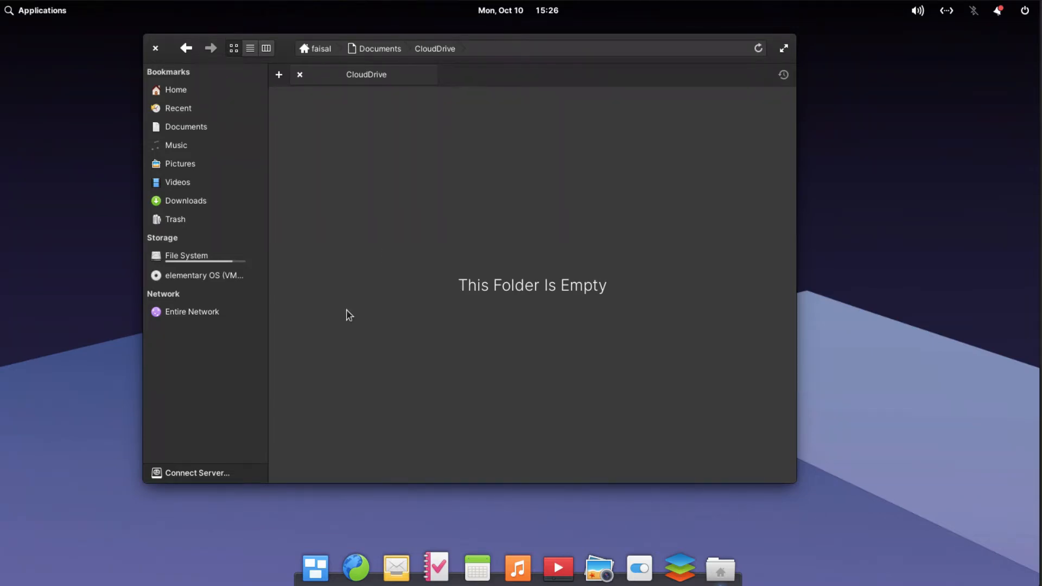
mouse_move(34, 15)
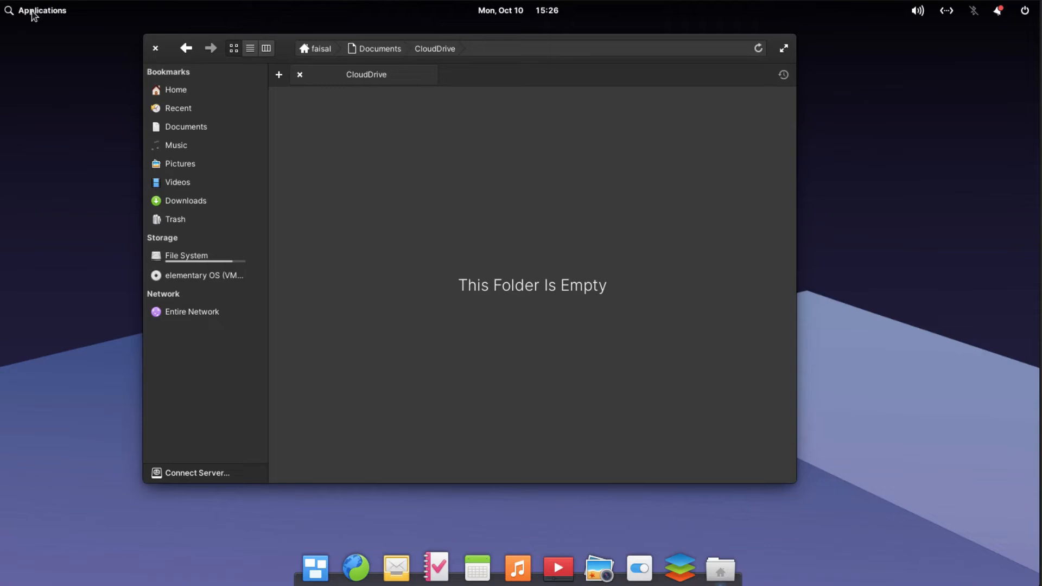
Launch a new Terminal from the second Applications page
click(41, 10)
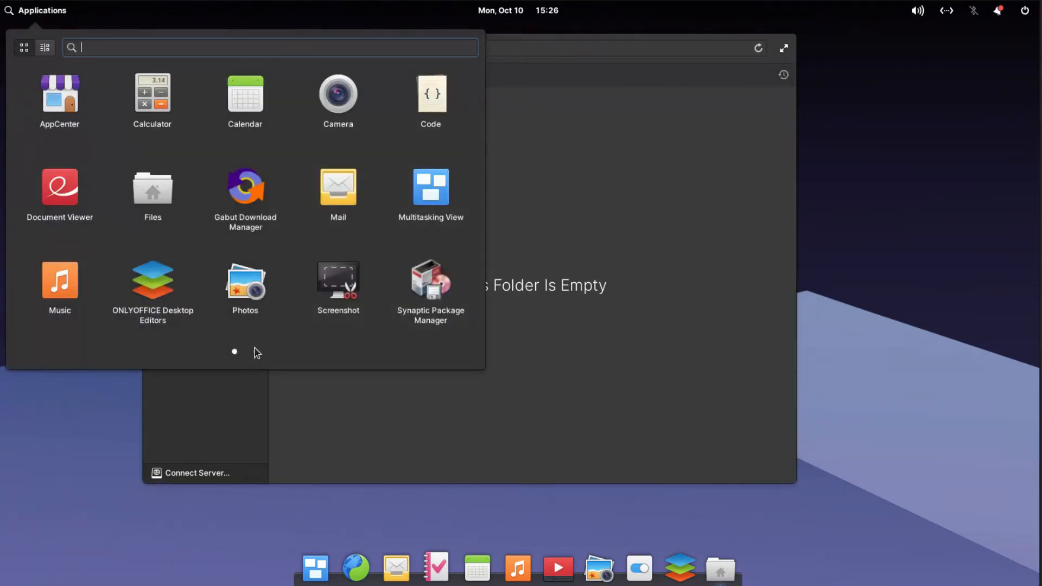
scroll(right, 3)
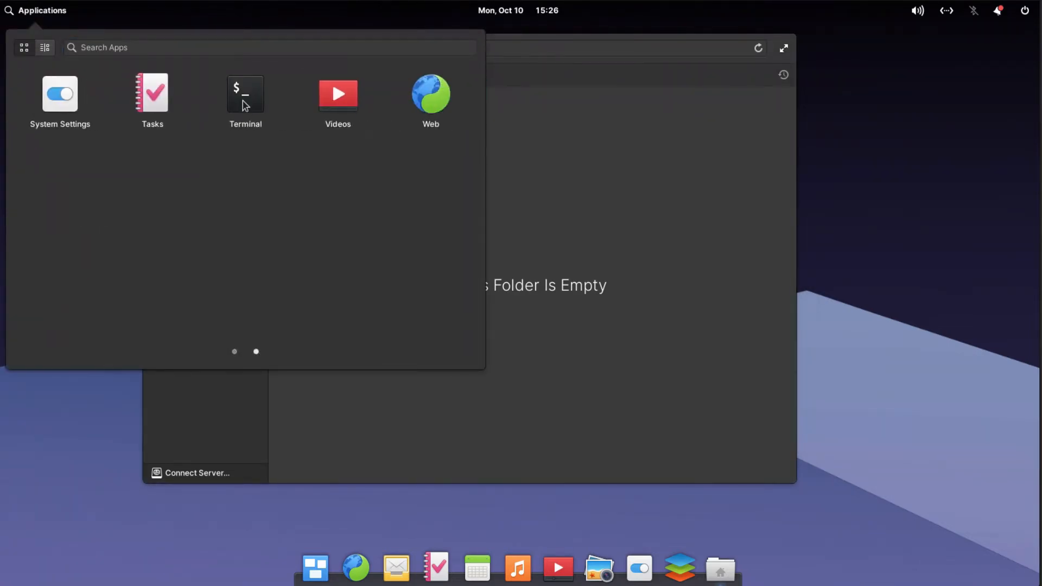
click(245, 93)
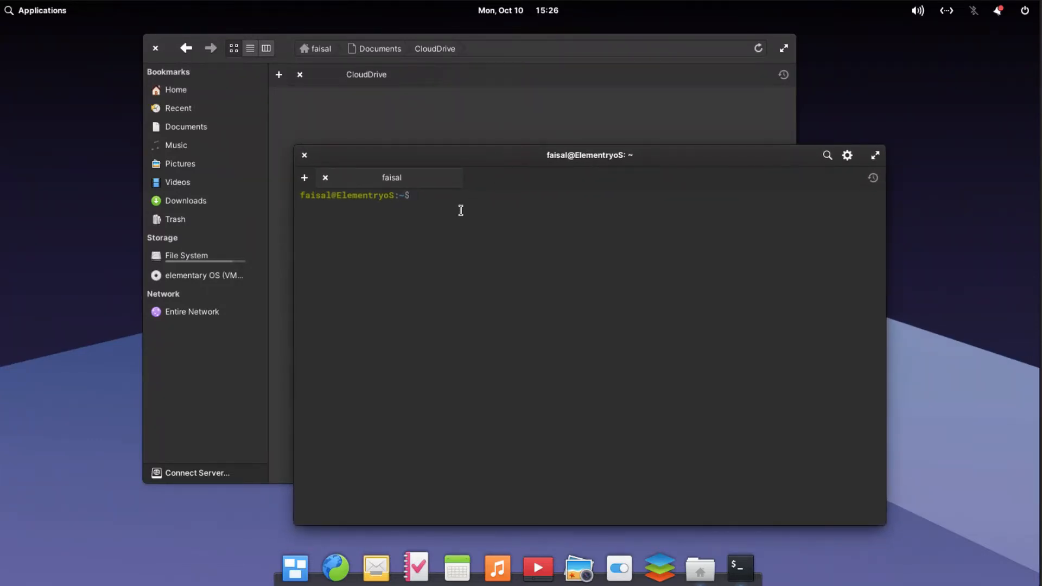
Type 'rclone sync OneDrive: /home/faisal/Documents/CloudDrive/ --create-empty-src-dirs' without running it
text(r)
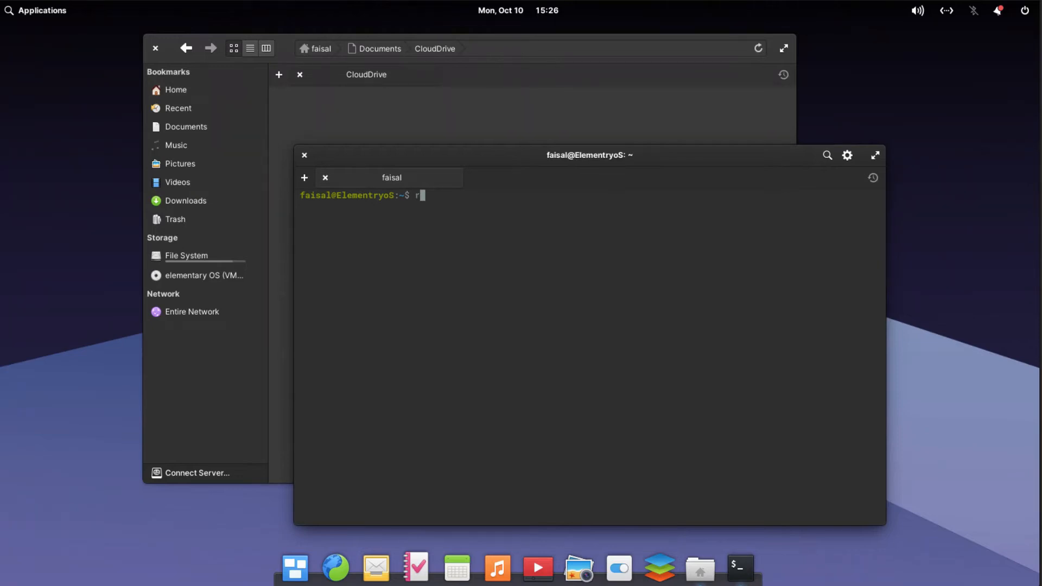
text(clone)
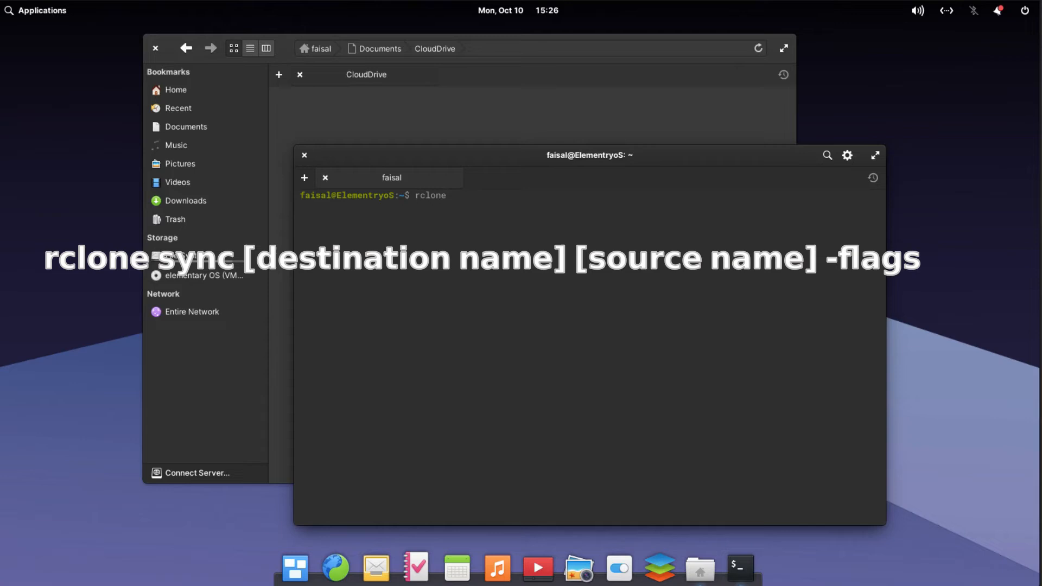
text(sync)
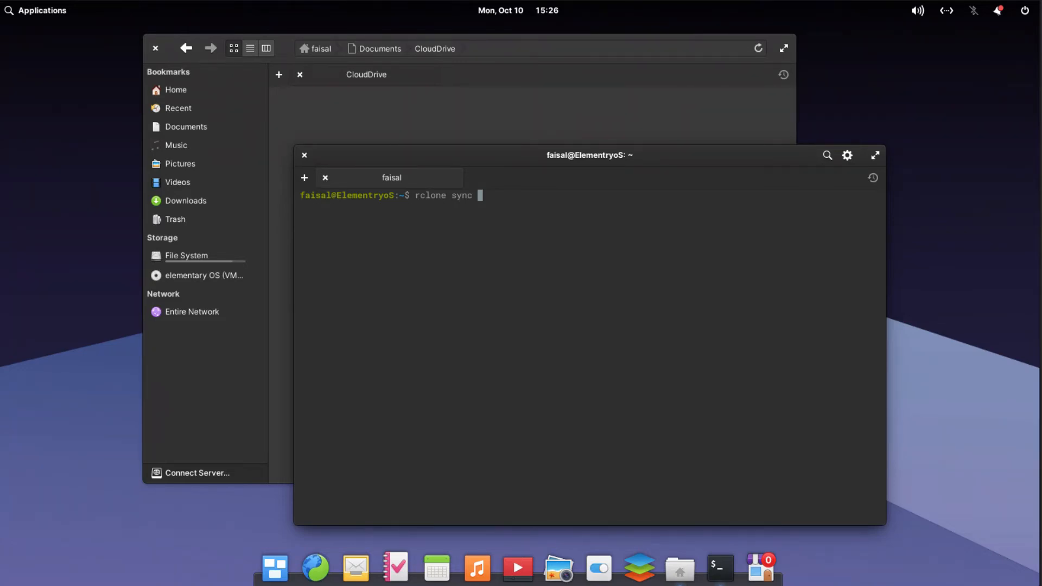
text(OneDrive: /home/faisal/Documents/CloudDrive/ --create-empty-src-dirs)
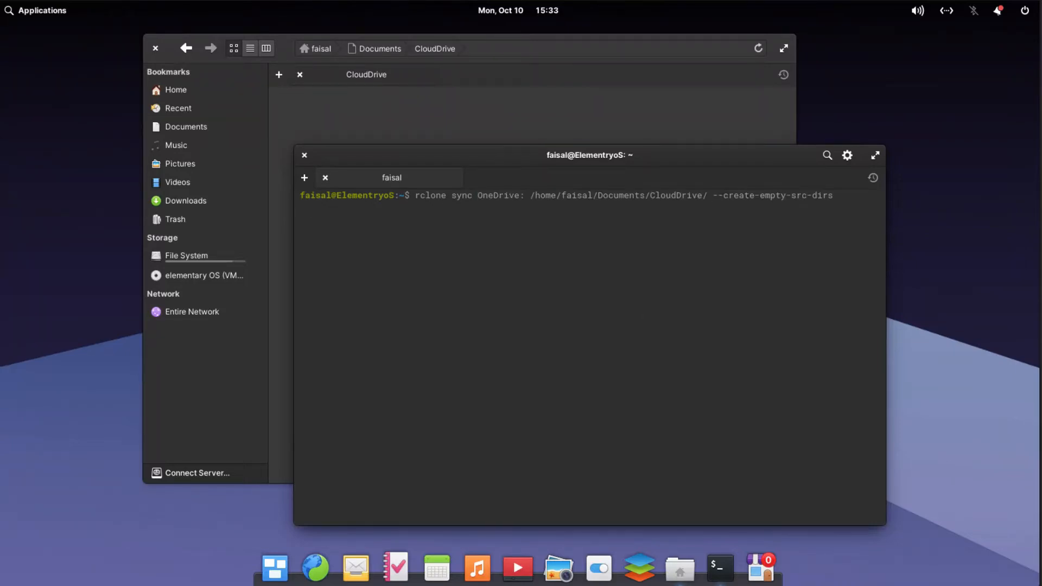
Run the OneDrive-to-CloudDrive rclone sync, downloading files like Document.docx
key(Return)
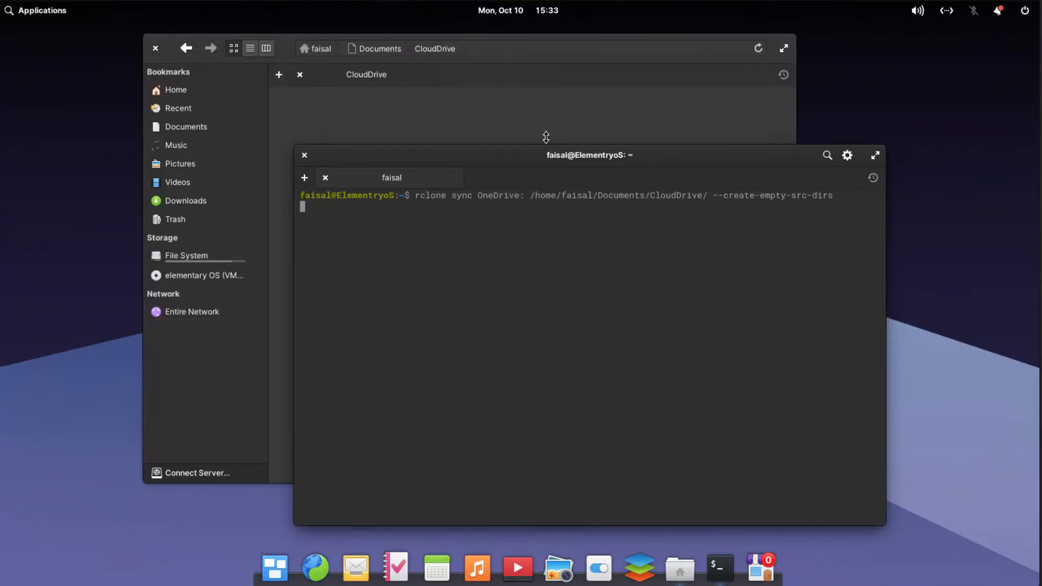
mouse_move(494, 62)
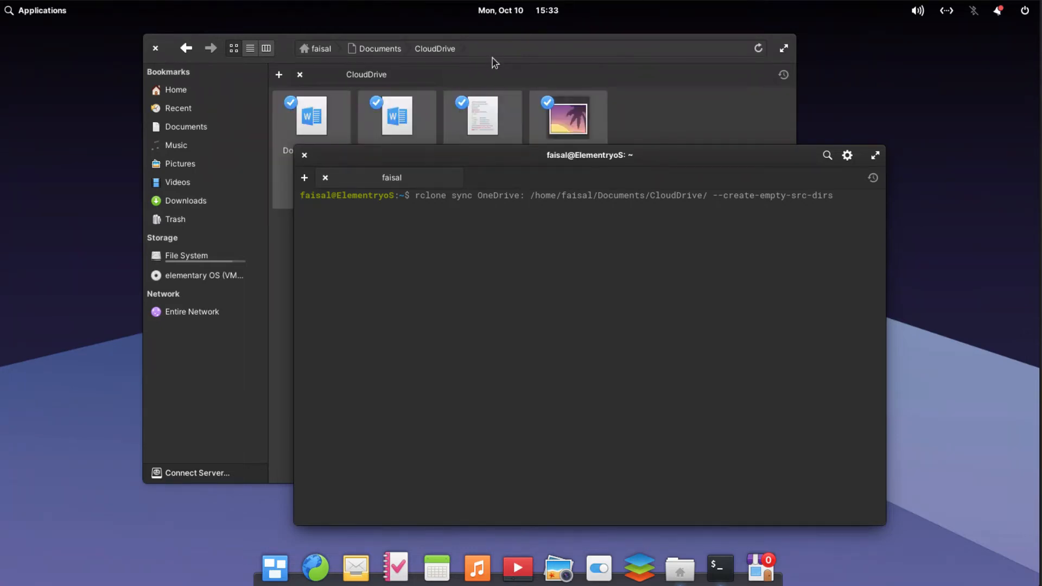
key(Return)
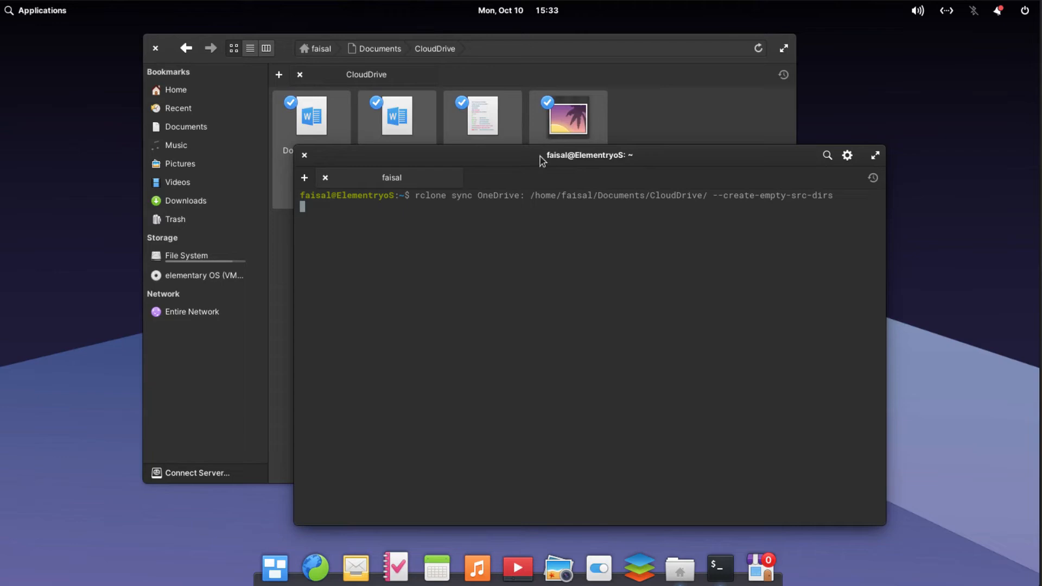
key(Return)
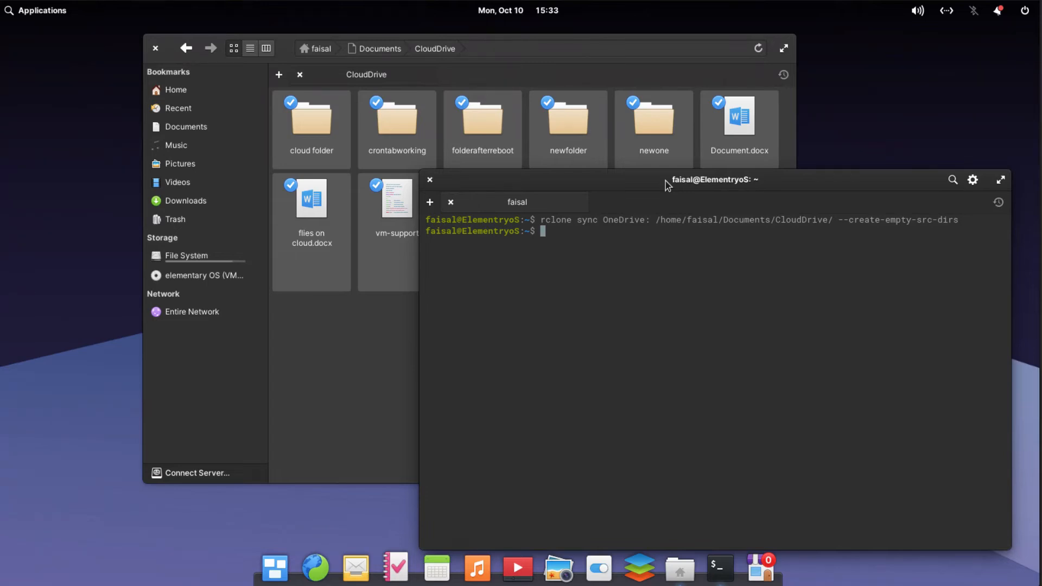
Rerun the sync with CloudDrive/ as source and OneDrive: as destination
key(Up)
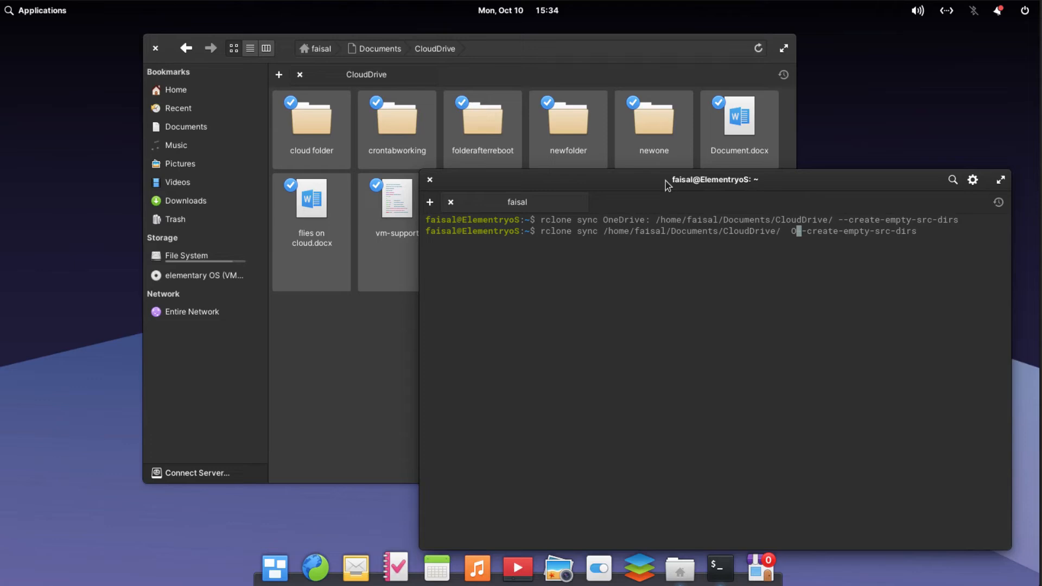
text(neDrive:)
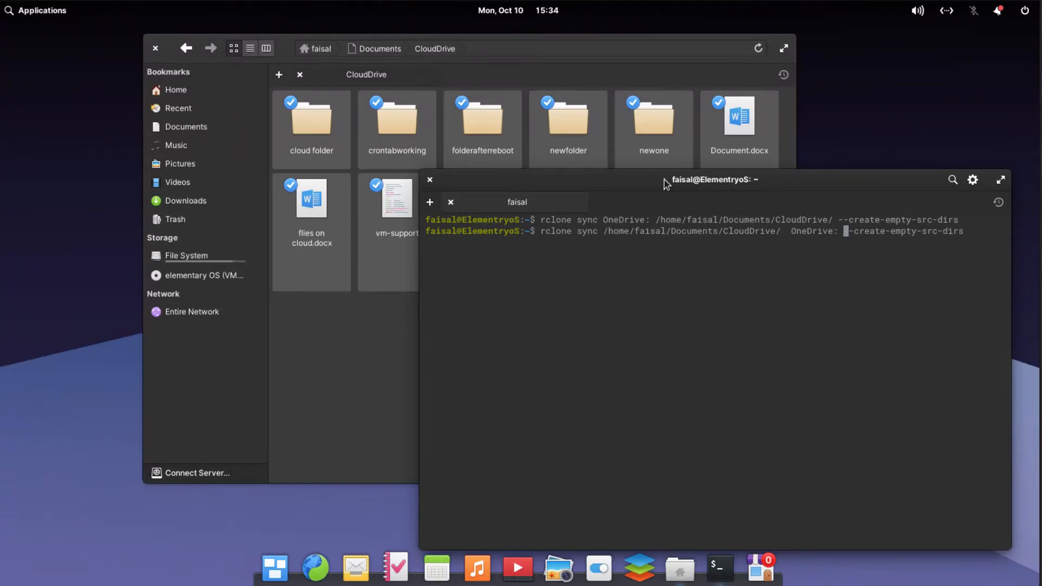
key(Return)
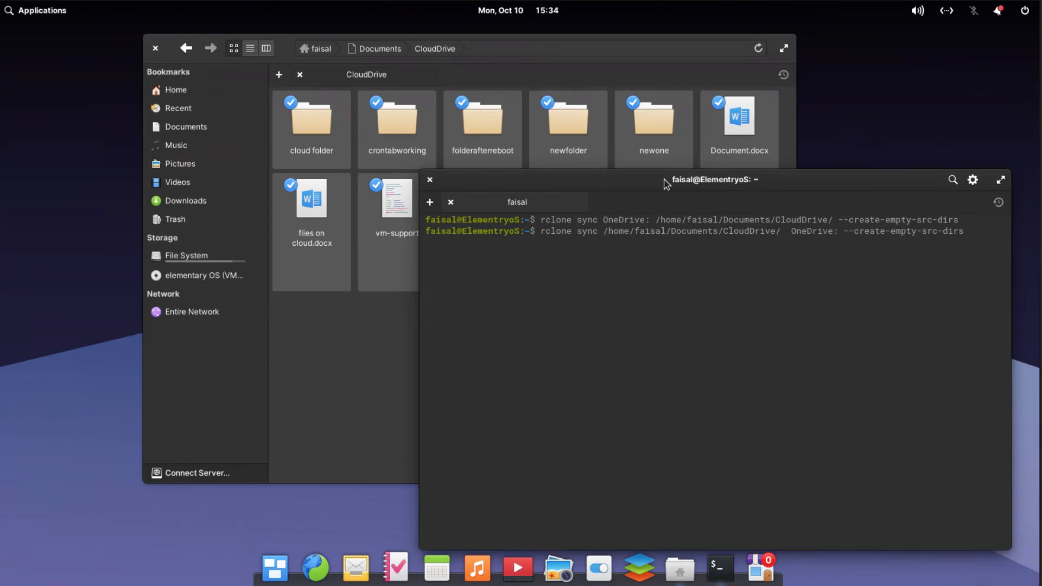
key(Return)
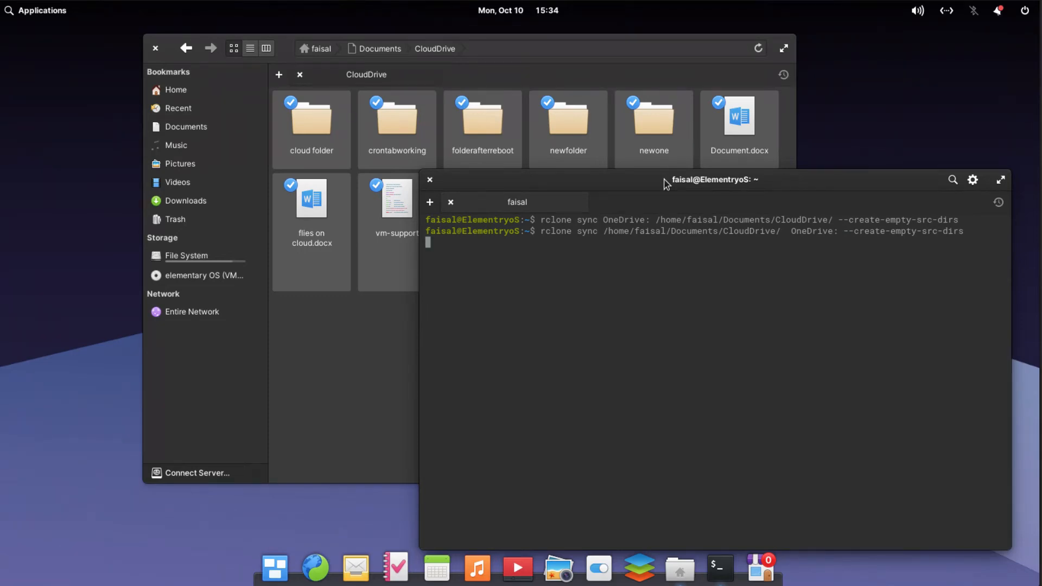
key(Return)
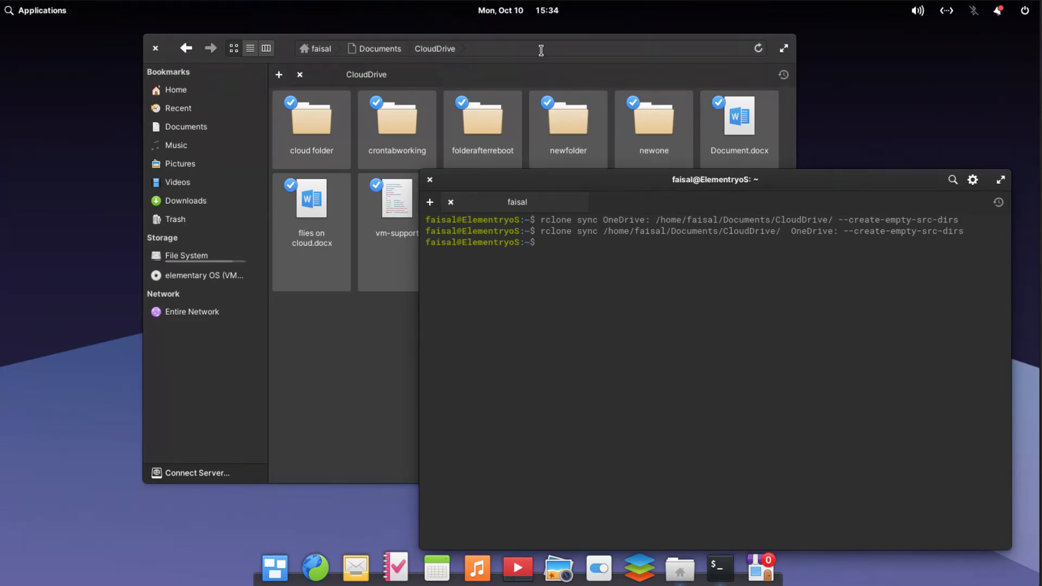
mouse_move(189, 219)
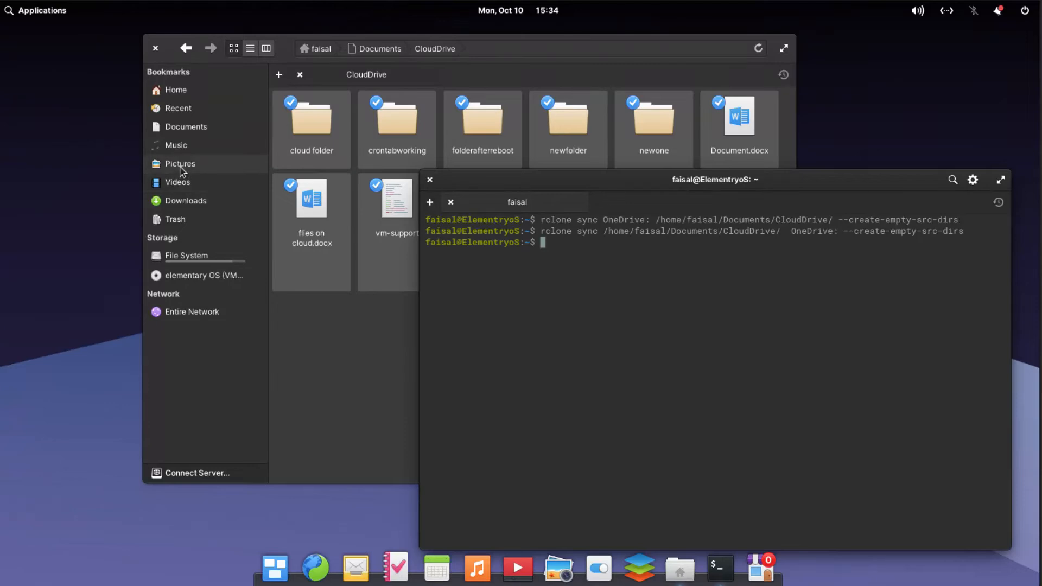
Copy wallpapersd.jpg from Pictures into Documents/CloudDrive
click(179, 163)
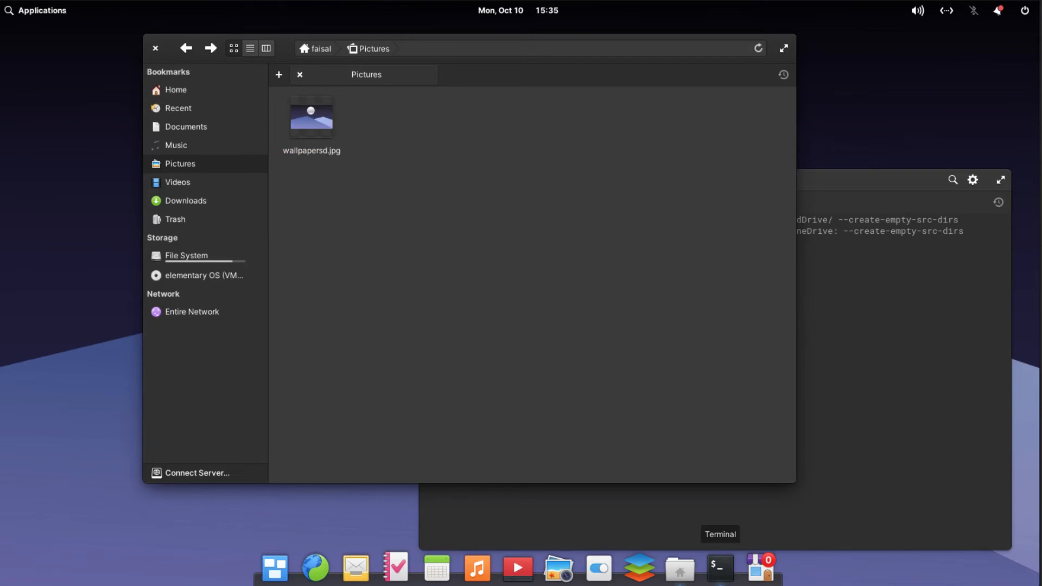
mouse_move(451, 249)
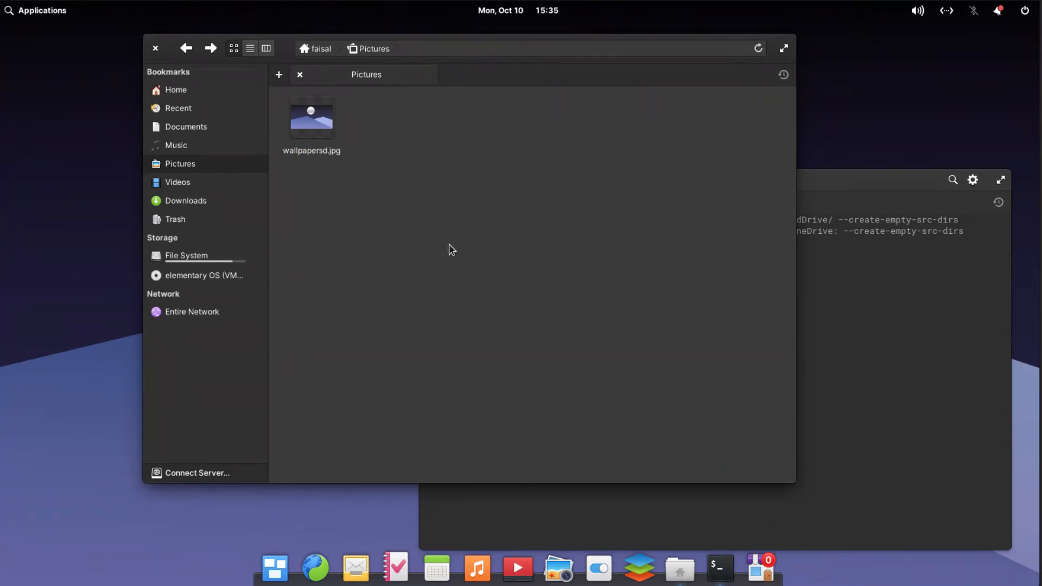
right_click(311, 118)
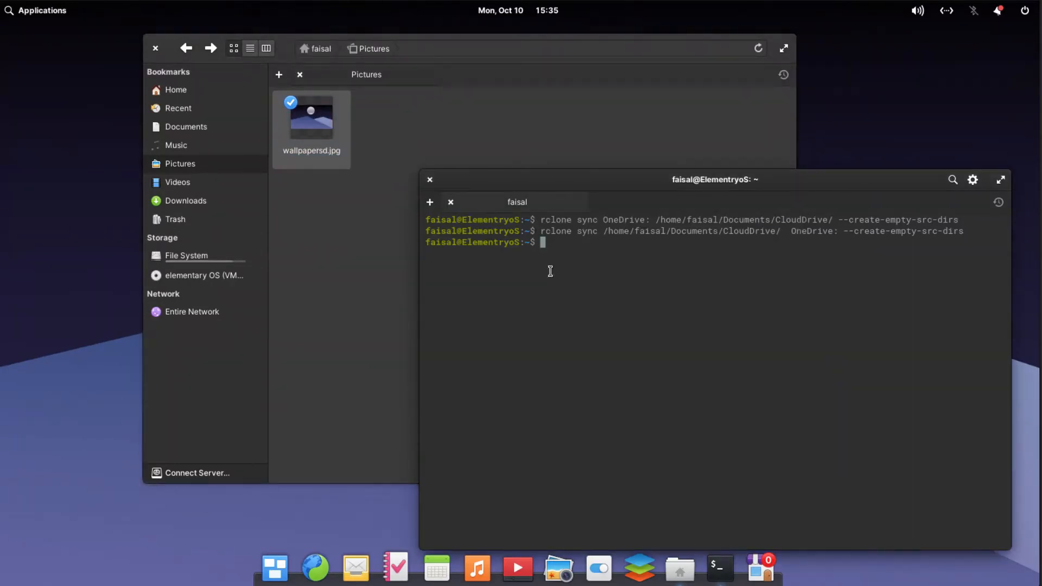
mouse_move(195, 176)
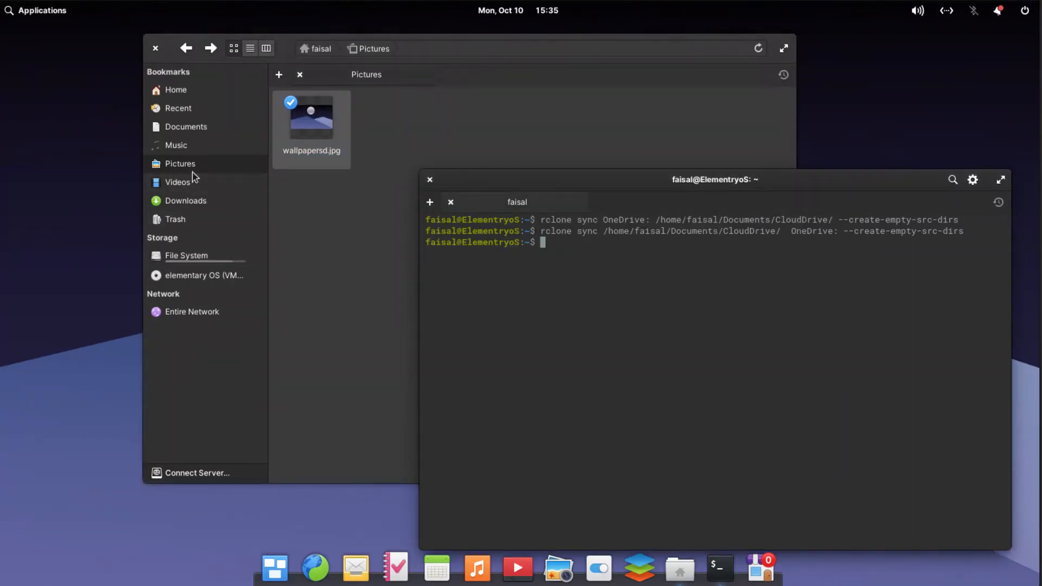
click(186, 127)
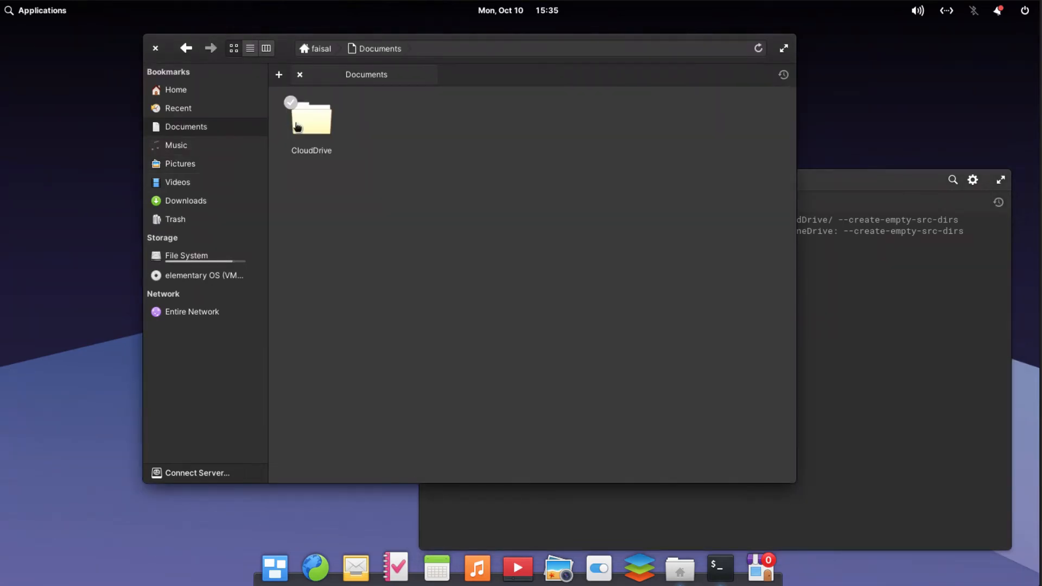
double_click(311, 119)
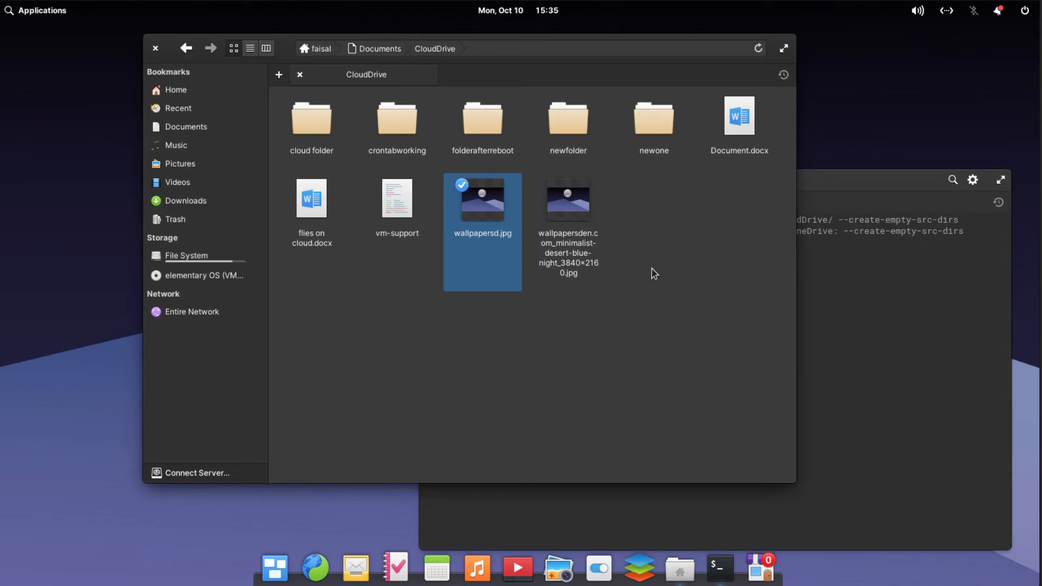
mouse_move(759, 76)
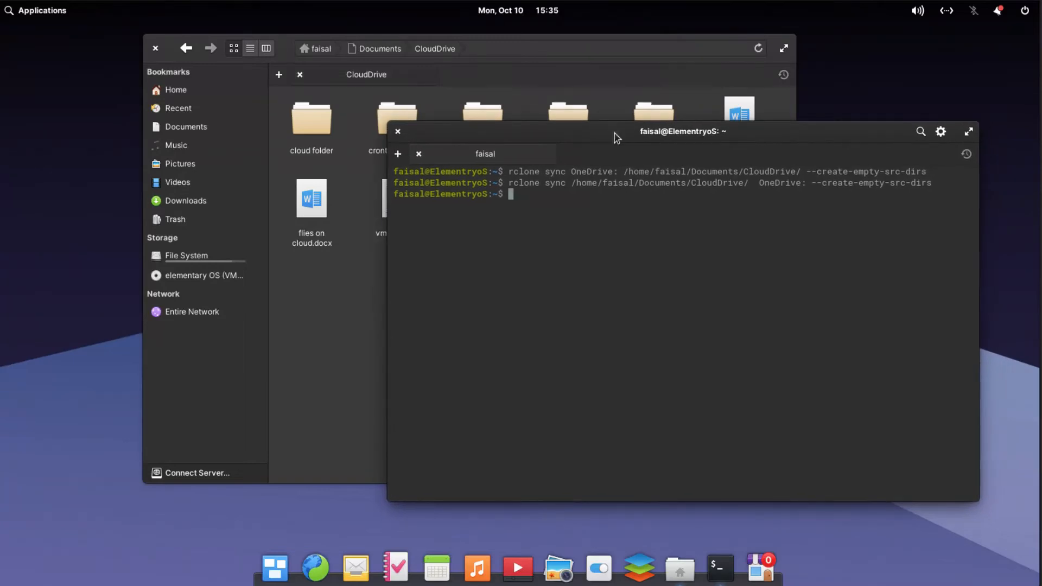
mouse_move(631, 248)
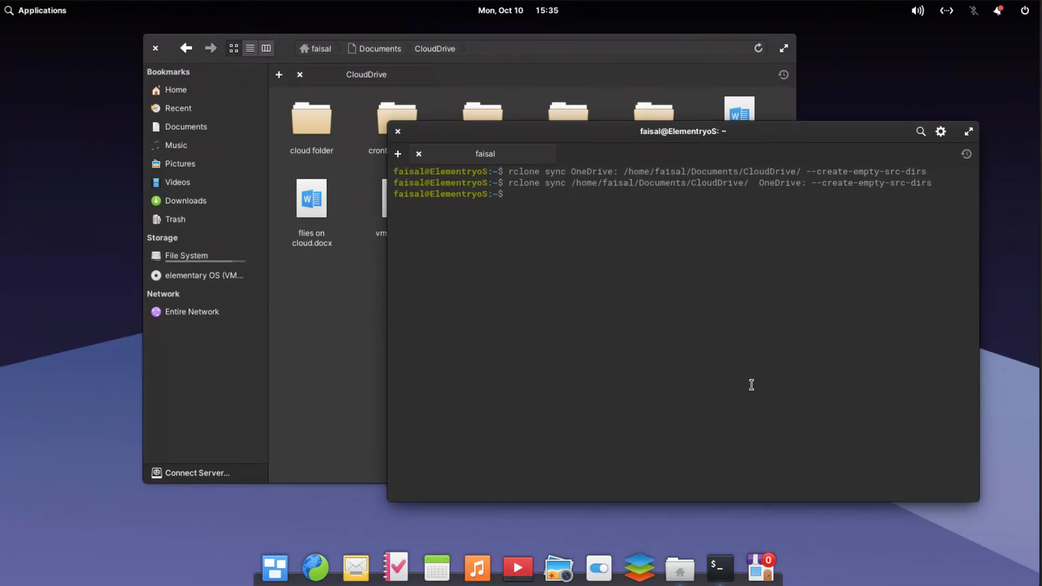
Run 'rclone sync /home/faisal/Documents/CloudDrive/ OneDrive: --create-empty-src-dirs' to upload wallpapersd.jpg
text(rclone sync /home/faisal/Documents/CloudDrive/  OneDrive: --create-empty-src-dirs)
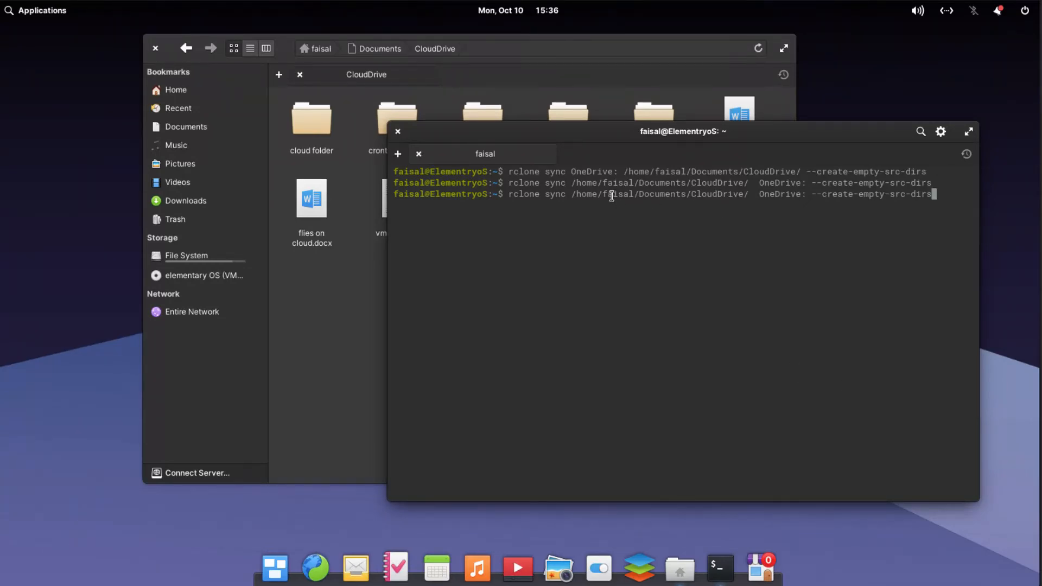
mouse_move(667, 332)
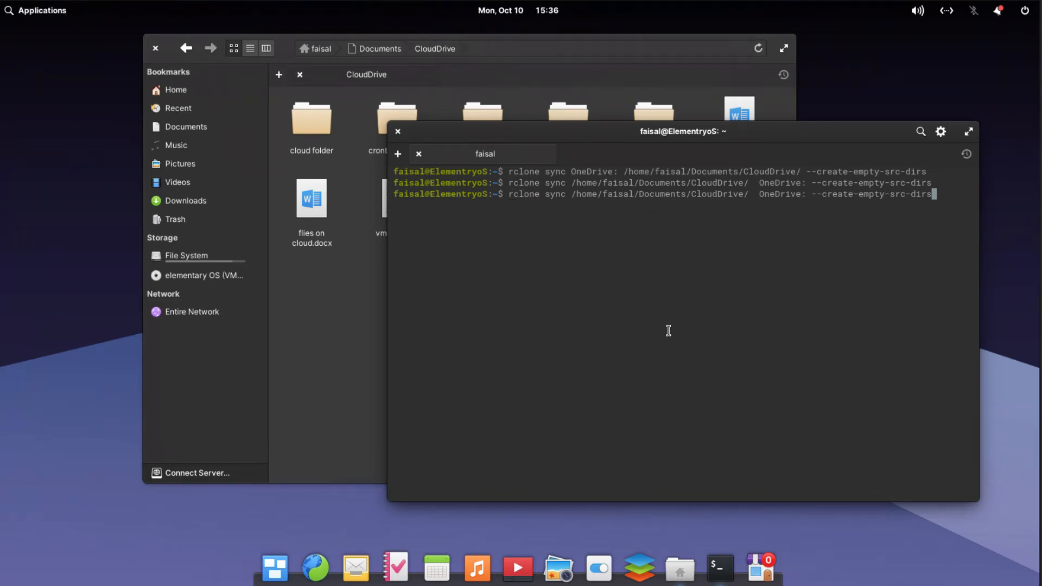
key(Return)
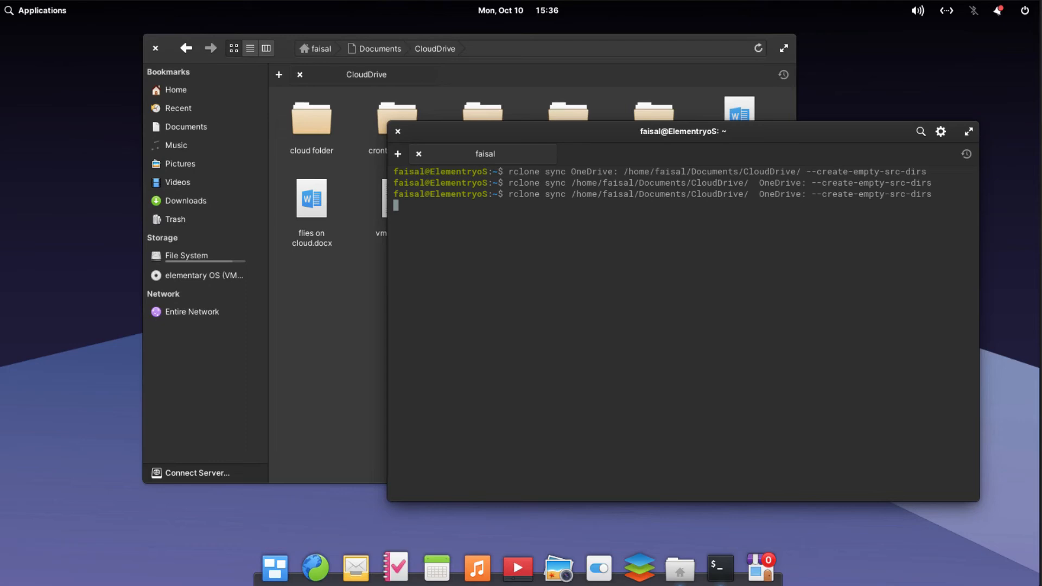
mouse_move(453, 447)
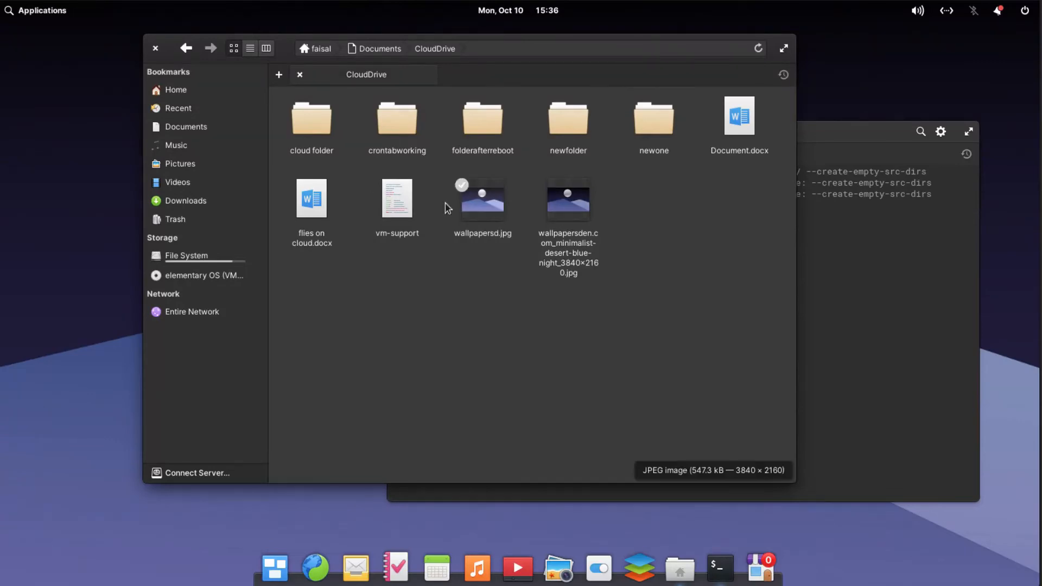
mouse_move(315, 567)
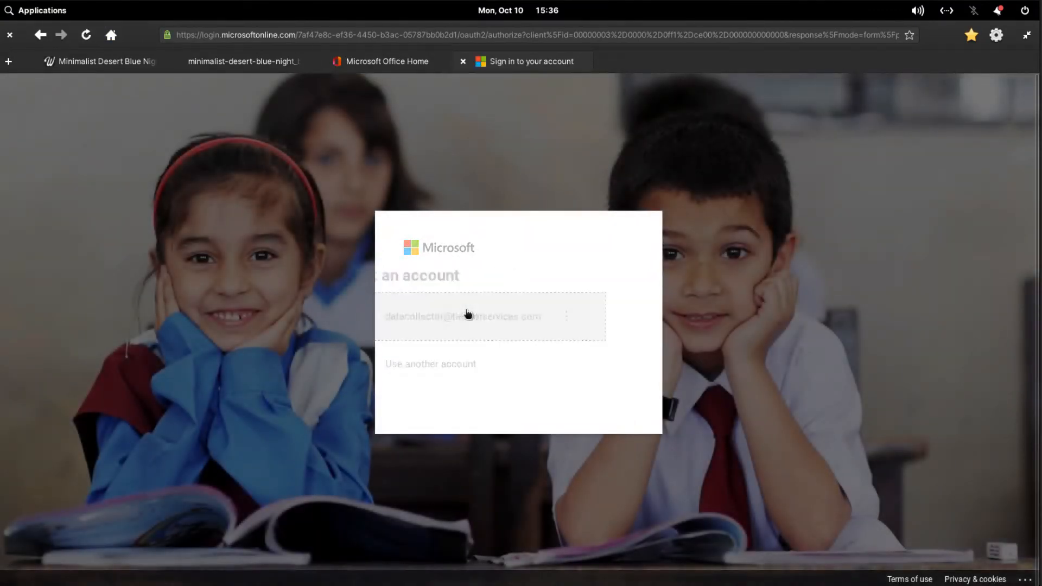
Sign in with the saved Microsoft account and open My files to see wallpapersd.jpg
click(464, 317)
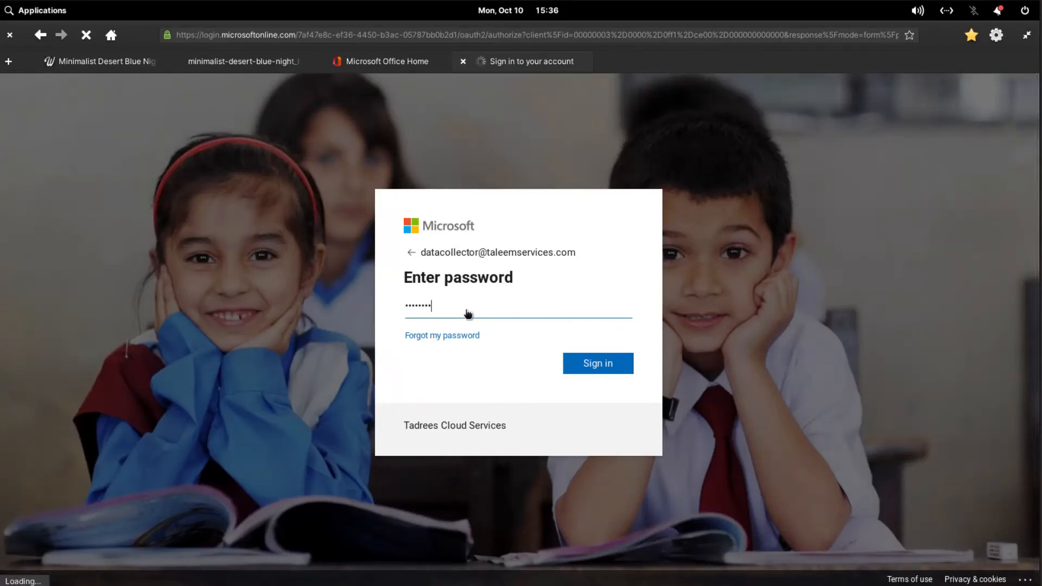
click(598, 363)
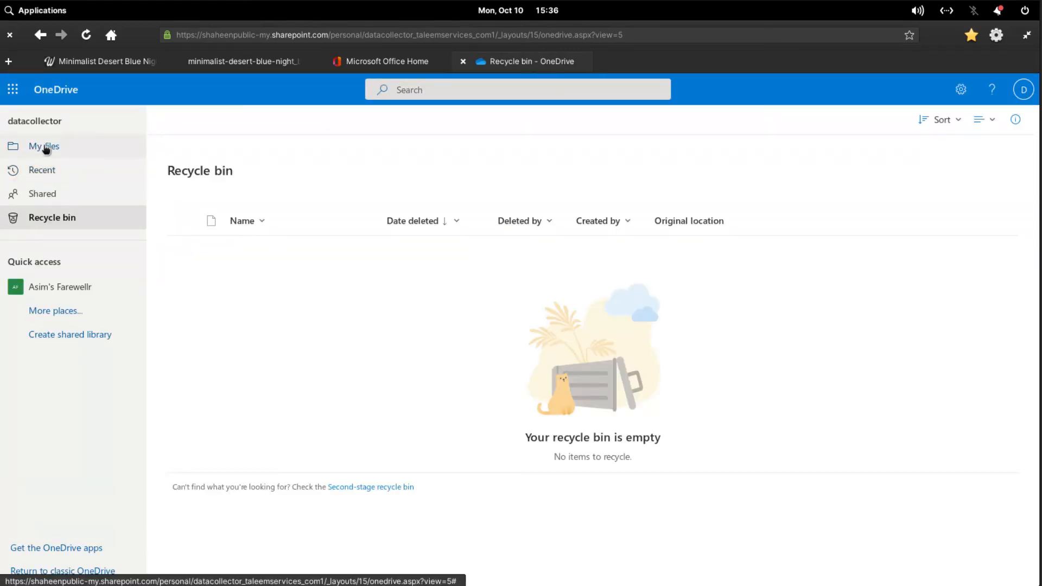
click(44, 145)
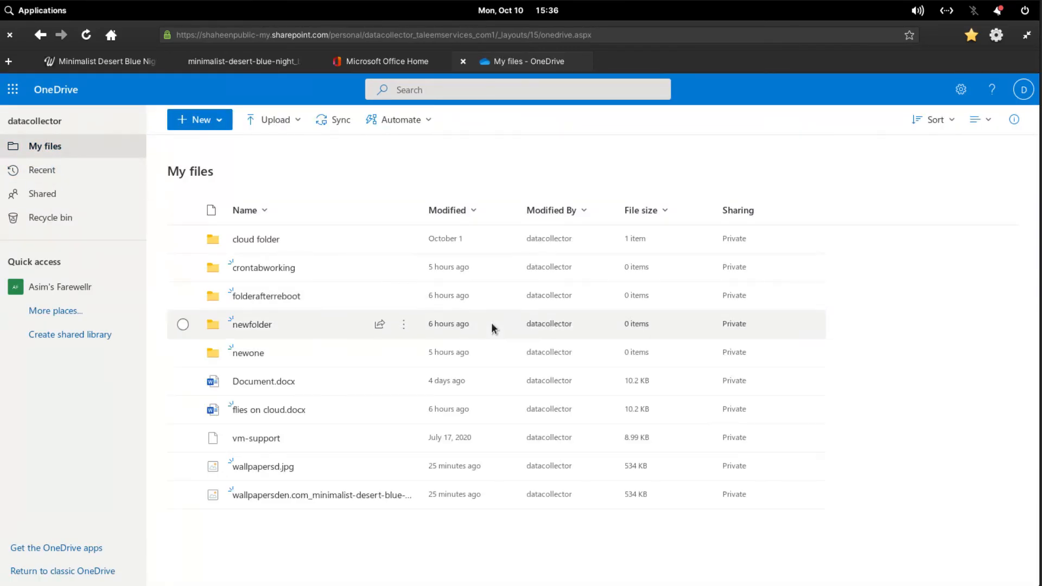
mouse_move(252, 470)
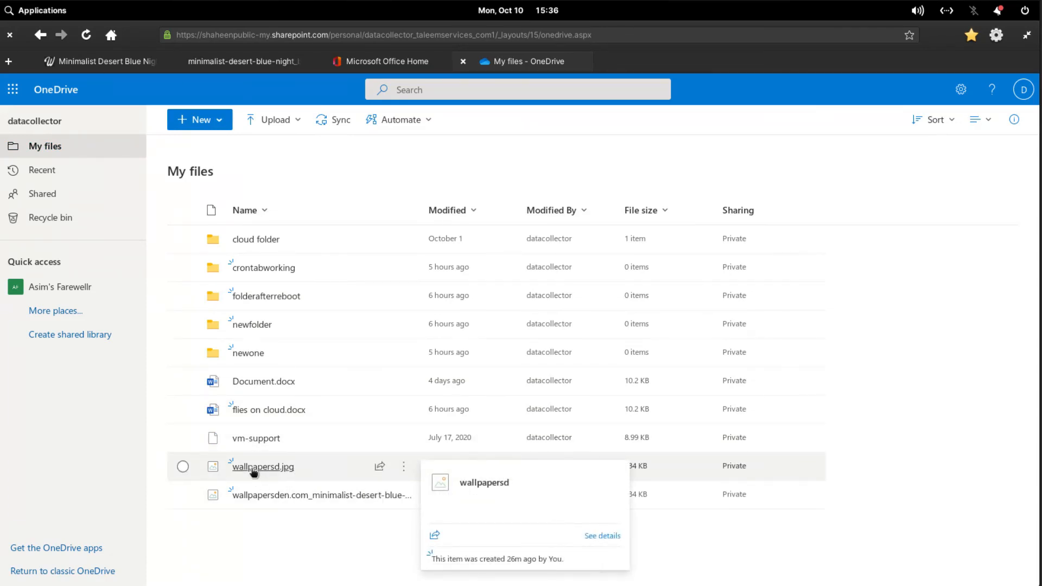
mouse_move(296, 87)
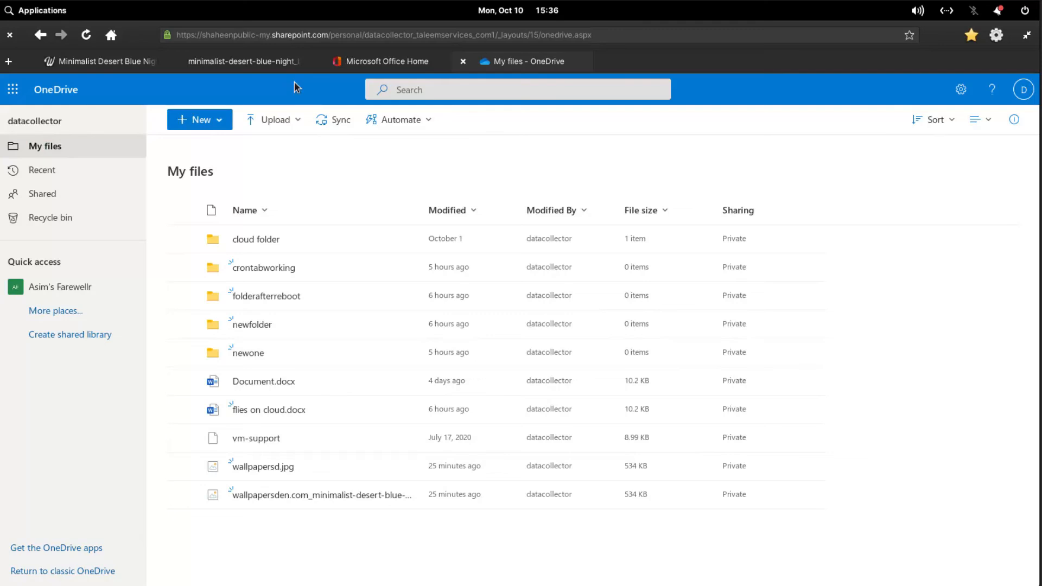
mouse_move(452, 568)
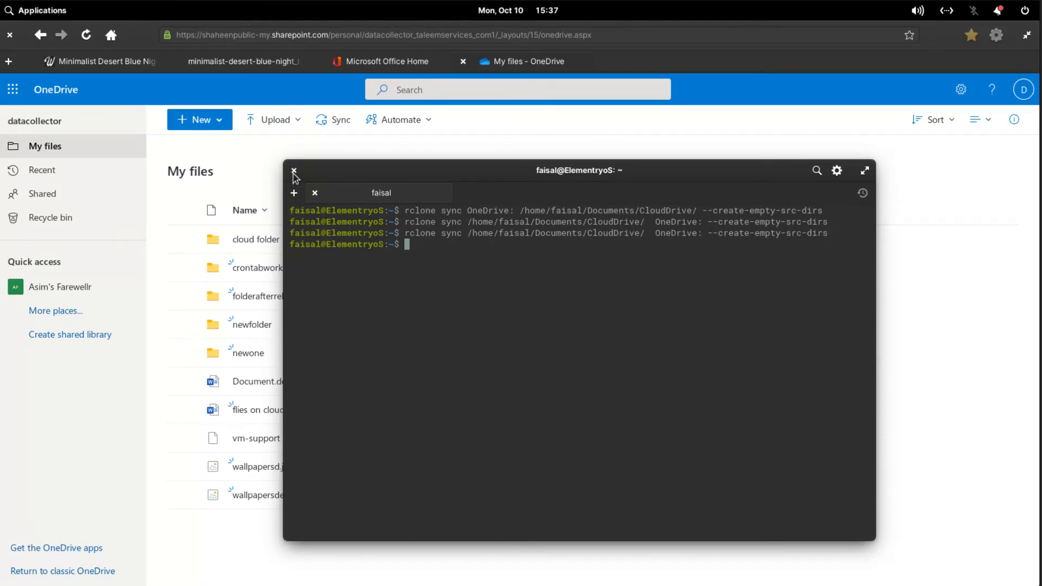
mouse_move(1016, 275)
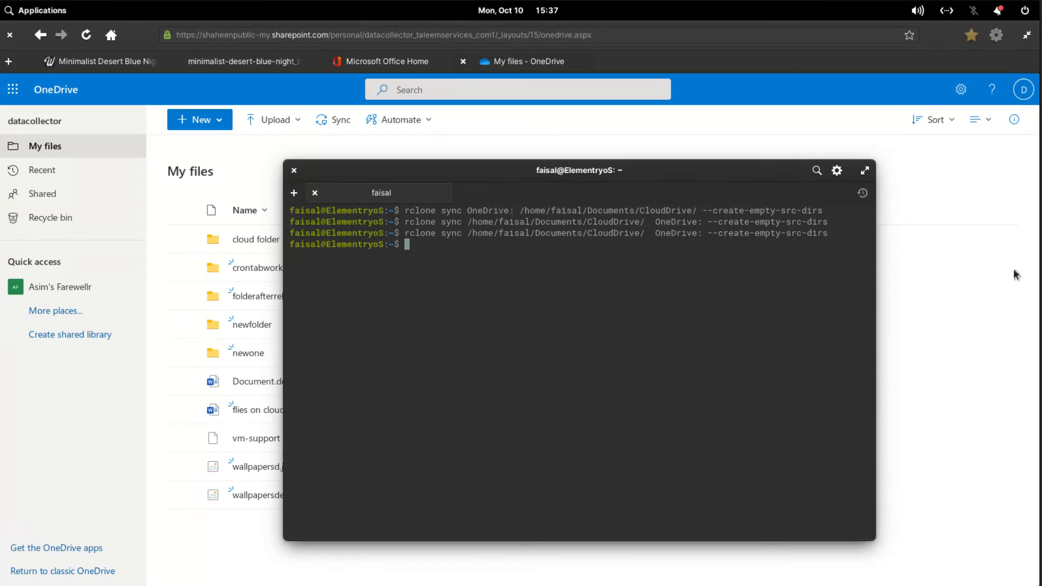
mouse_move(596, 574)
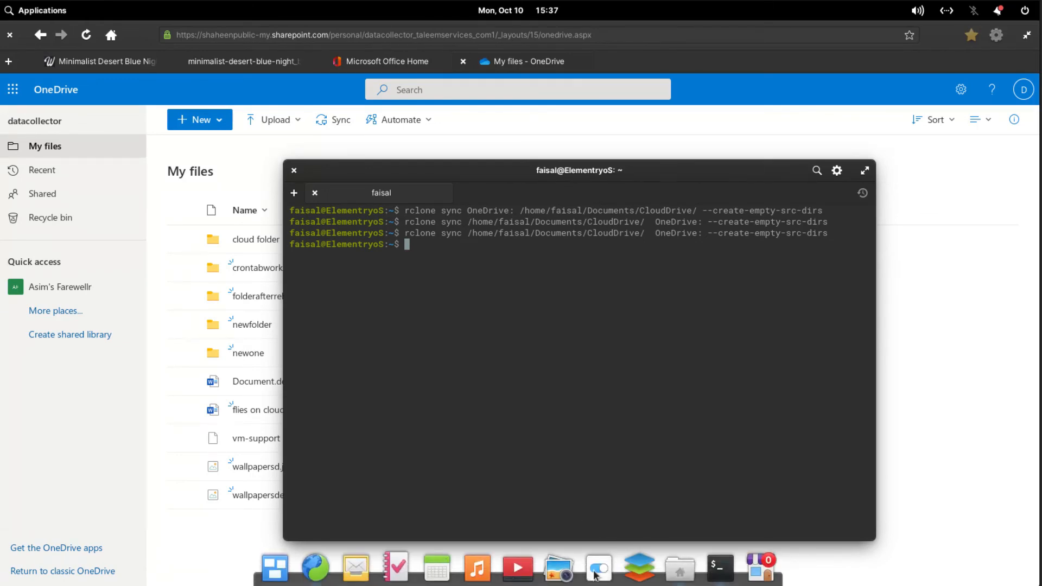
Go to System Settings Applications Startup and start adding a new startup entry
click(598, 567)
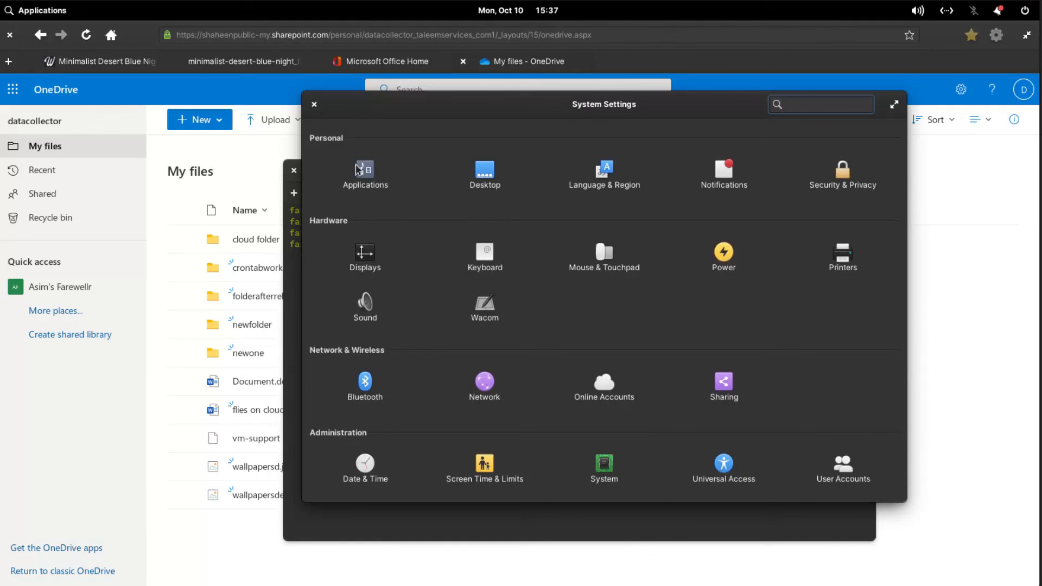
click(365, 172)
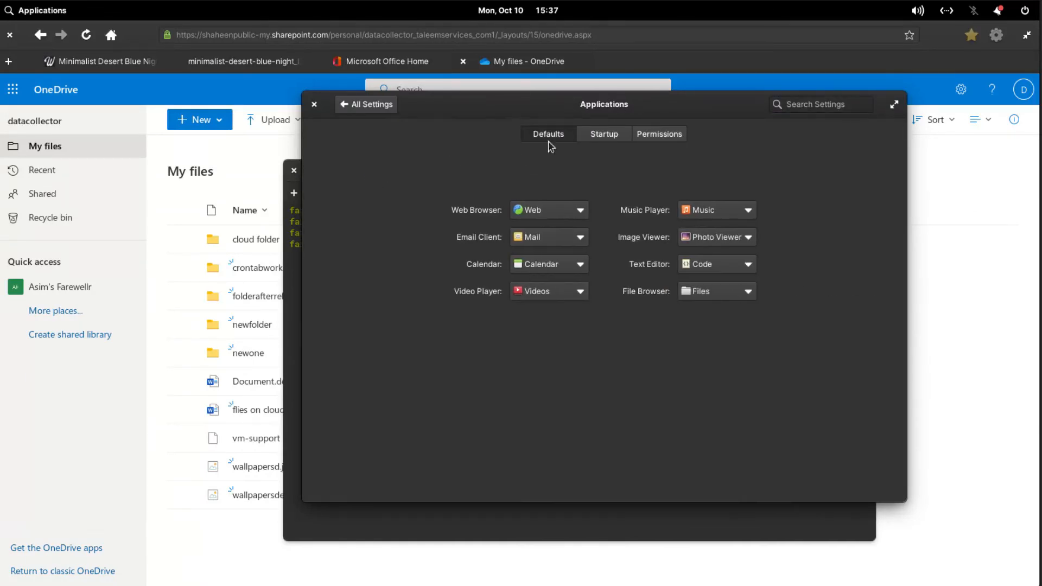
click(603, 133)
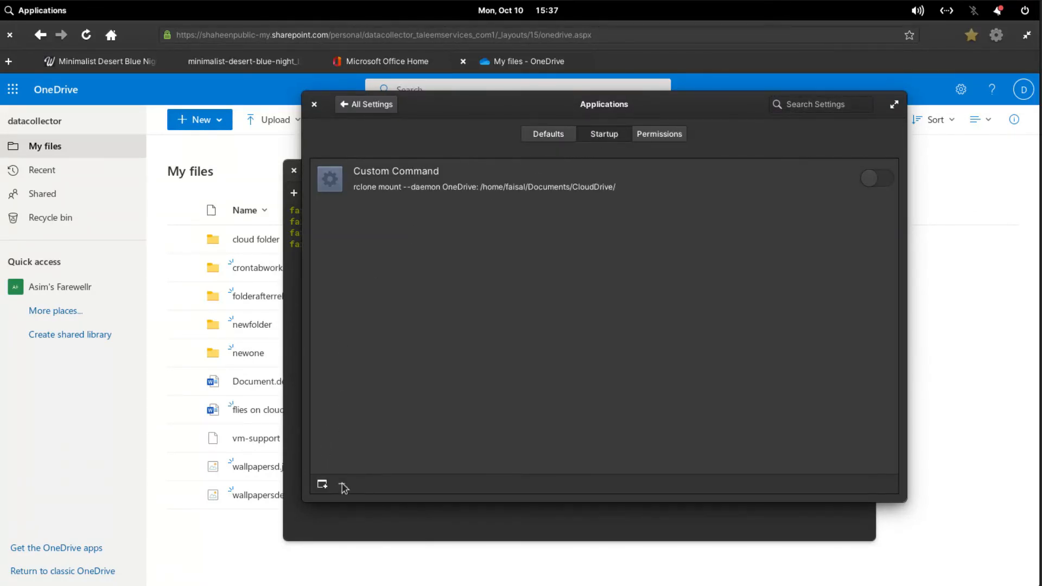
click(323, 484)
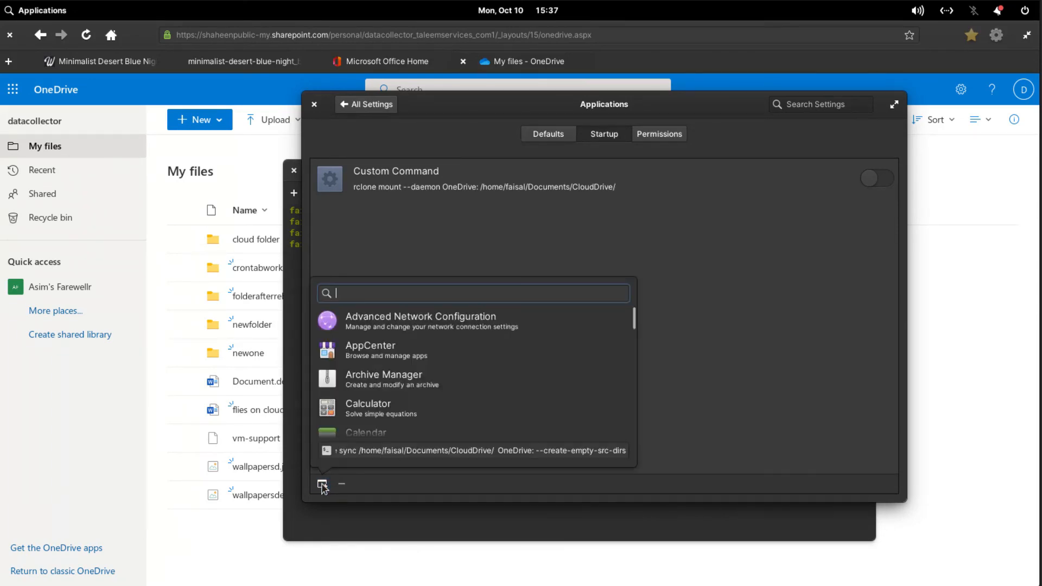
mouse_move(365, 460)
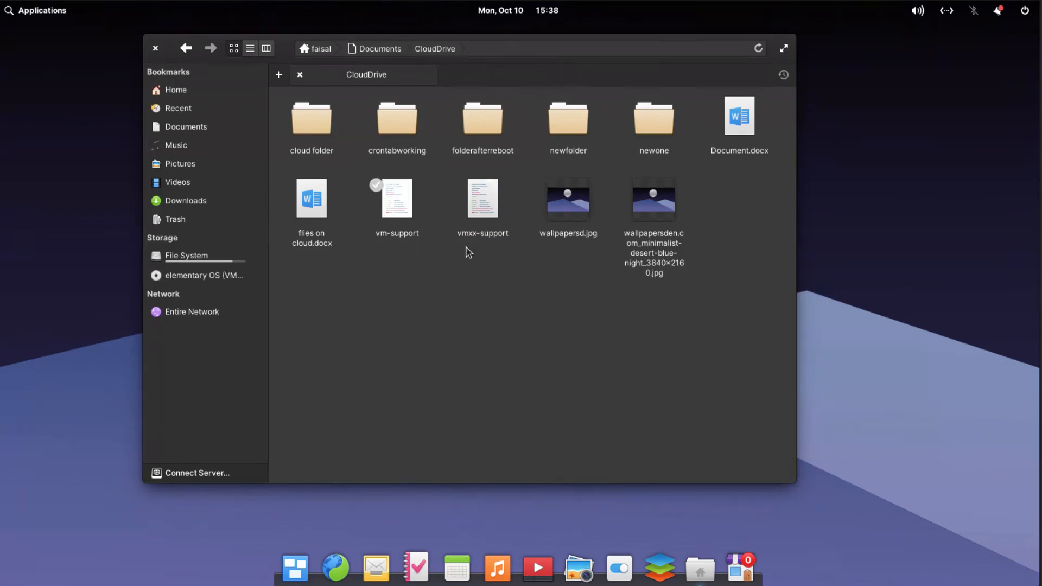
Close the CloudDrive window, restart from the power menu, and log back in
click(568, 199)
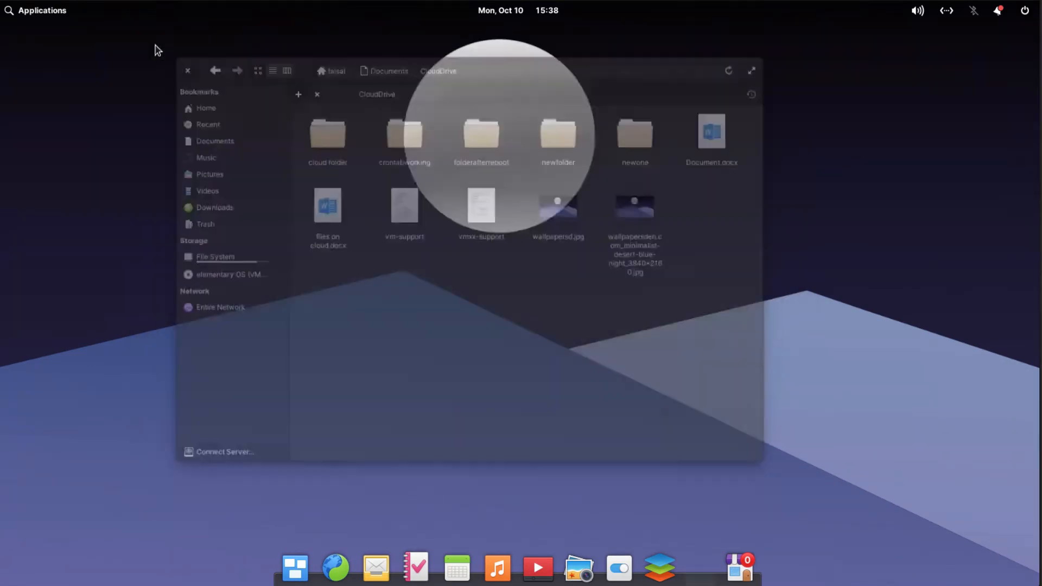
click(998, 10)
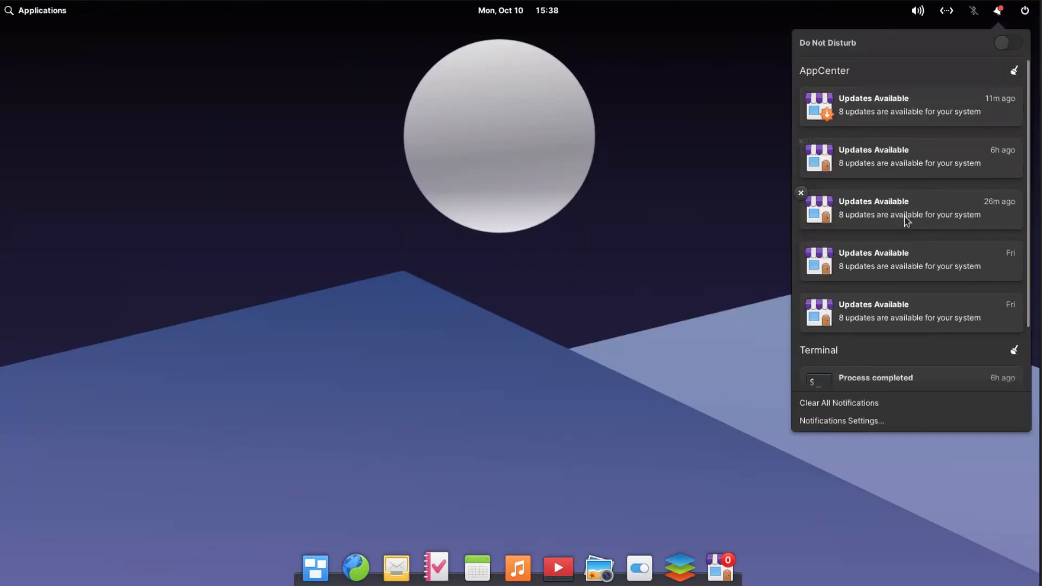
click(1025, 9)
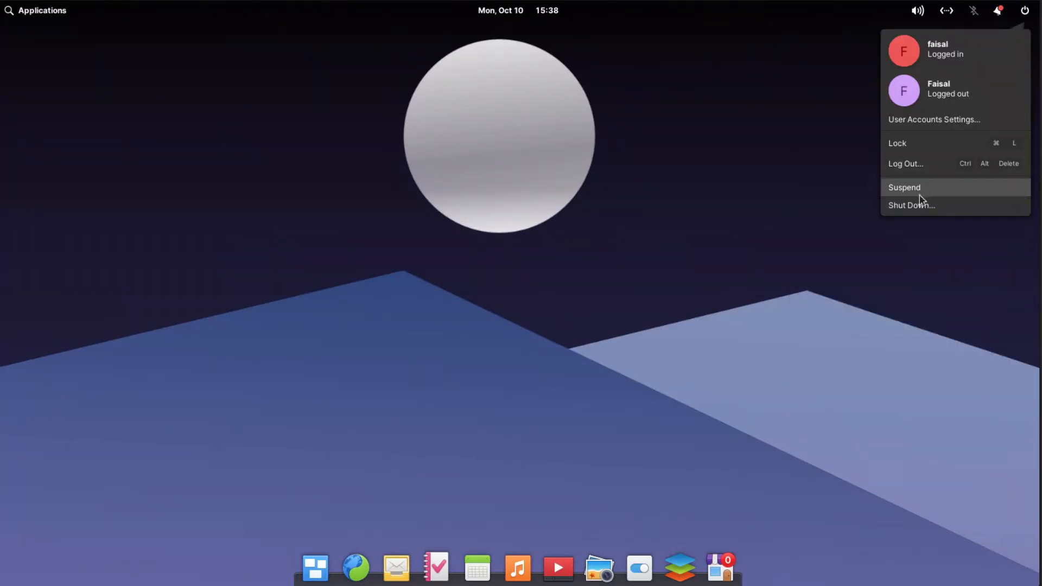
click(912, 204)
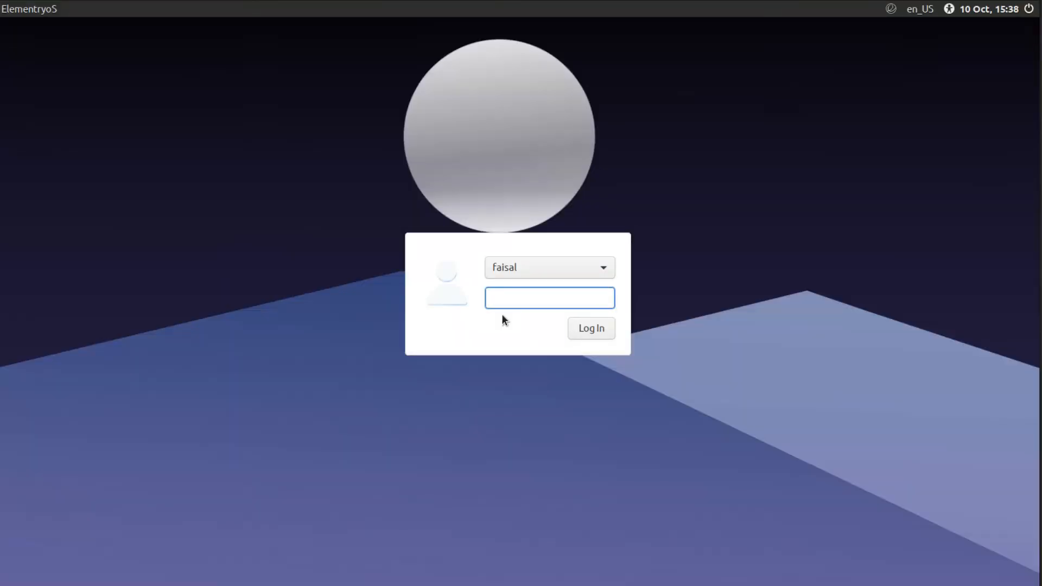
click(590, 328)
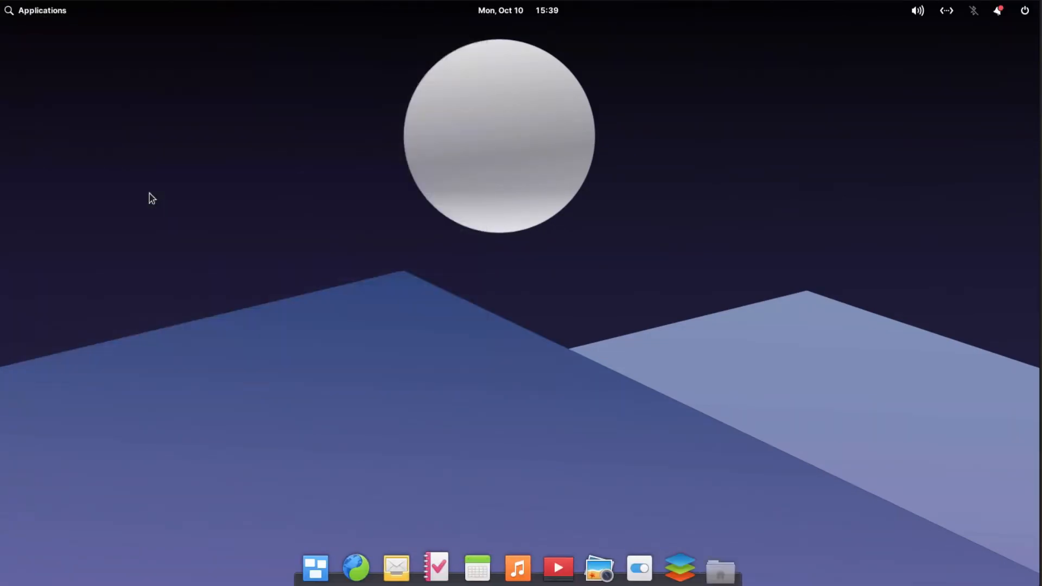
Reopen the local Documents/CloudDrive folder in Files from the dock
click(719, 569)
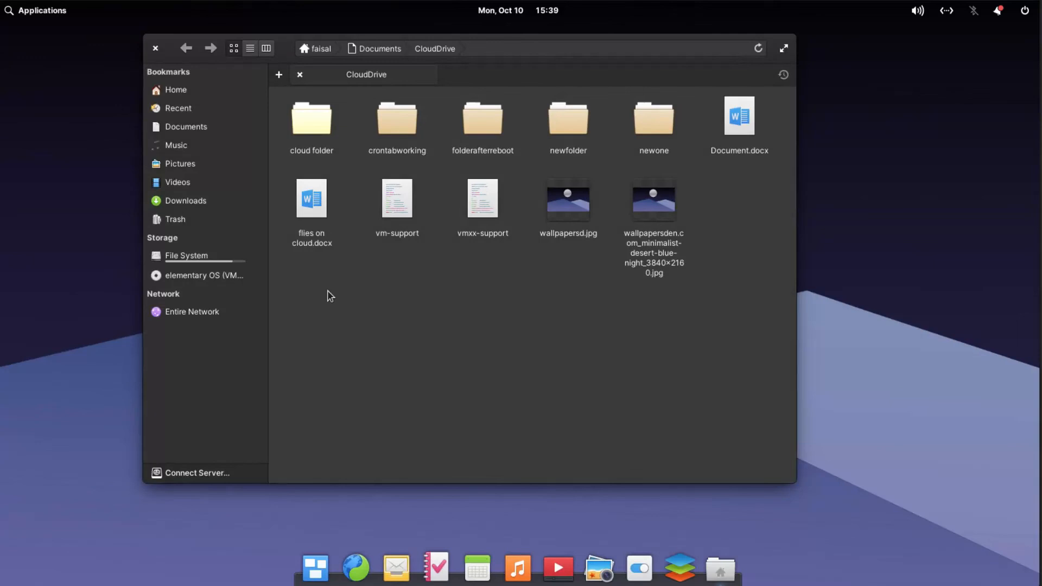
mouse_move(352, 544)
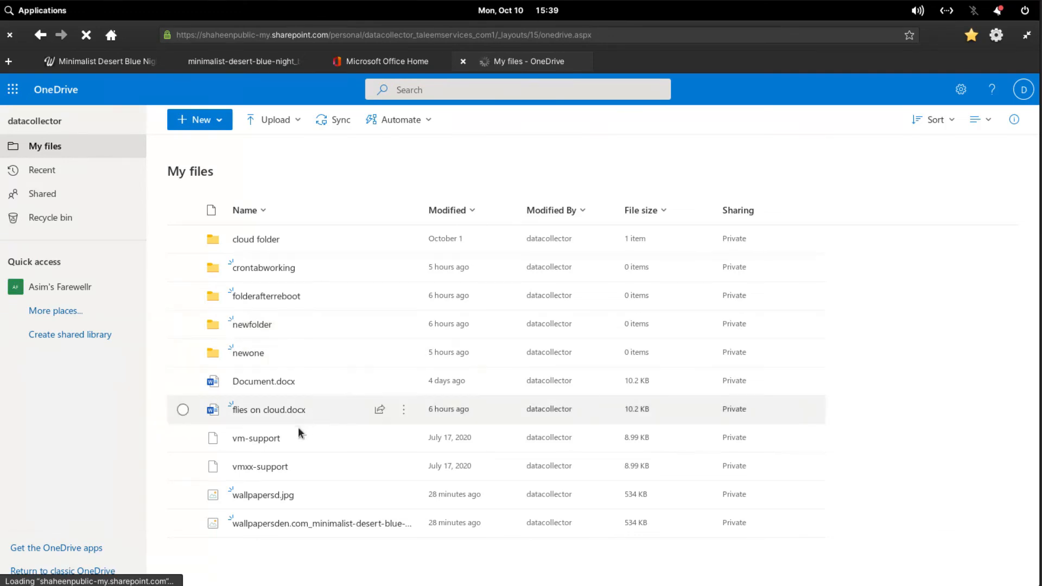
mouse_move(260, 465)
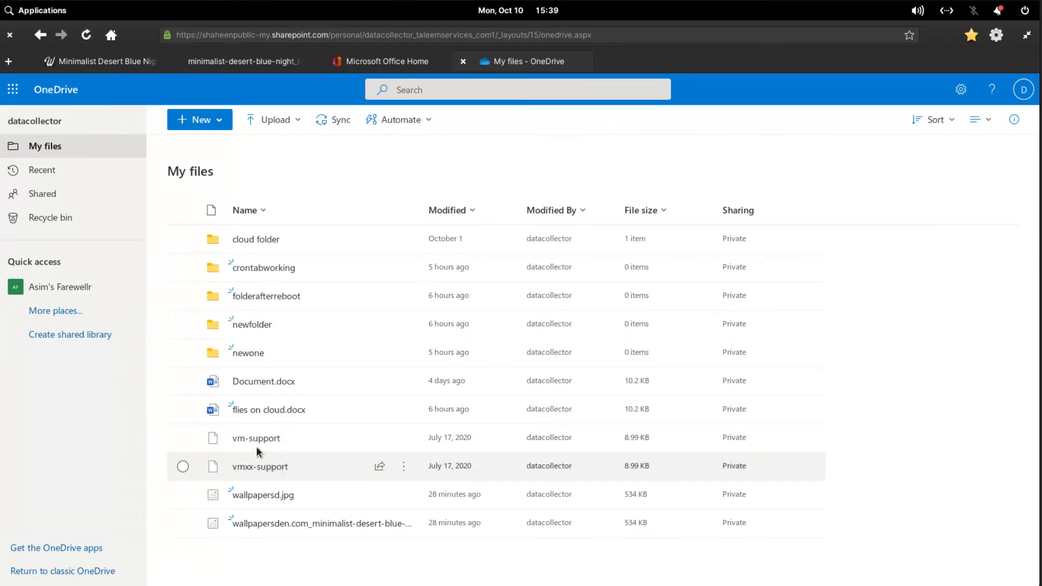
mouse_move(860, 173)
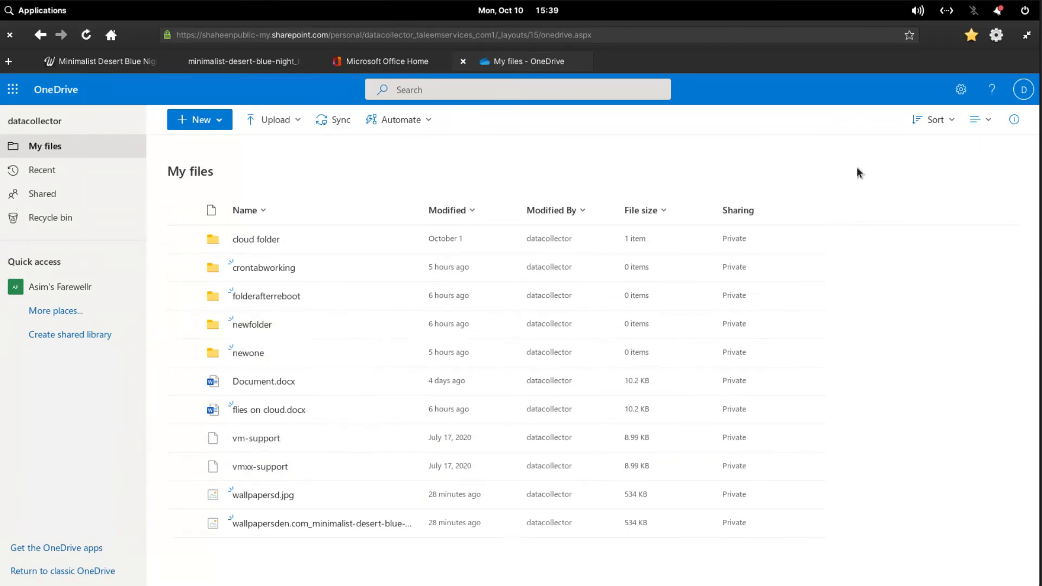